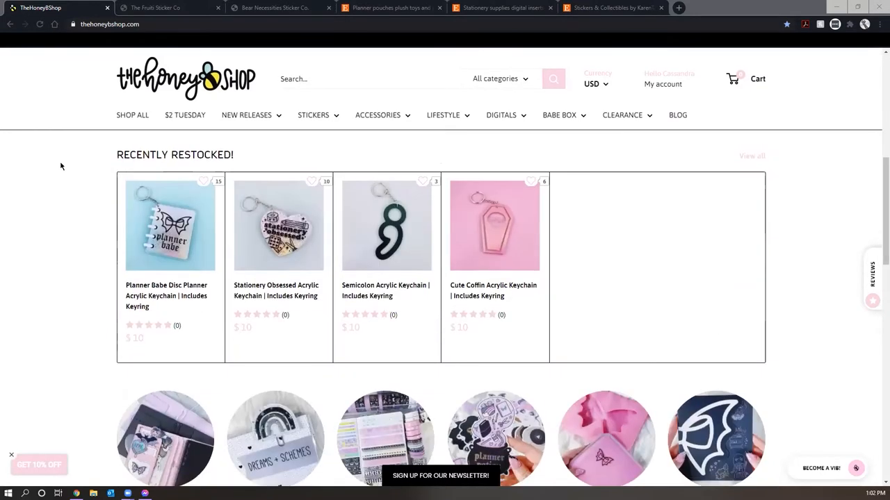
pyautogui.moveTo(419, 251)
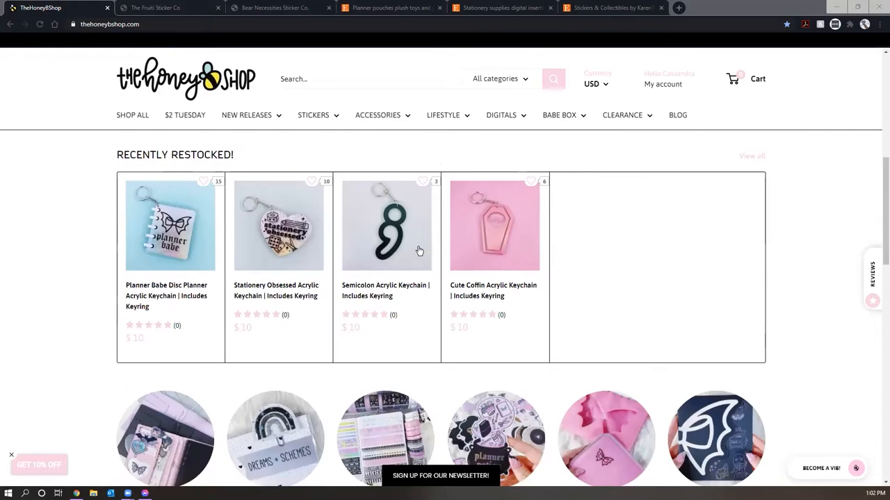
# - View the Cute Coffin Acrylic Keychain, then browse the home page down to Vinyl Sticker Decals
pyautogui.click(495, 225)
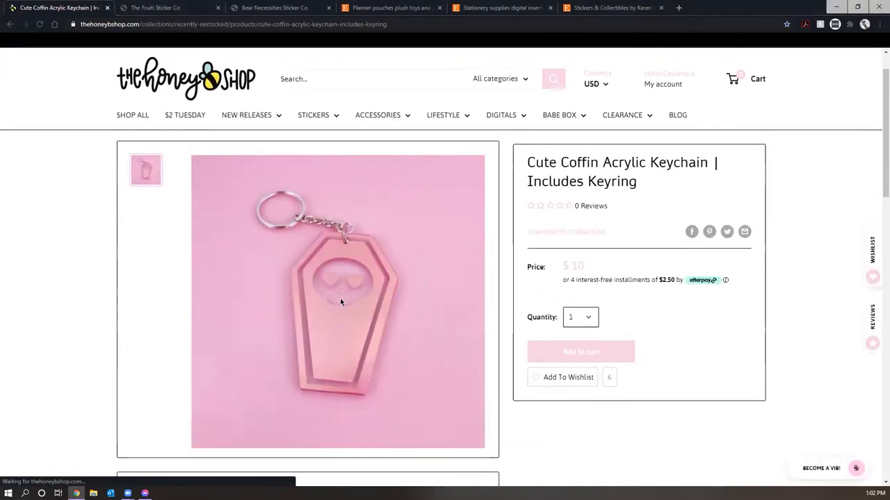
pyautogui.click(186, 78)
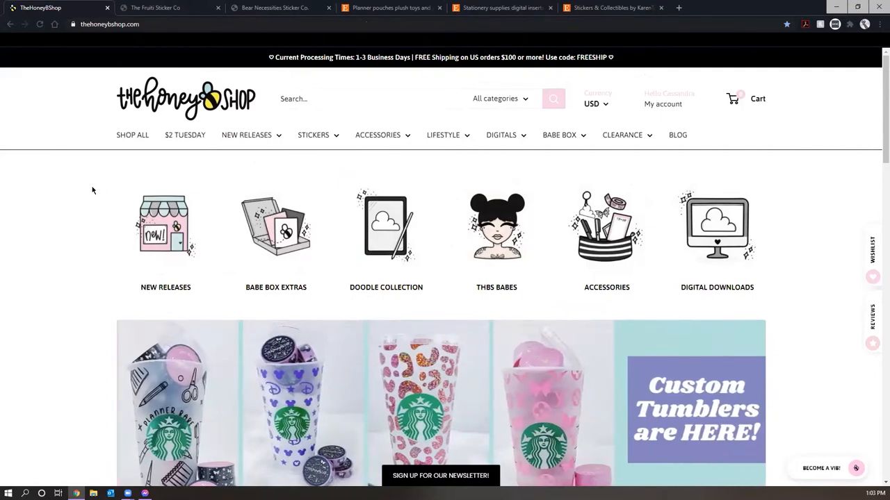
pyautogui.scroll(-3)
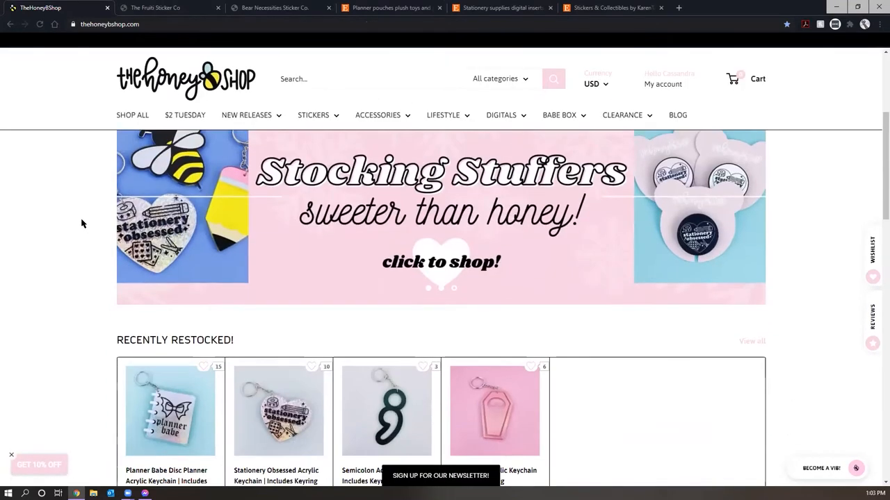
pyautogui.scroll(-3)
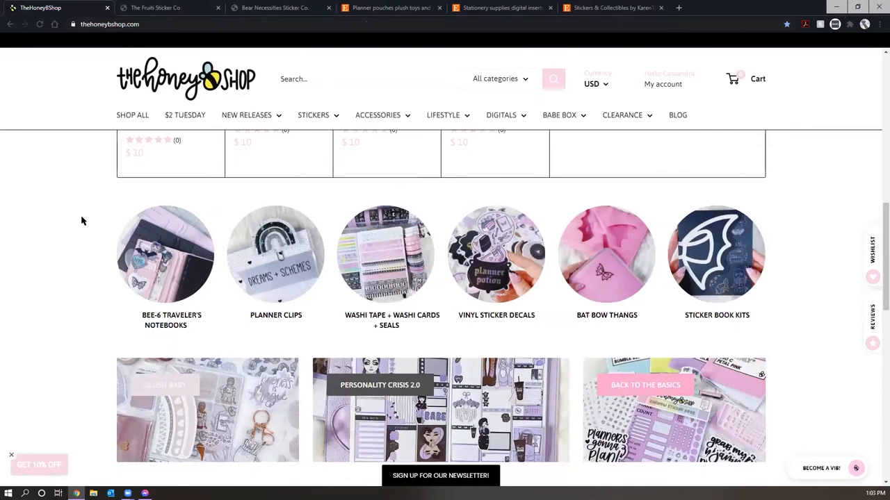
pyautogui.moveTo(77, 217)
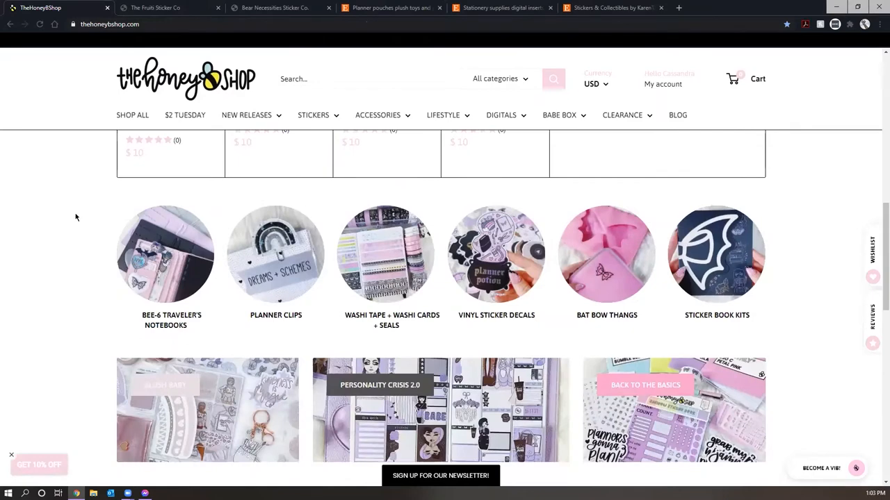
pyautogui.moveTo(497, 253)
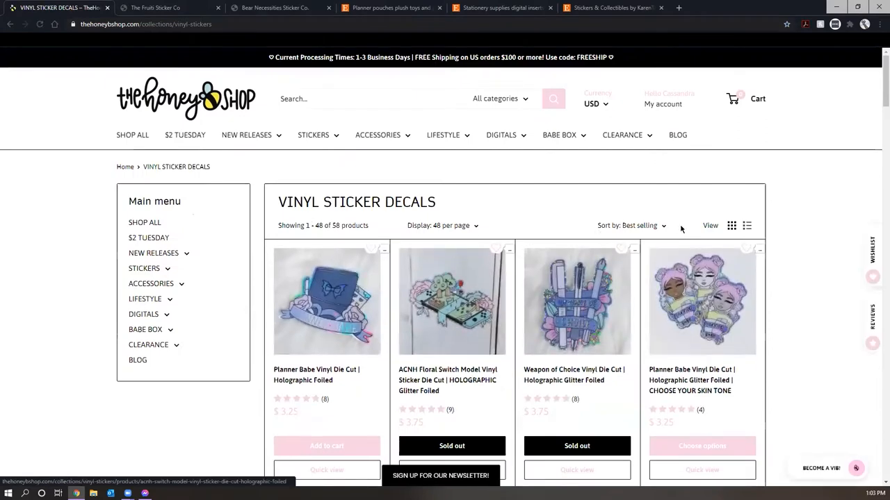
pyautogui.scroll(-3)
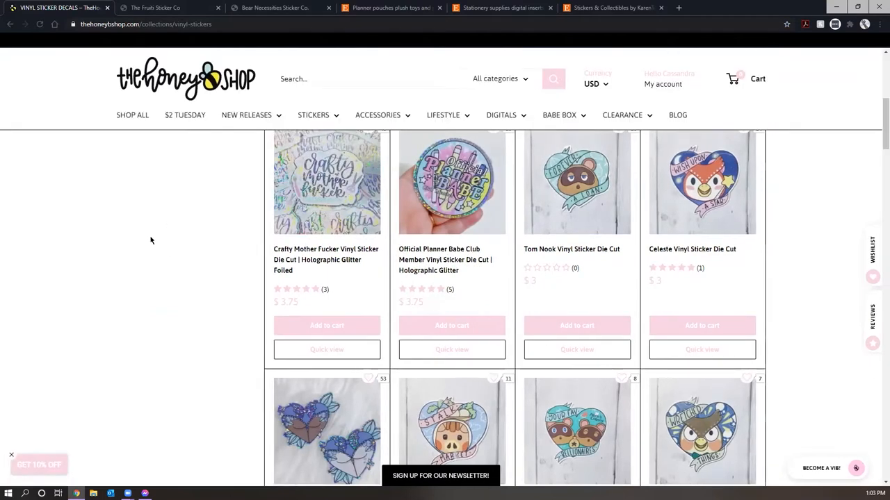
# - View the holographic glitter 'crafty' vinyl sticker and its second in-hand photo
pyautogui.click(325, 182)
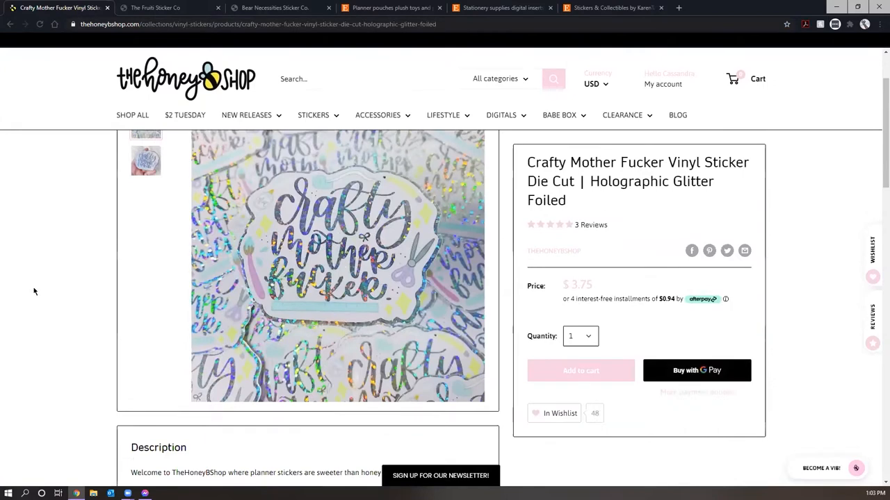
pyautogui.scroll(3)
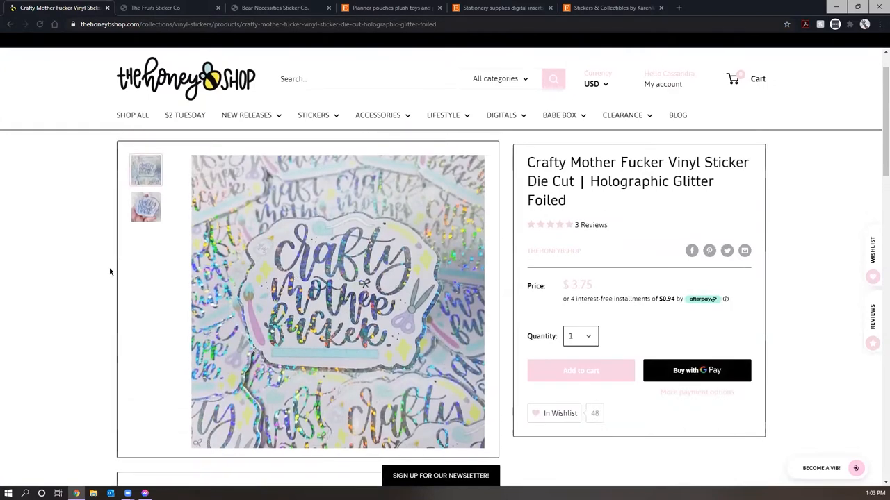
pyautogui.click(145, 207)
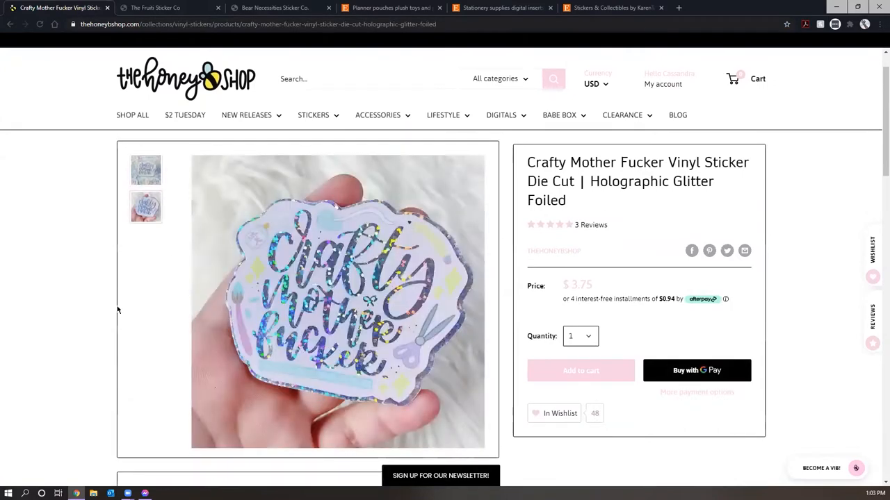
# - From the home page, show the rewards panel and its ways to earn Bees points
pyautogui.click(186, 78)
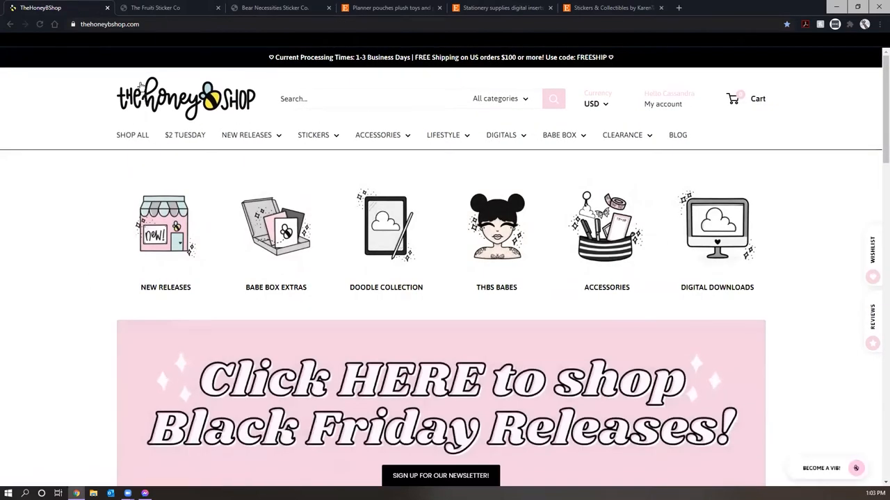
pyautogui.moveTo(834, 472)
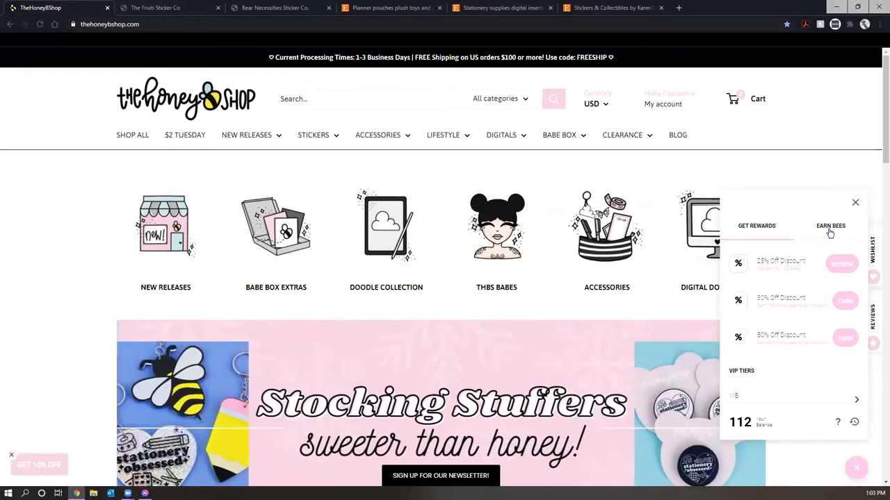
pyautogui.click(829, 225)
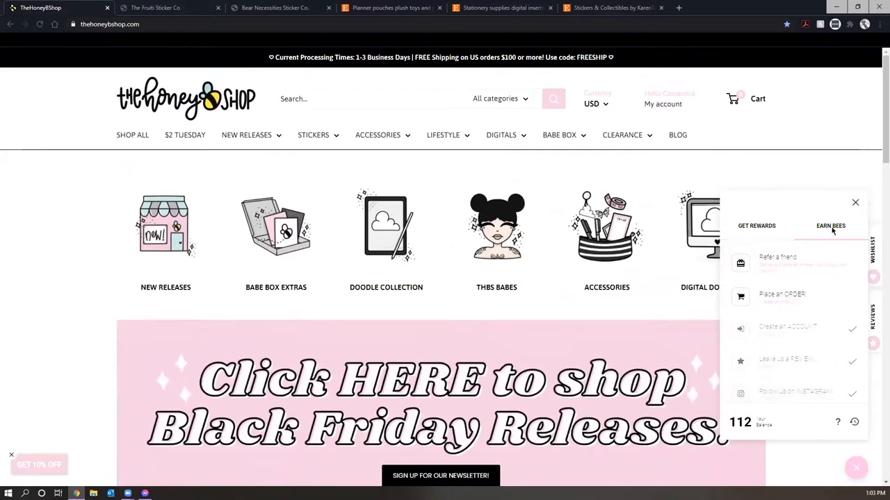
pyautogui.click(777, 262)
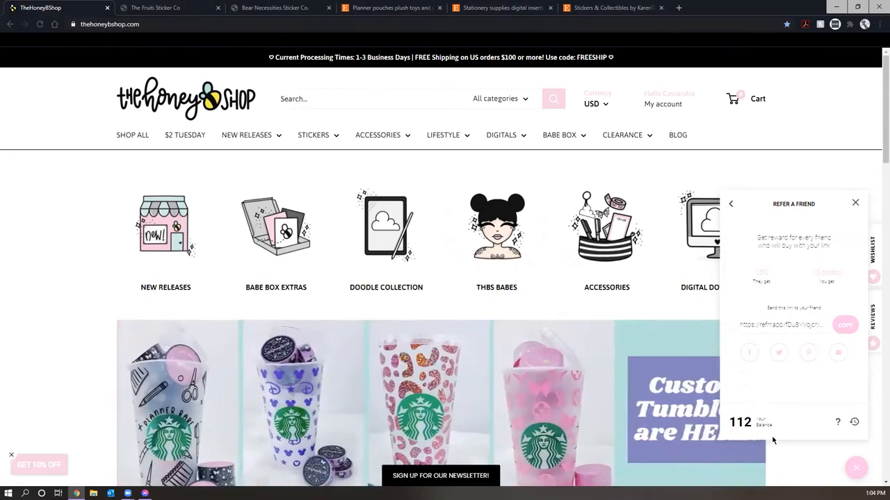
# - Review the refer-a-friend offer, then the earn-points list and the discount rewards
pyautogui.click(731, 203)
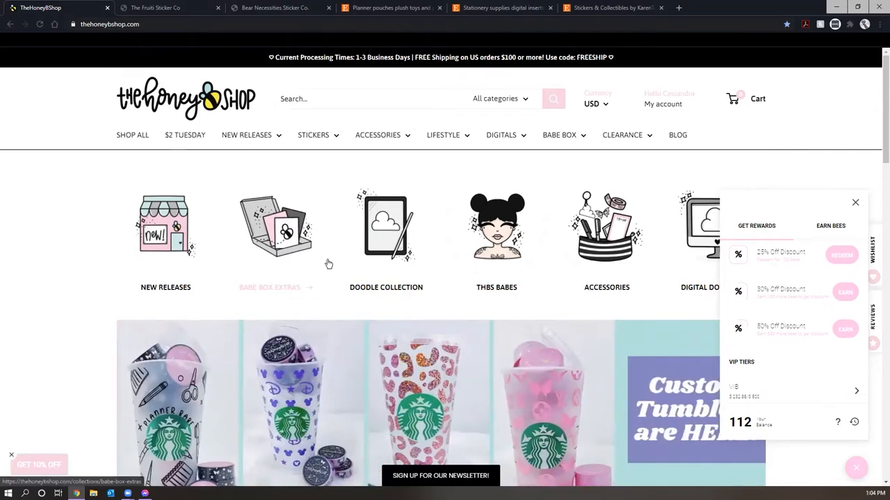
pyautogui.moveTo(874, 300)
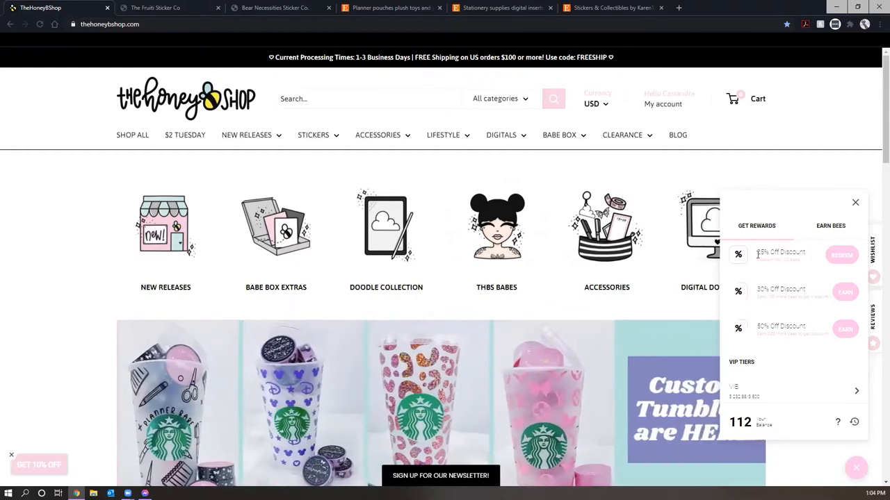
pyautogui.click(830, 225)
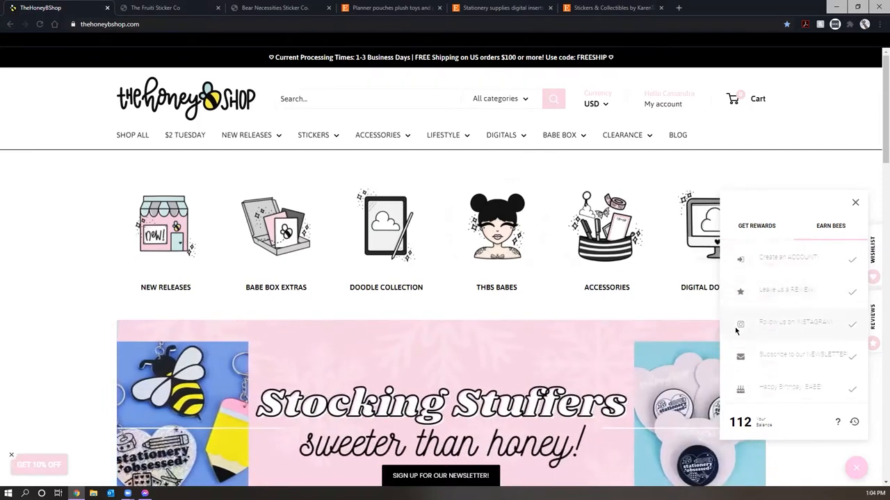
pyautogui.scroll(-3)
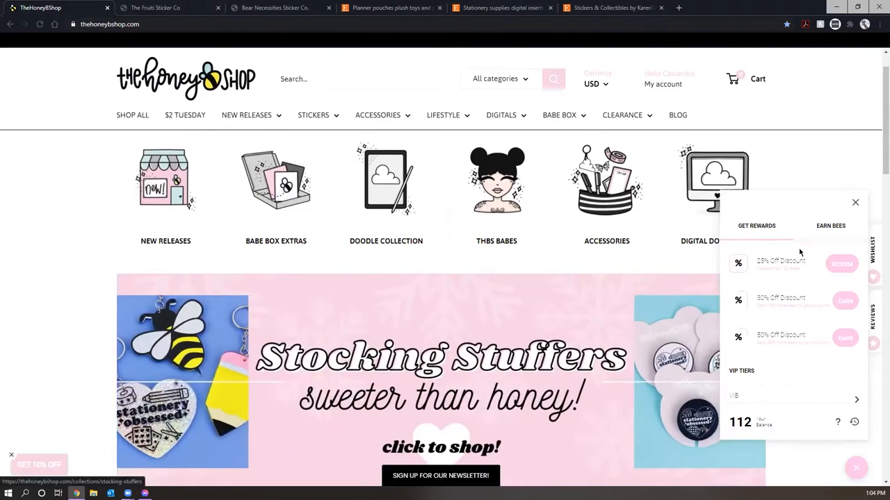
pyautogui.moveTo(848, 214)
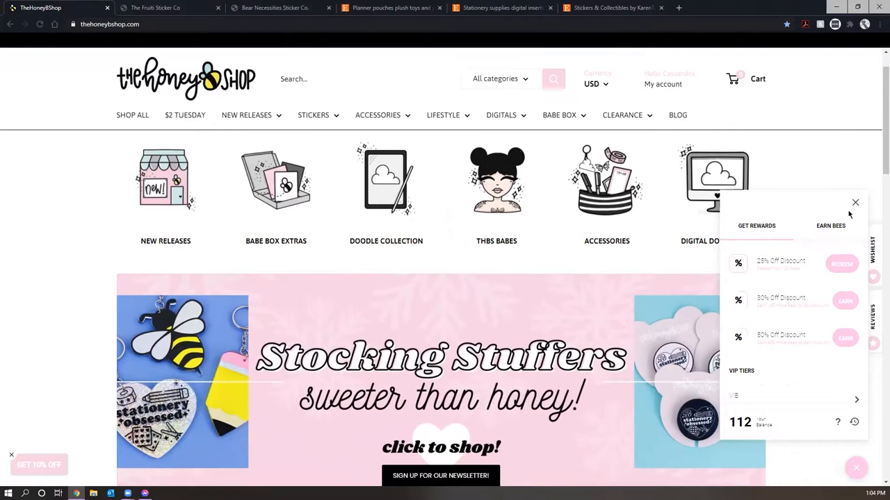
# - Close the rewards panel and browse the Planner Covers + Pouches collection
pyautogui.click(855, 203)
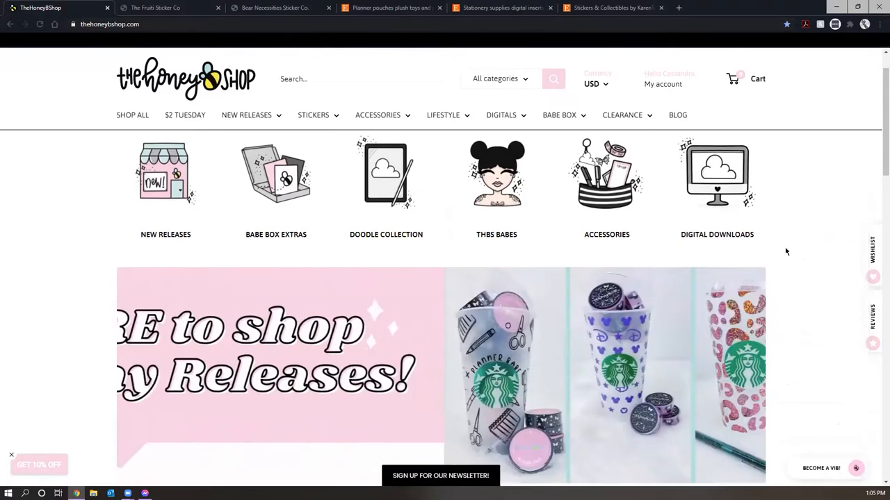
pyautogui.scroll(-3)
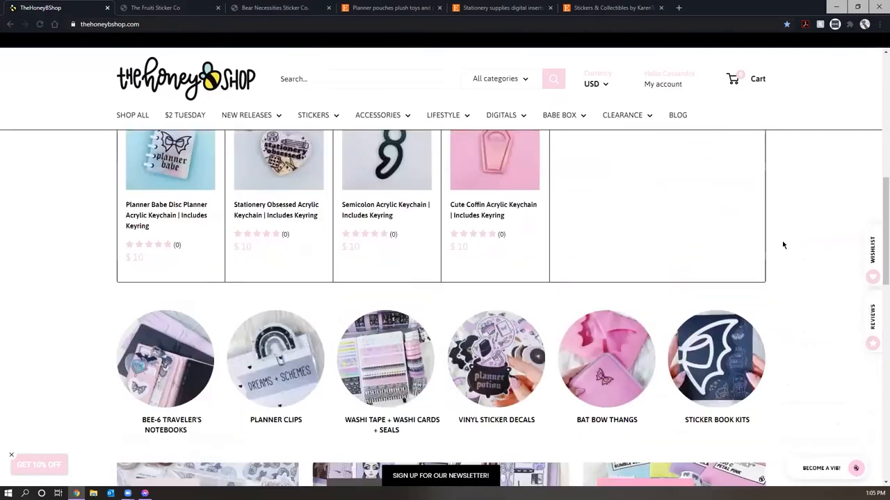
pyautogui.click(246, 135)
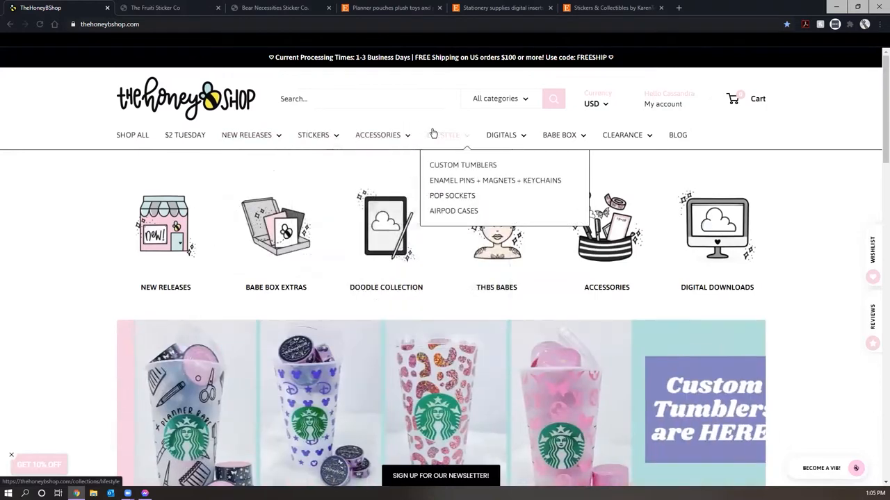
pyautogui.scroll(-3)
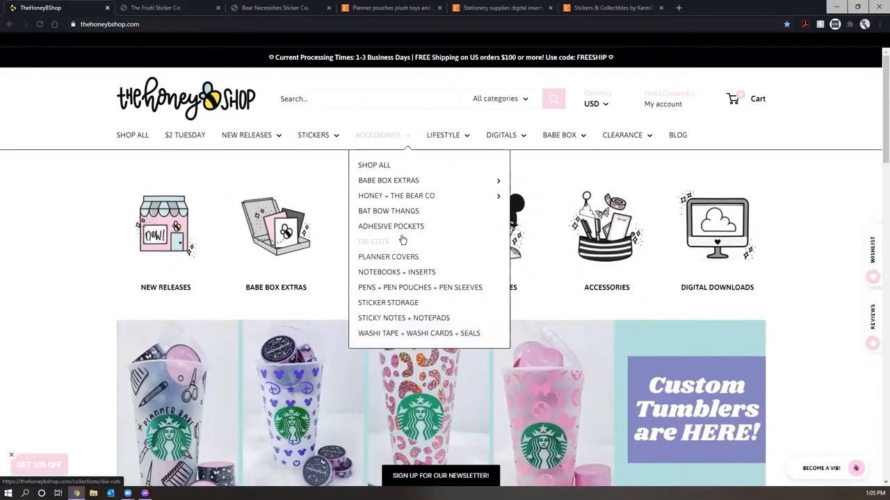
pyautogui.click(388, 256)
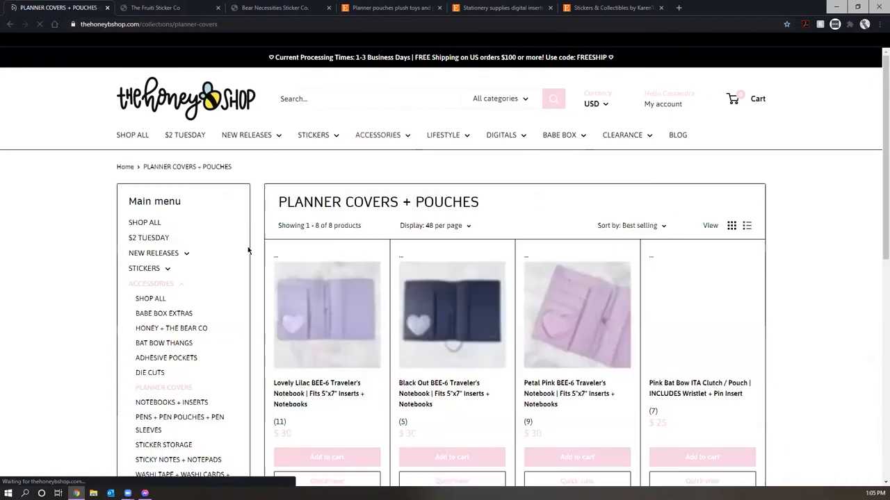
pyautogui.scroll(-3)
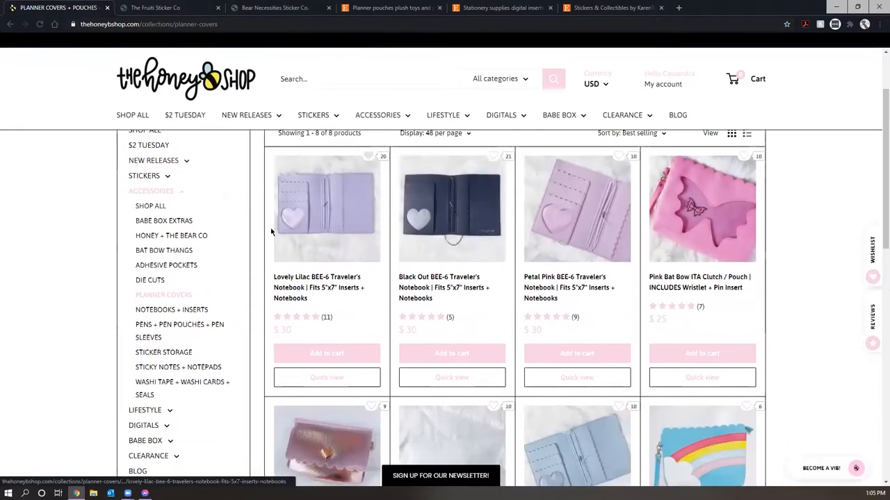
pyautogui.moveTo(299, 184)
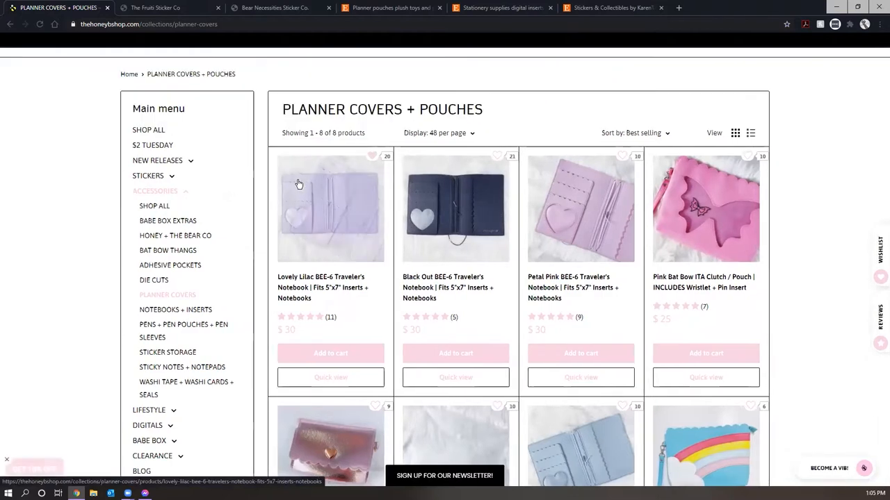
pyautogui.scroll(3)
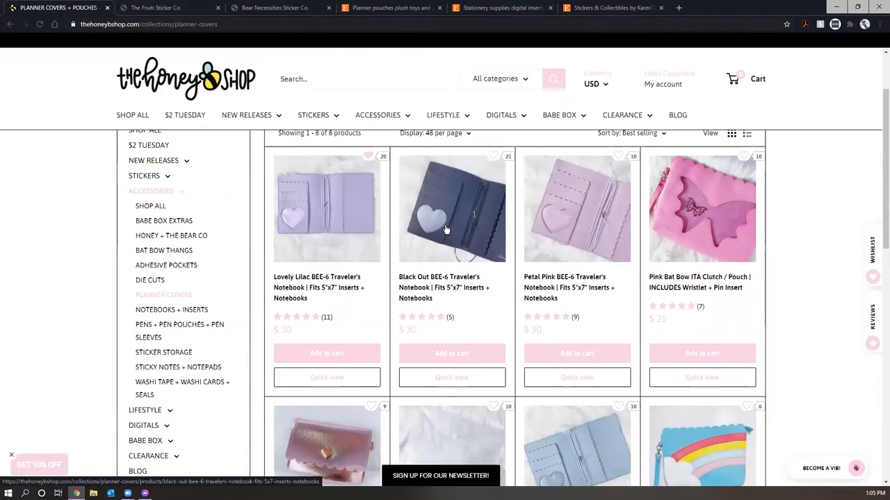
pyautogui.moveTo(440, 225)
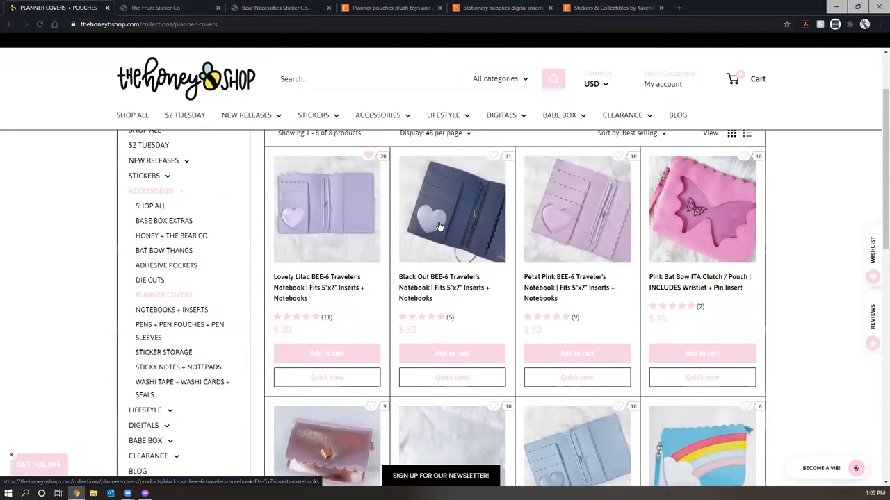
pyautogui.moveTo(434, 300)
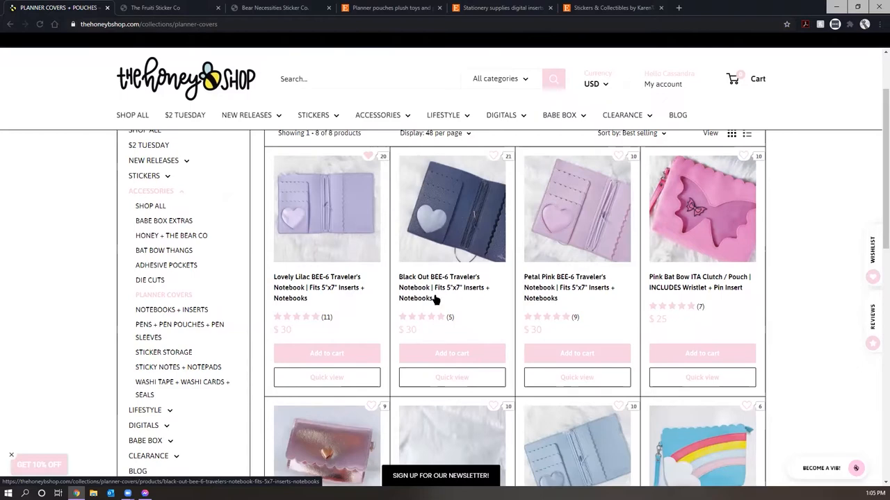
# - Look over the Black Out BEE-6 Traveler's Notebook product page
pyautogui.click(378, 114)
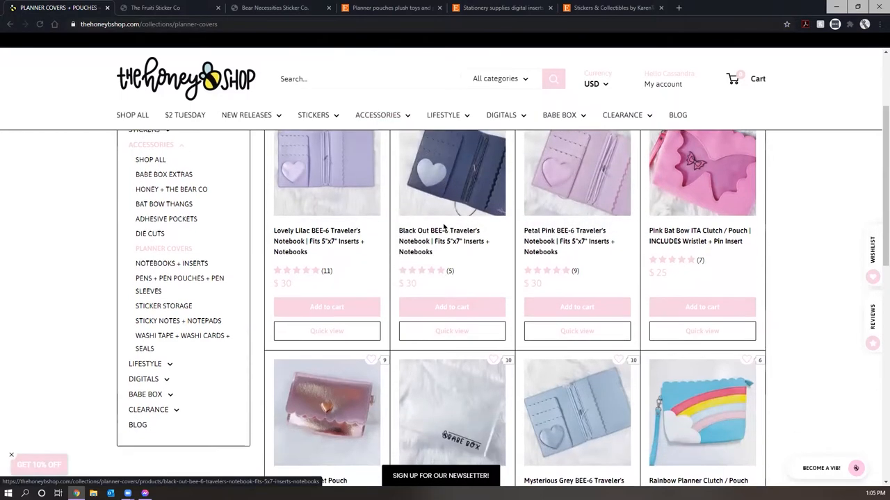
pyautogui.scroll(-3)
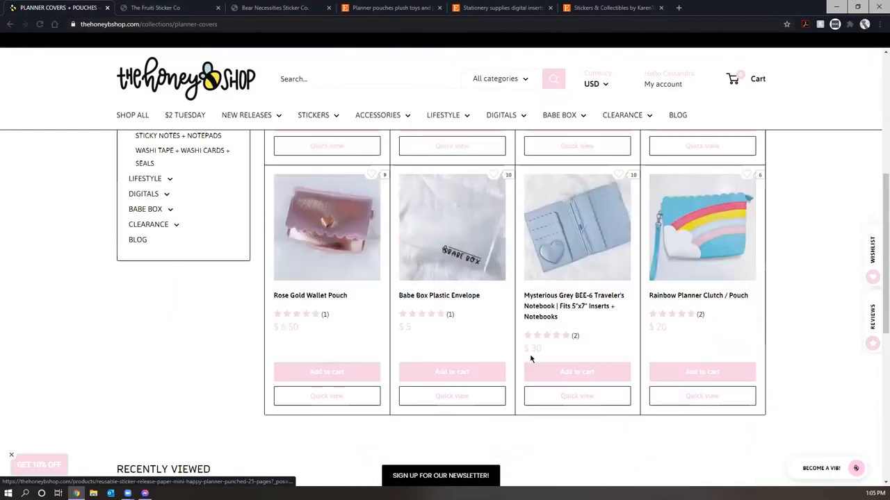
pyautogui.scroll(3)
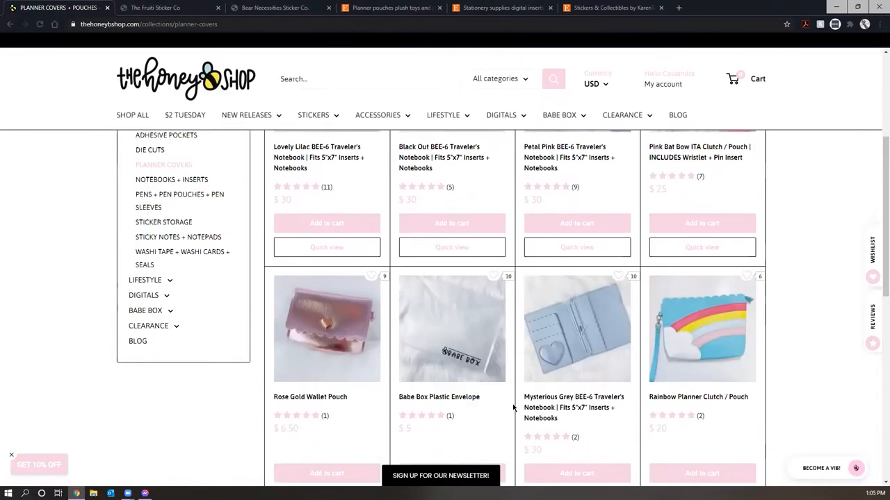
pyautogui.scroll(-3)
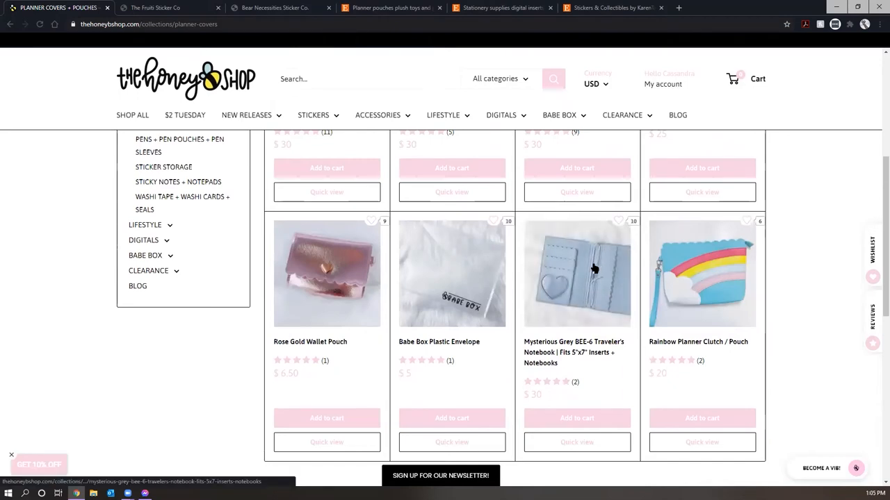
pyautogui.scroll(-3)
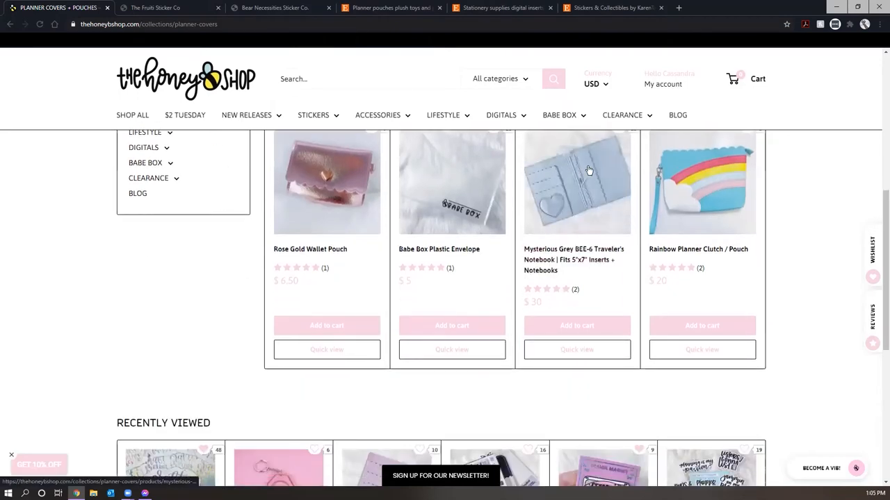
pyautogui.scroll(3)
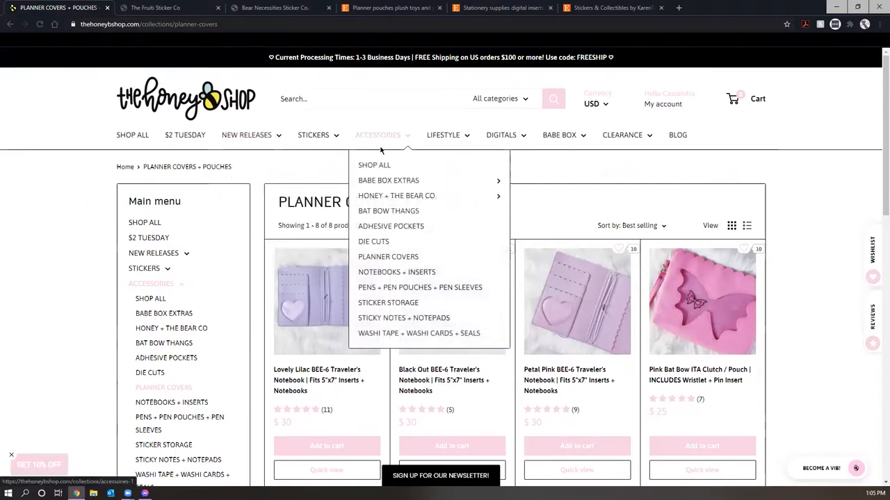
# - Switch to the Notebooks + Inserts collection via the Accessories menu
pyautogui.click(396, 271)
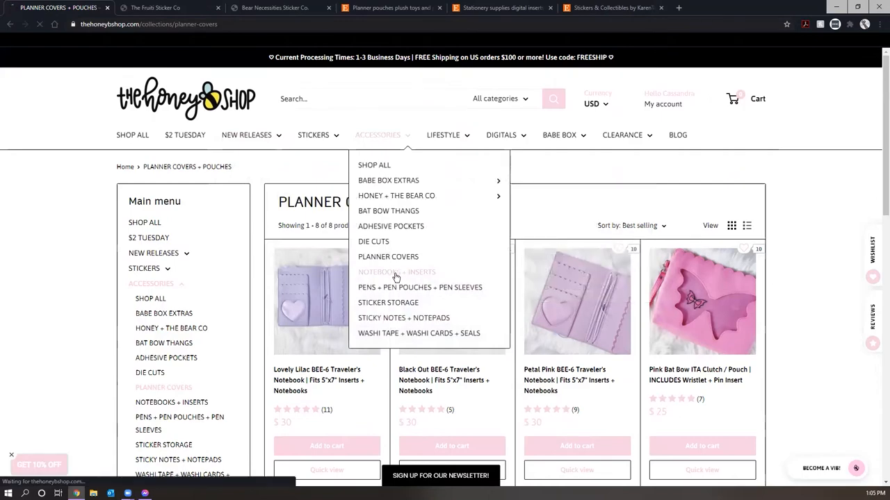
pyautogui.click(398, 271)
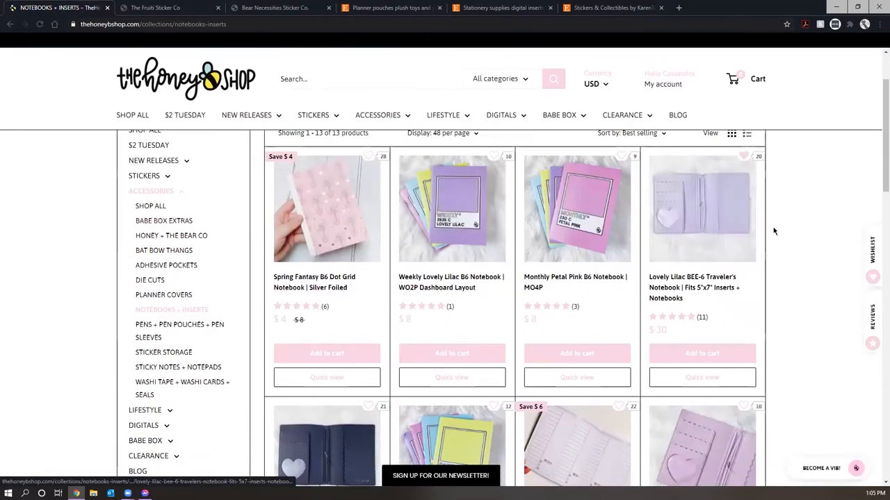
pyautogui.scroll(-3)
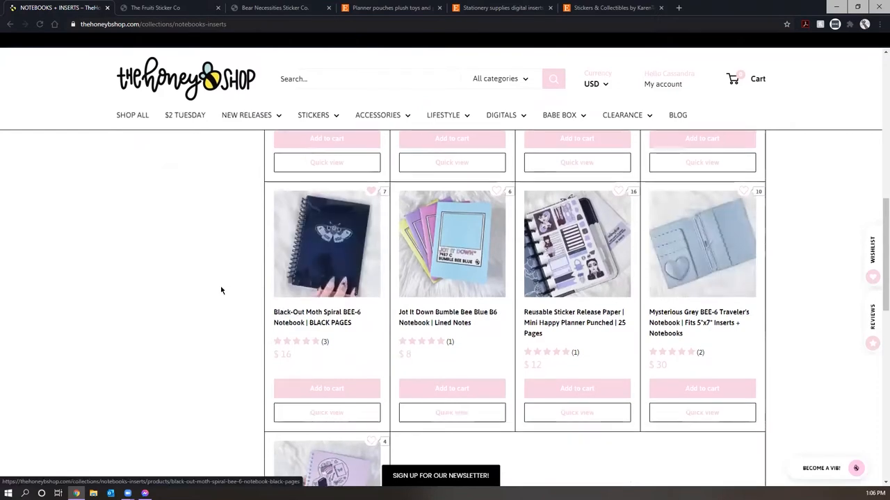
# - Go to The Fruit Sticker Co shop and enter its Mini sheets collection
pyautogui.click(170, 8)
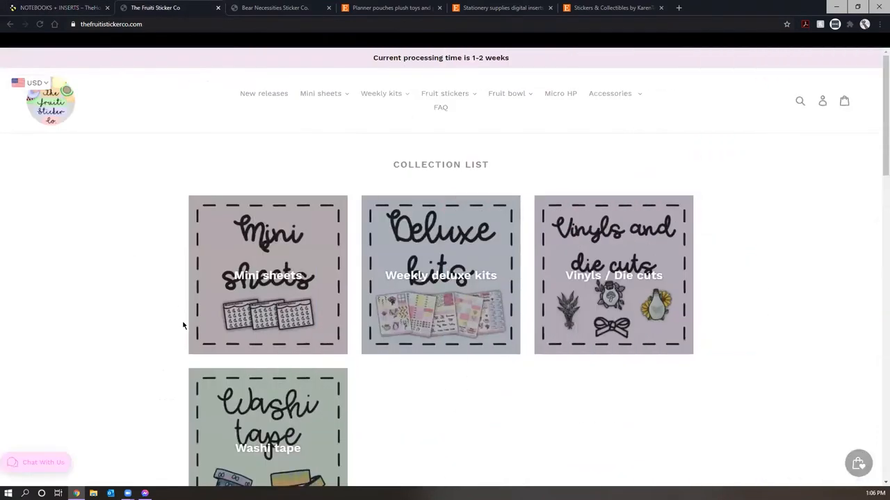
pyautogui.moveTo(167, 246)
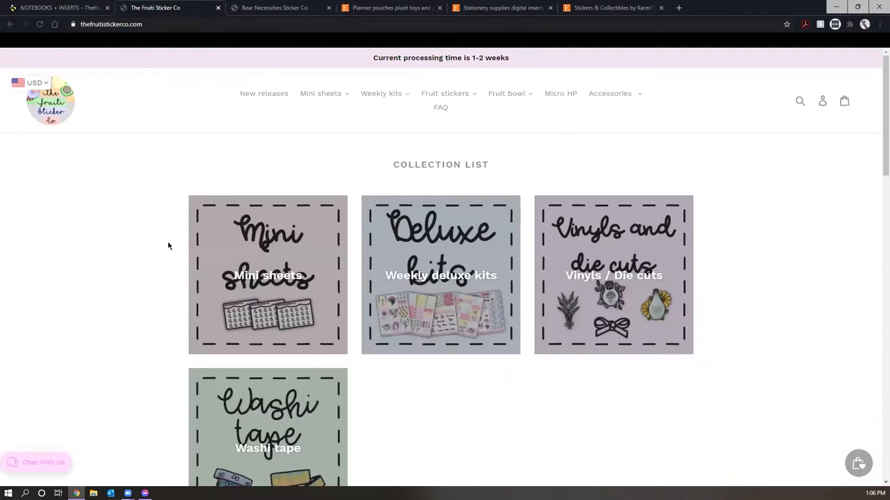
pyautogui.moveTo(180, 228)
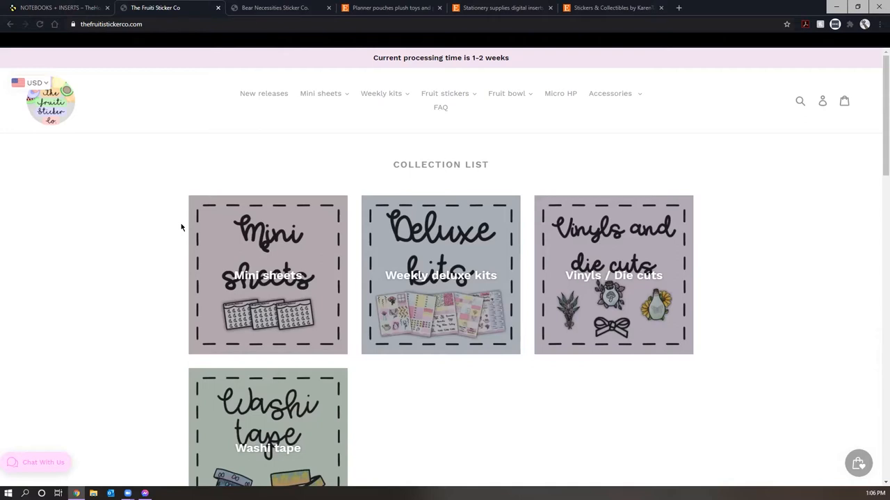
pyautogui.moveTo(45, 105)
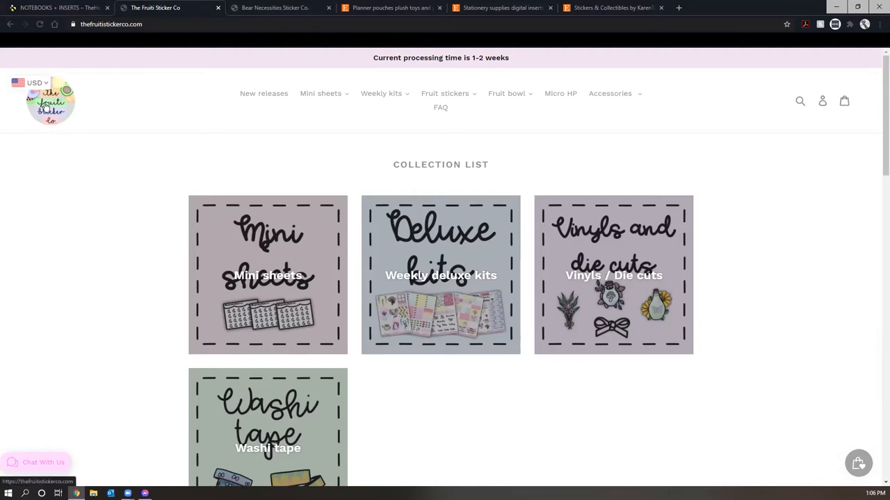
pyautogui.moveTo(114, 274)
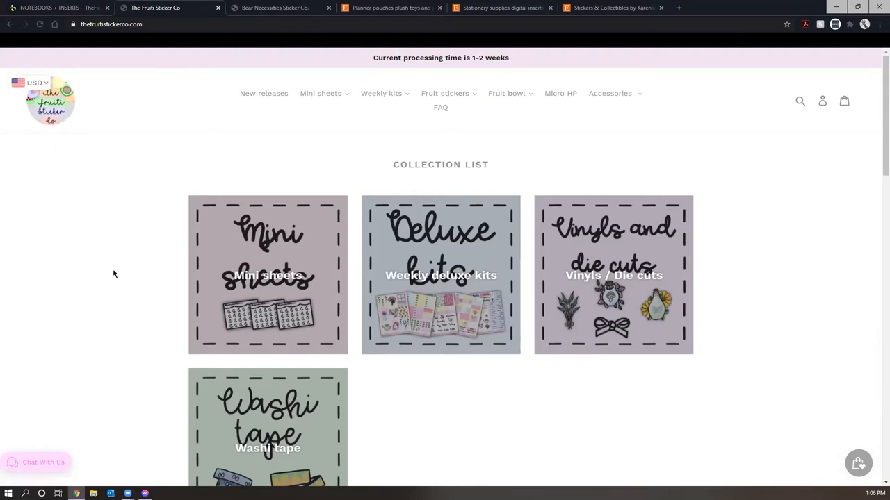
pyautogui.scroll(-3)
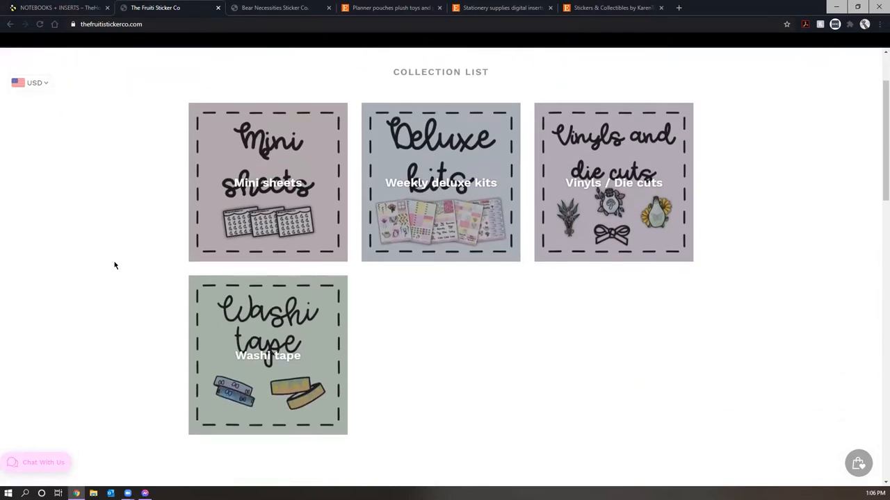
pyautogui.moveTo(117, 231)
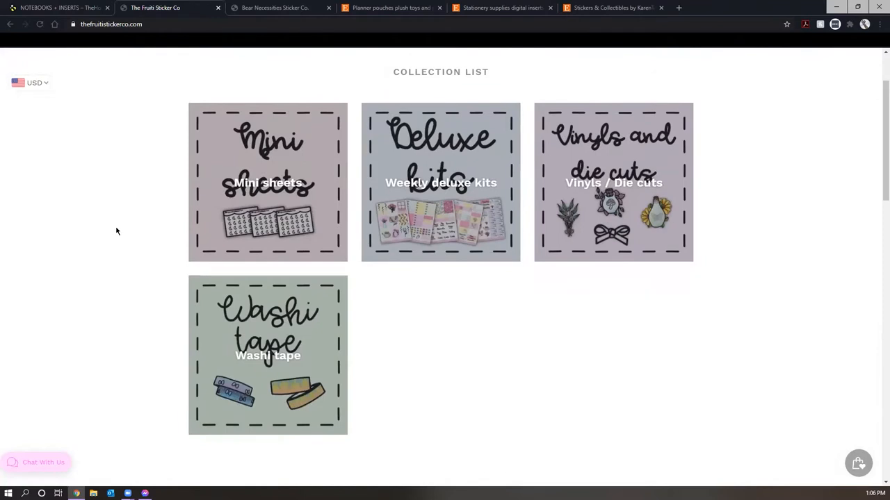
pyautogui.scroll(3)
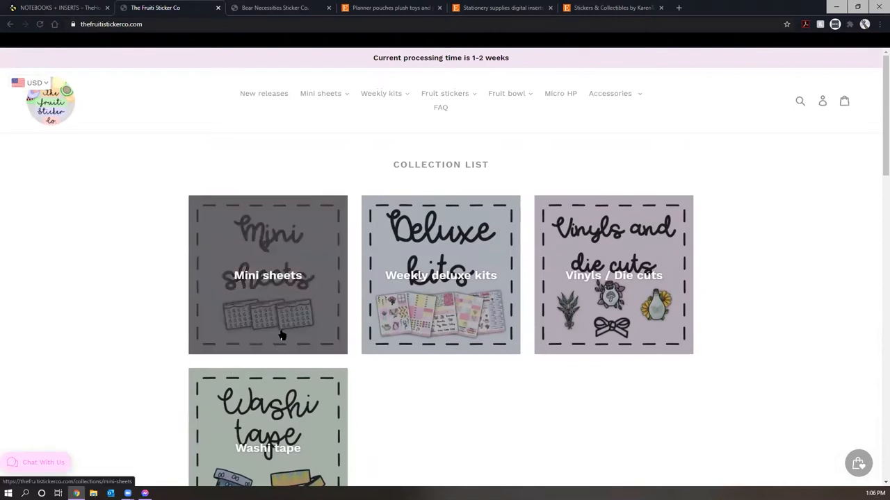
pyautogui.click(267, 276)
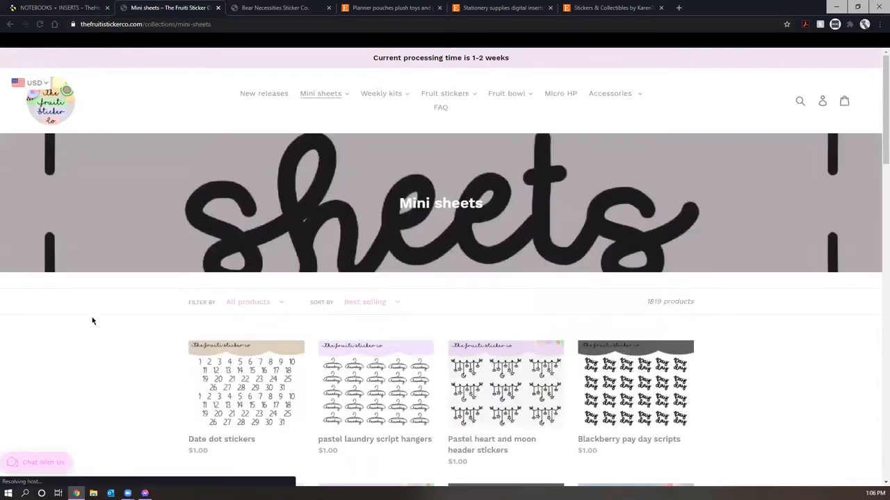
# - Browse page 1 of the Mini sheets and move to page 2
pyautogui.scroll(-3)
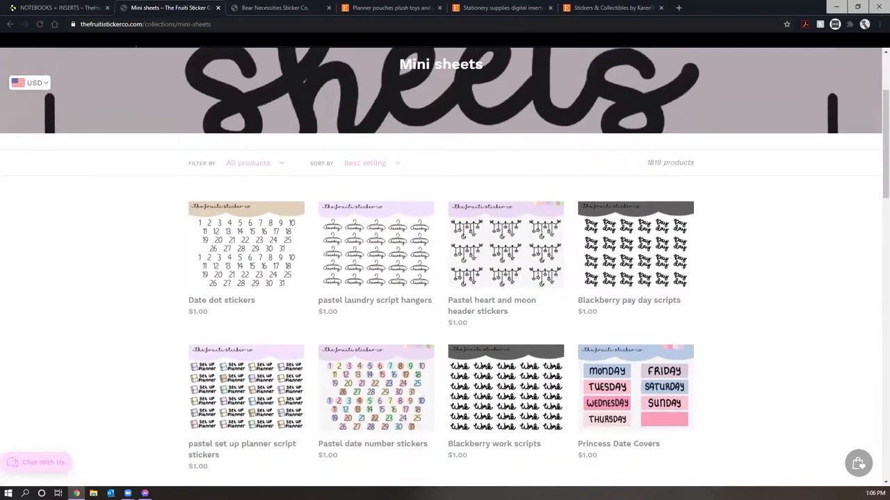
pyautogui.scroll(-3)
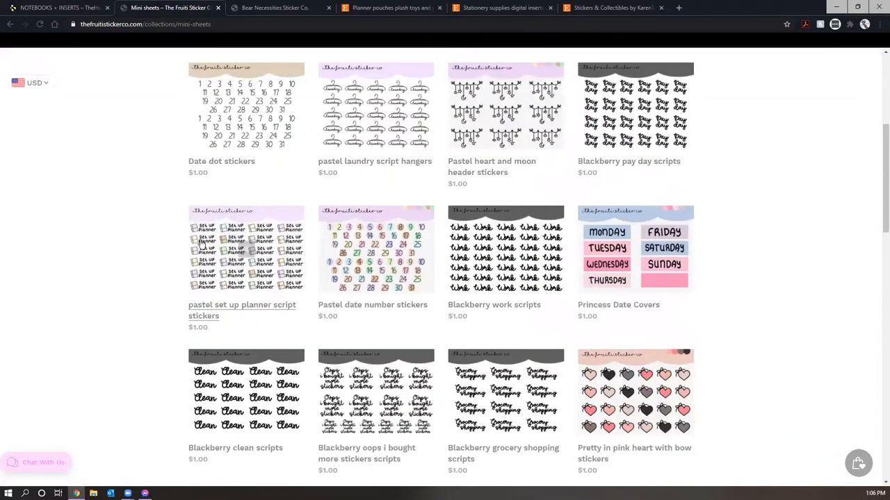
pyautogui.scroll(-3)
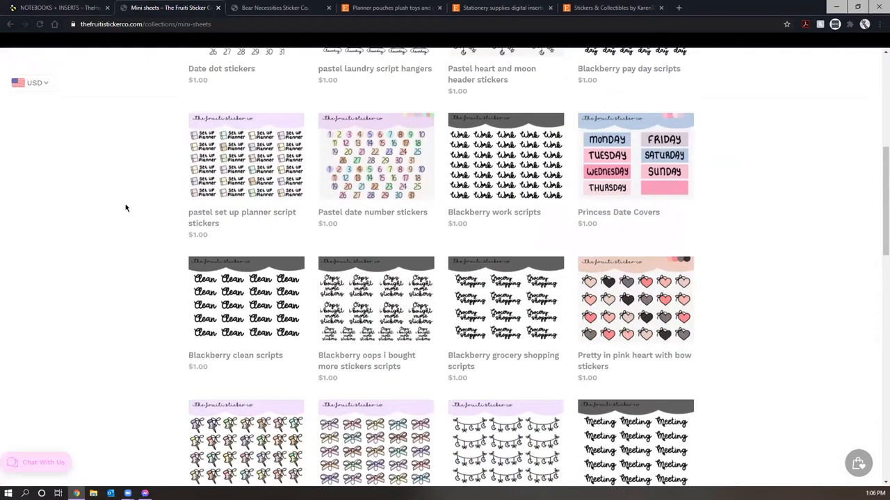
pyautogui.scroll(-3)
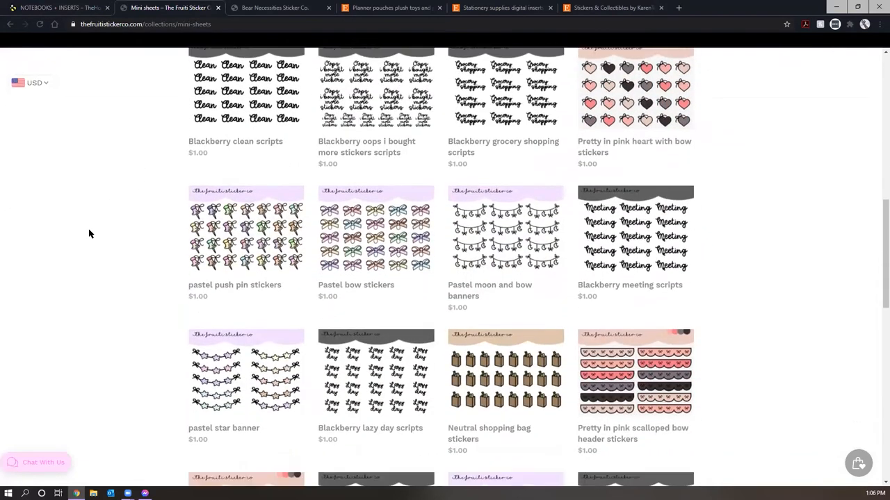
pyautogui.scroll(-3)
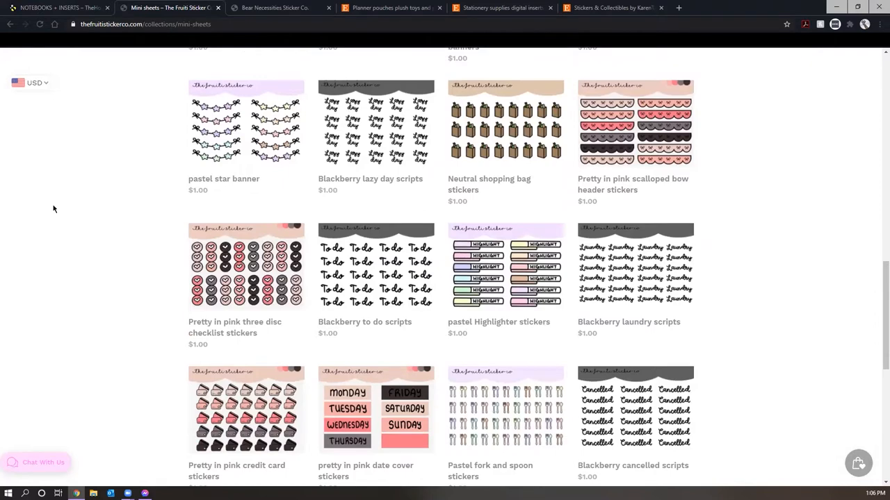
pyautogui.moveTo(92, 240)
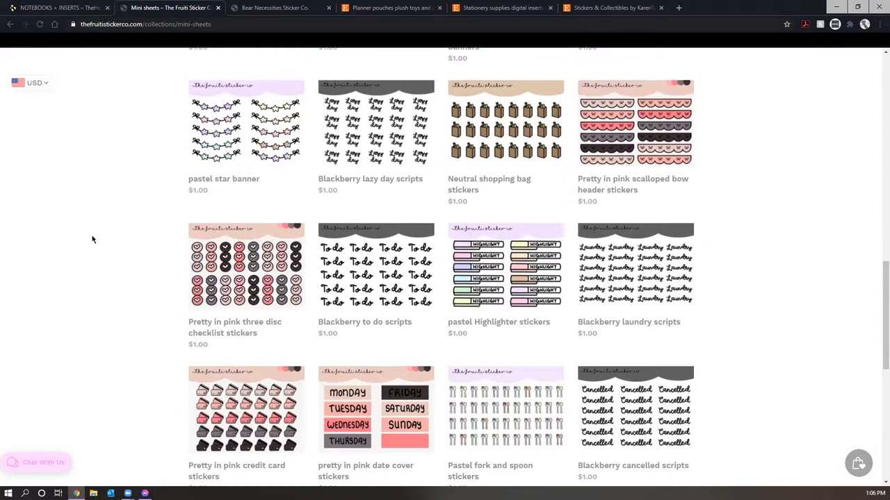
pyautogui.scroll(-3)
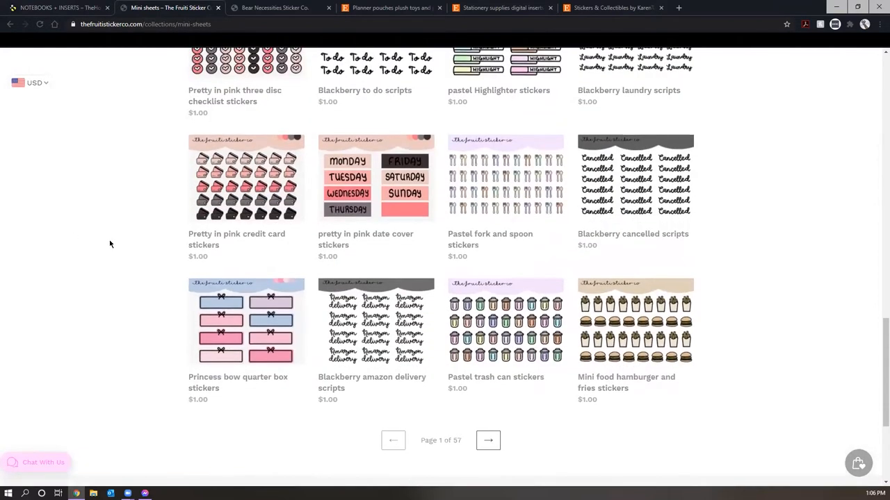
pyautogui.click(488, 439)
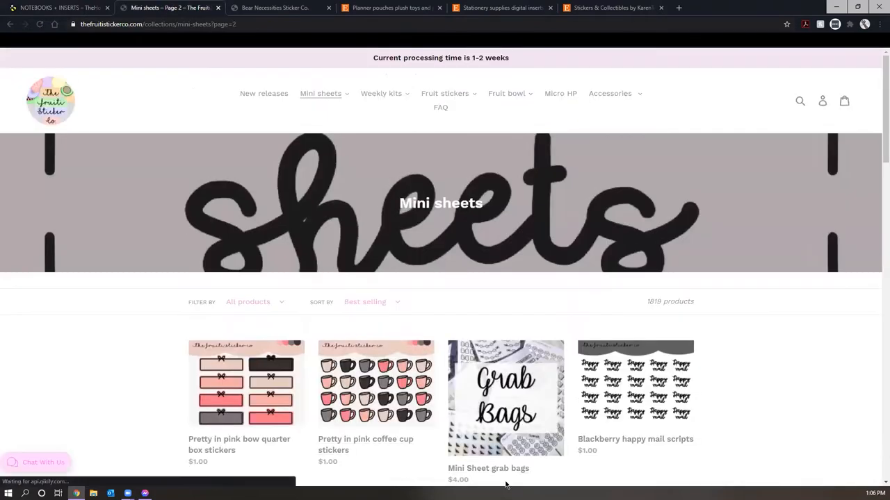
# - Browse page 2 of the Mini sheets and move to page 3
pyautogui.scroll(-3)
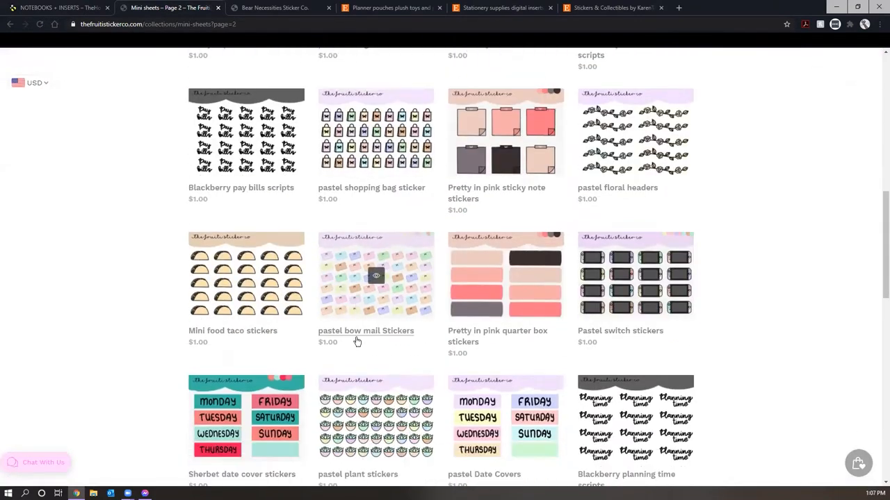
pyautogui.scroll(-3)
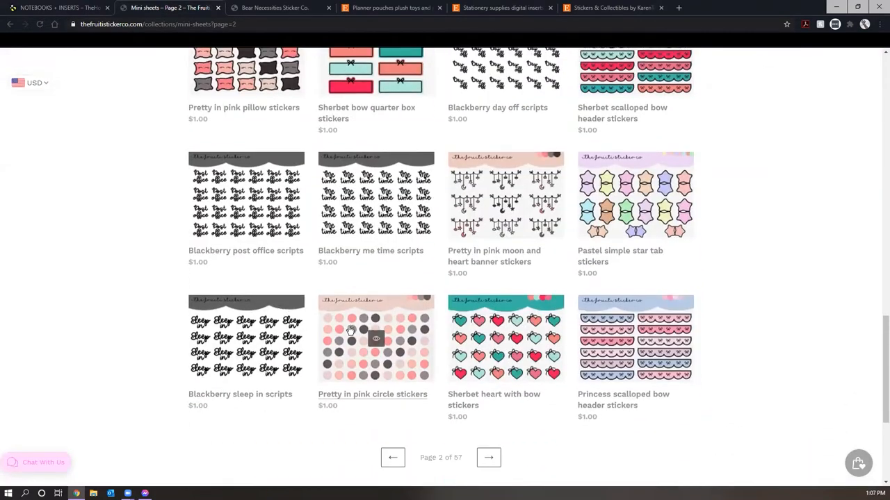
pyautogui.click(488, 457)
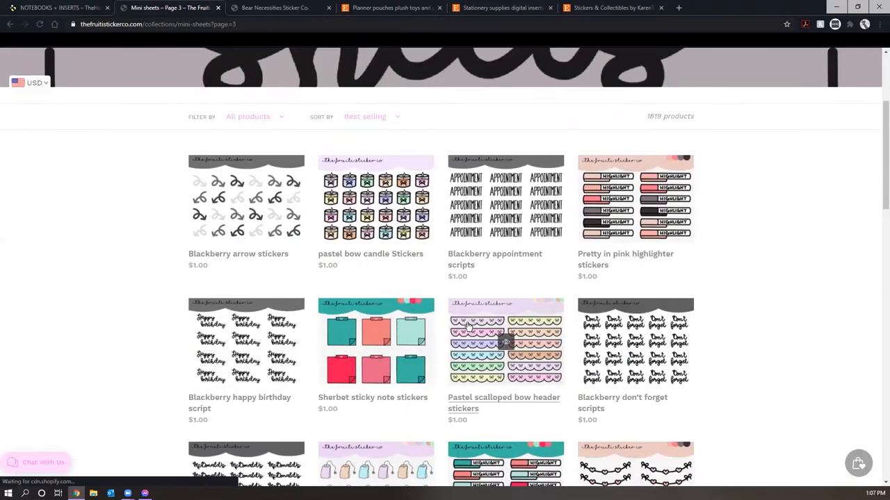
pyautogui.scroll(3)
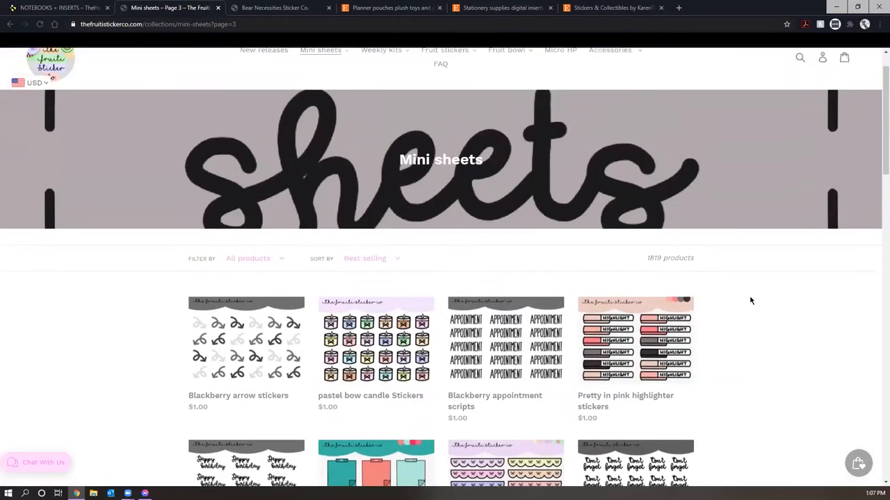
pyautogui.scroll(3)
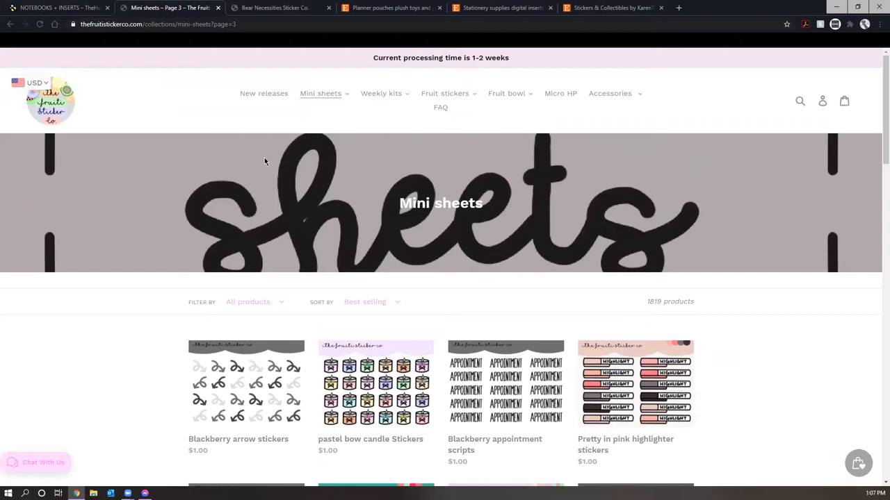
pyautogui.moveTo(248, 286)
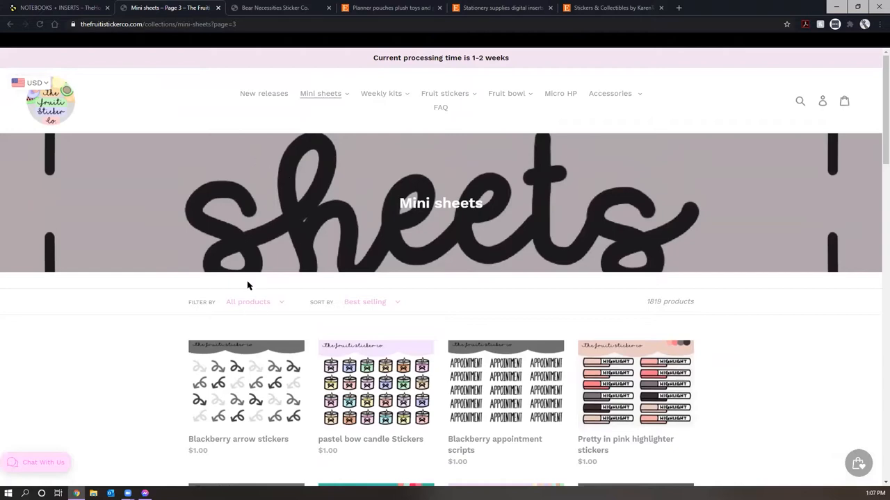
# - Browse page 3 of the Mini sheets and move to page 4
pyautogui.scroll(-3)
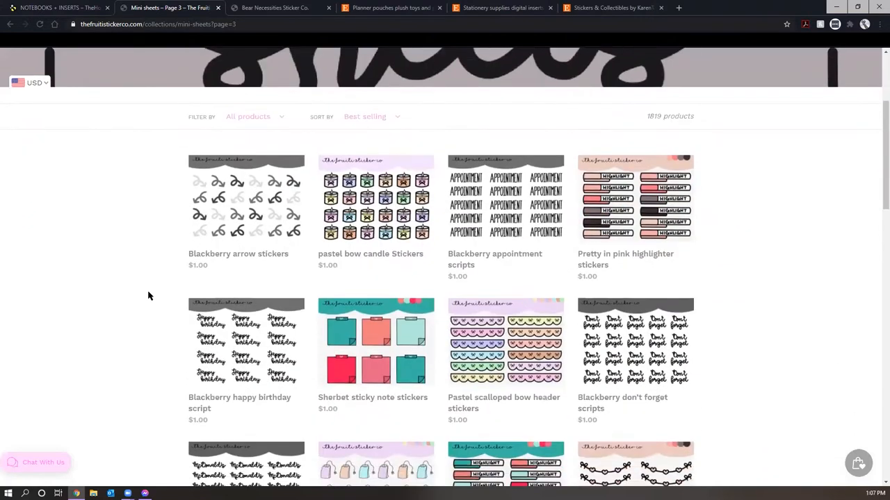
pyautogui.scroll(-3)
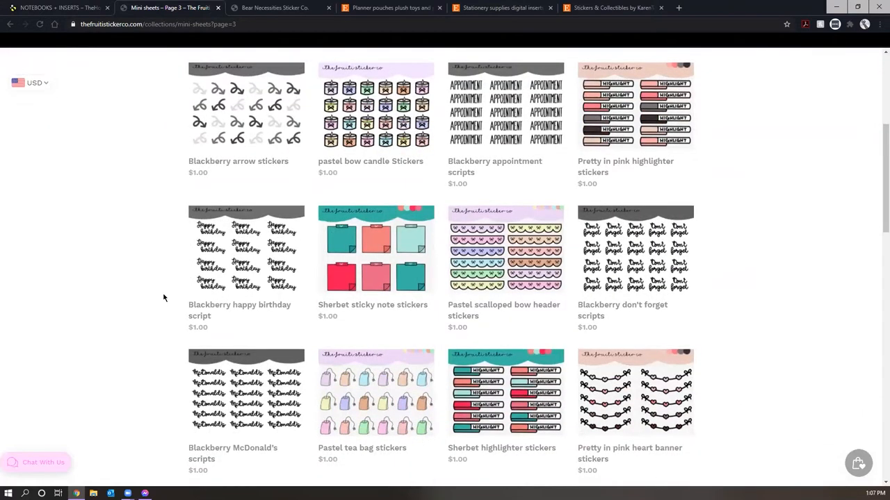
pyautogui.moveTo(166, 269)
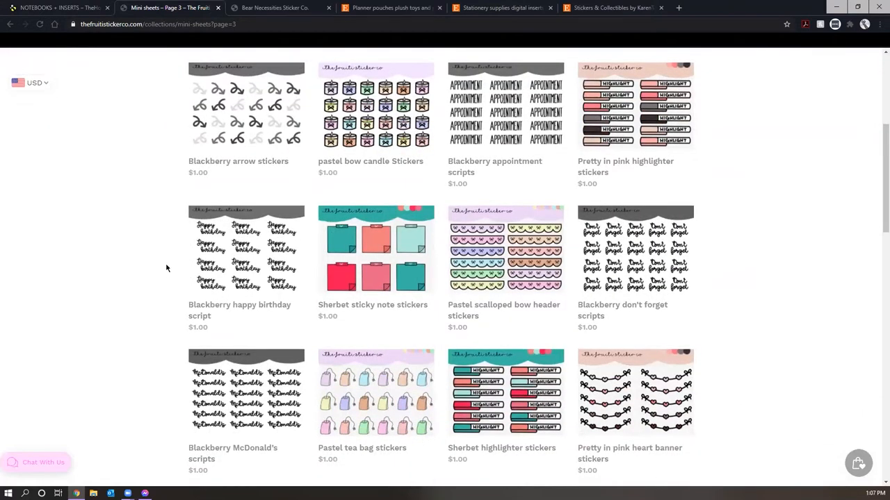
pyautogui.moveTo(143, 271)
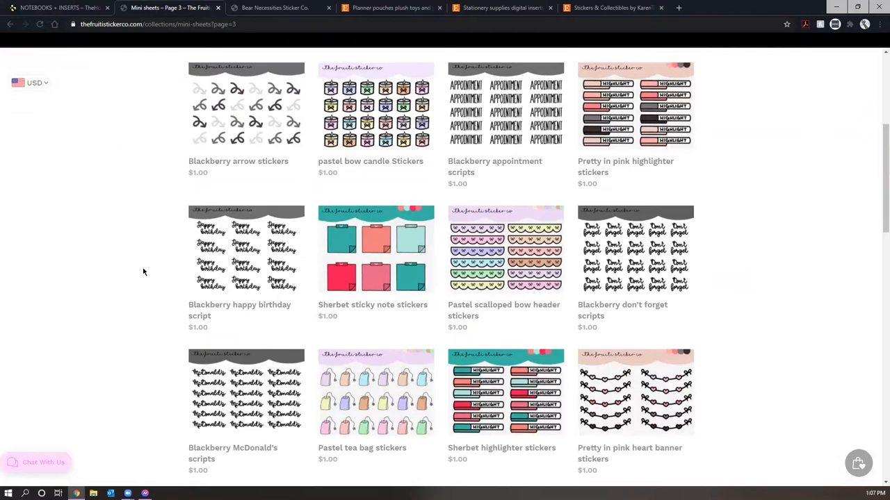
pyautogui.scroll(-3)
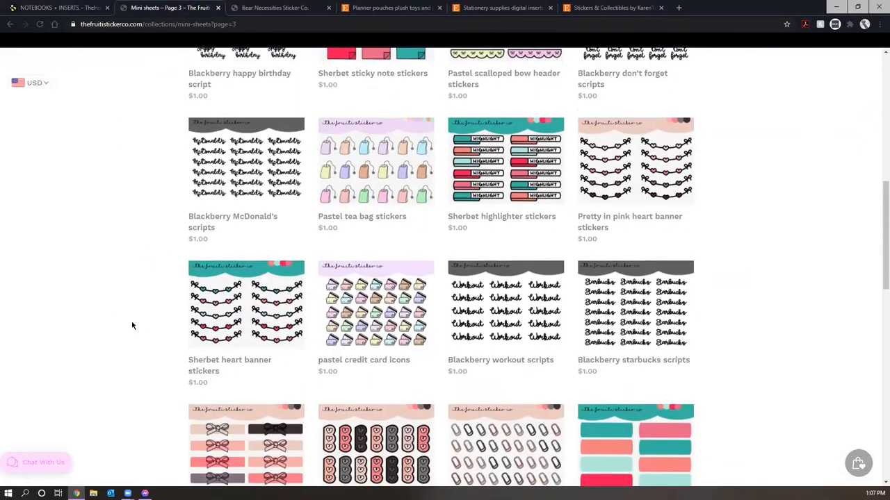
pyautogui.scroll(-3)
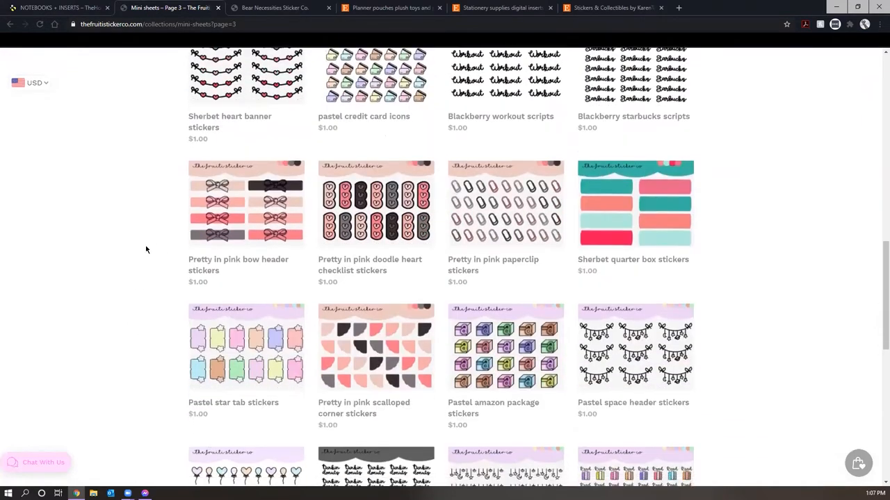
pyautogui.scroll(-3)
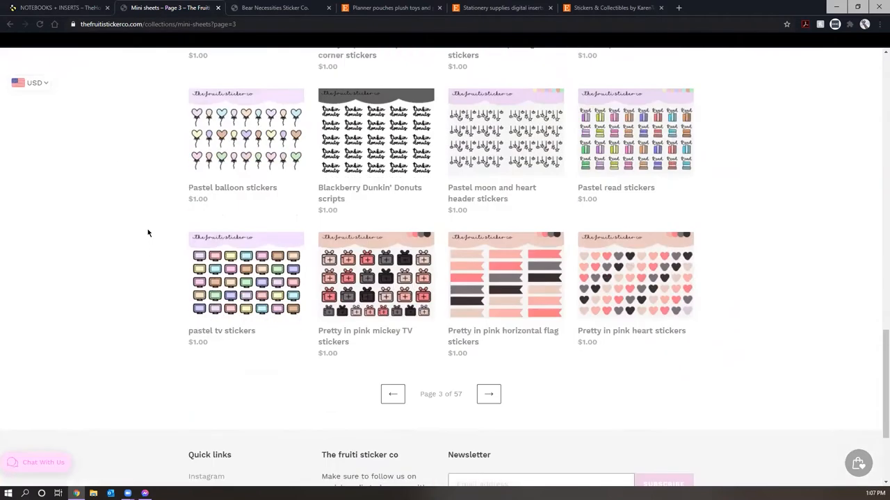
pyautogui.click(489, 395)
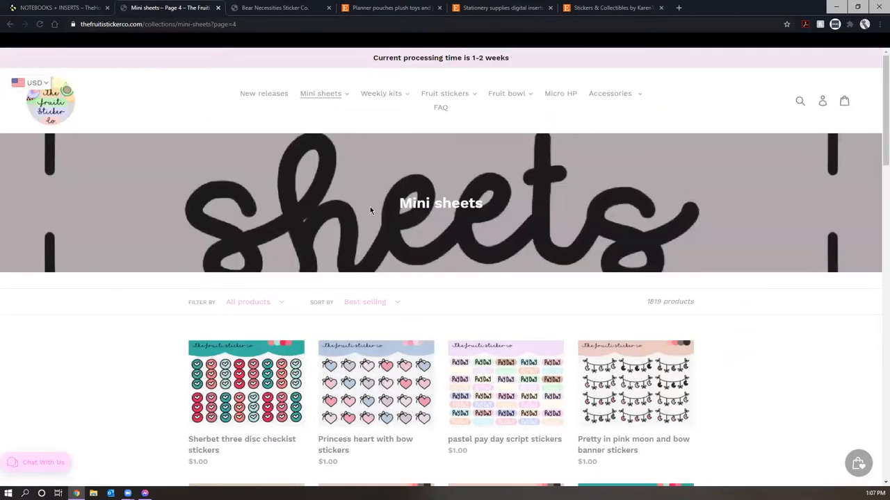
pyautogui.moveTo(20, 103)
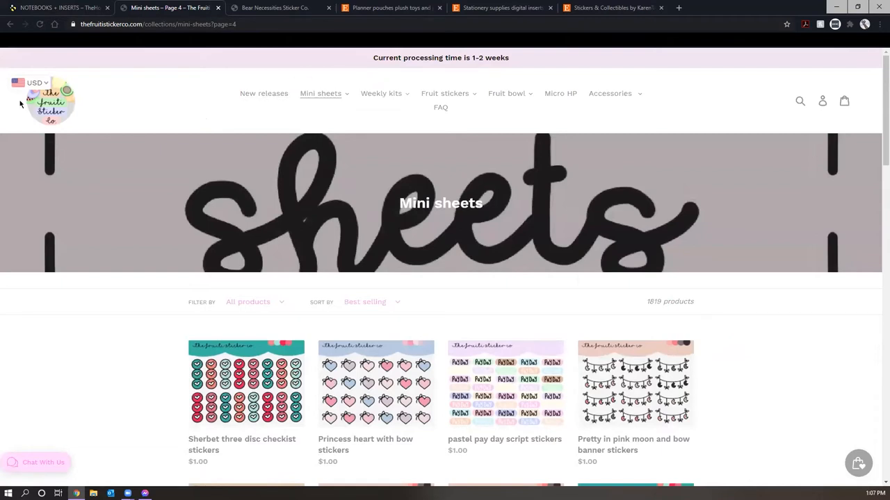
# - From the collection list, browse through the Vinyls / Die cuts products
pyautogui.click(50, 100)
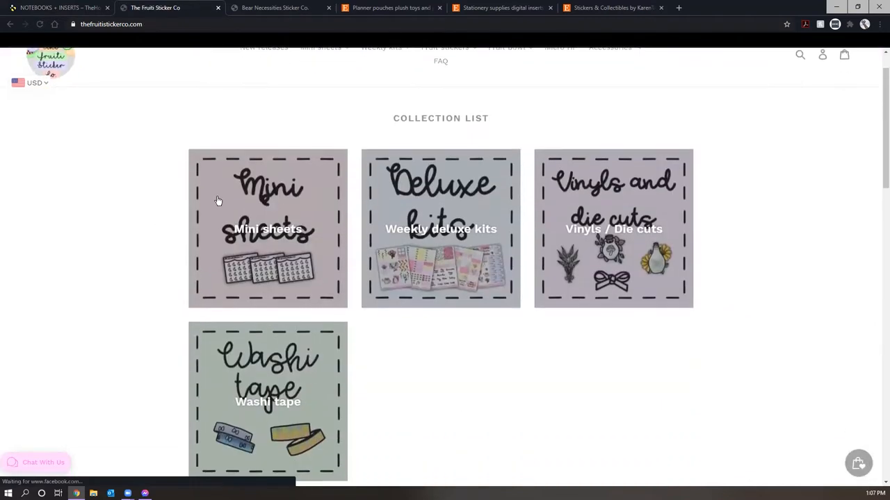
pyautogui.moveTo(472, 254)
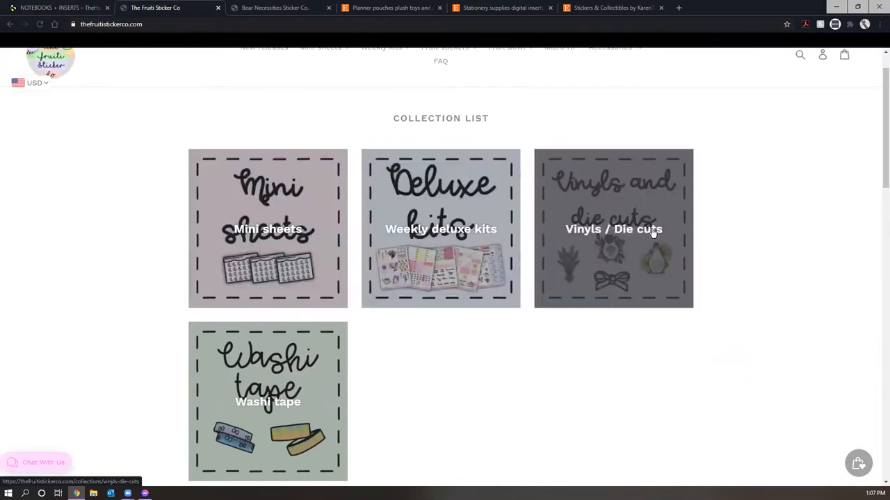
pyautogui.click(613, 228)
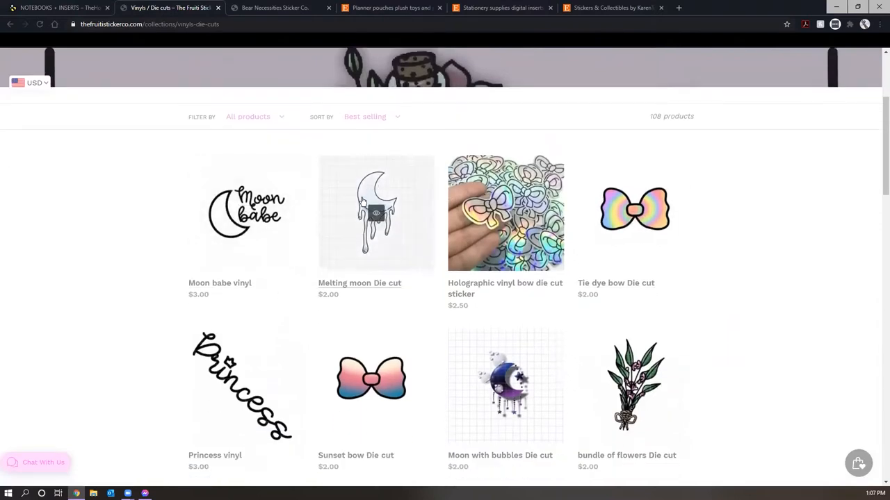
pyautogui.scroll(-3)
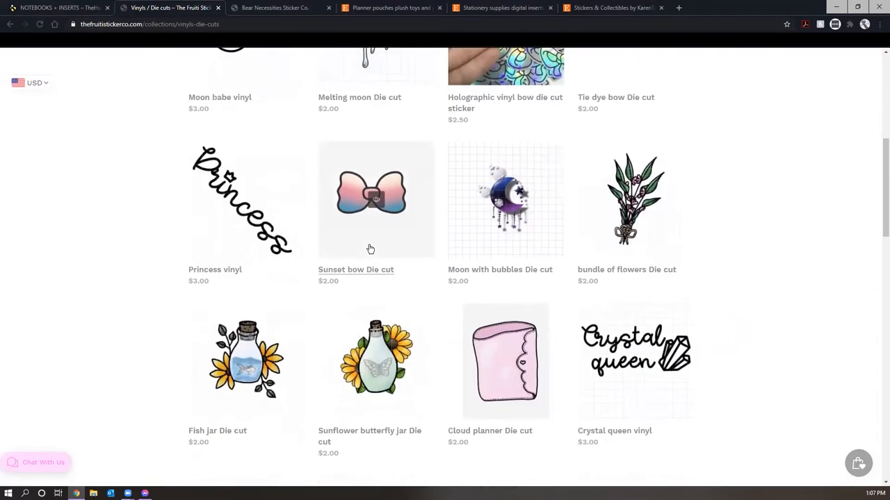
pyautogui.scroll(-3)
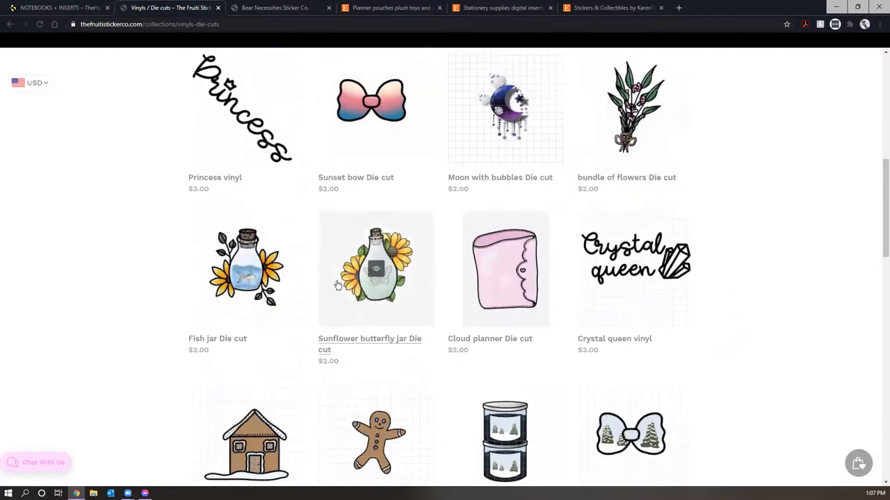
pyautogui.scroll(-3)
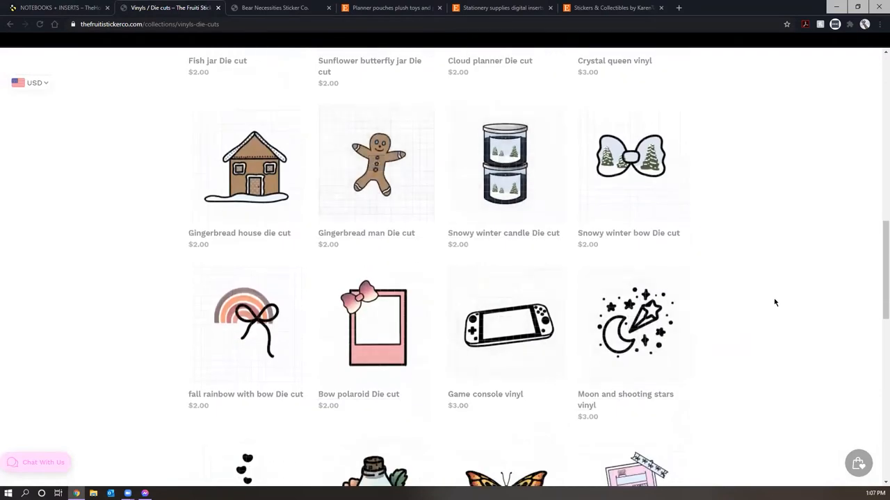
pyautogui.scroll(-3)
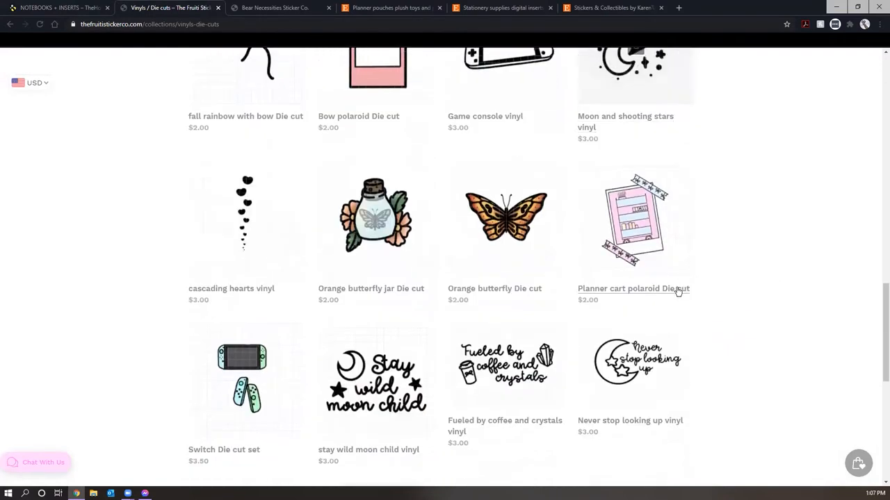
pyautogui.scroll(-3)
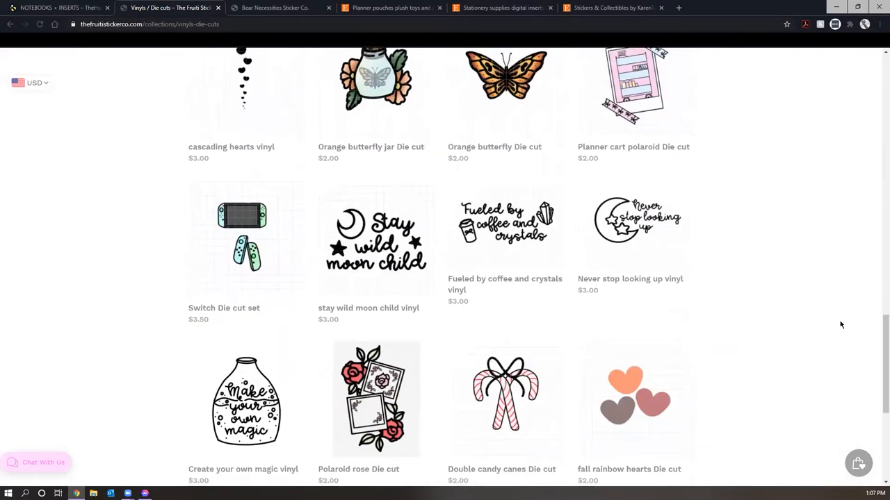
pyautogui.scroll(3)
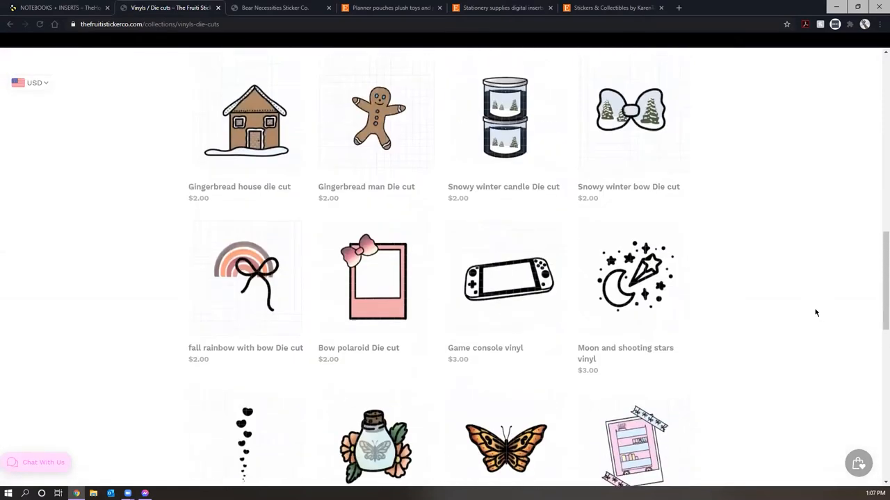
pyautogui.scroll(3)
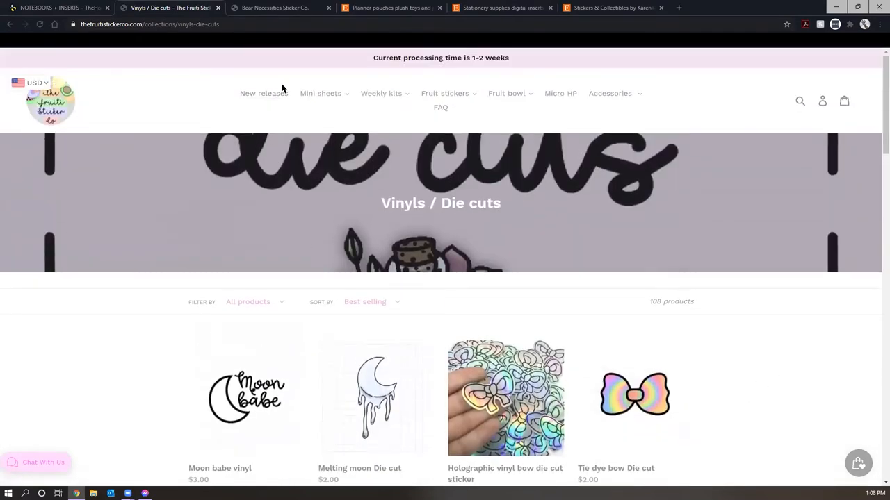
pyautogui.moveTo(259, 109)
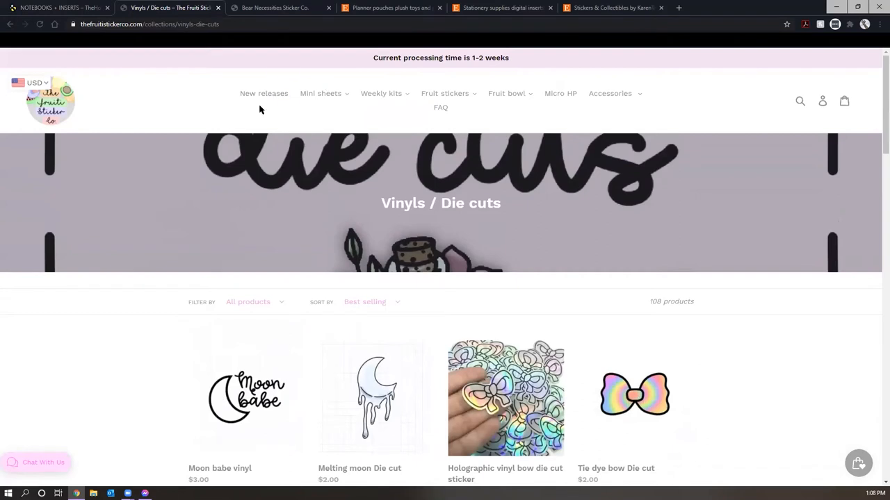
pyautogui.moveTo(538, 333)
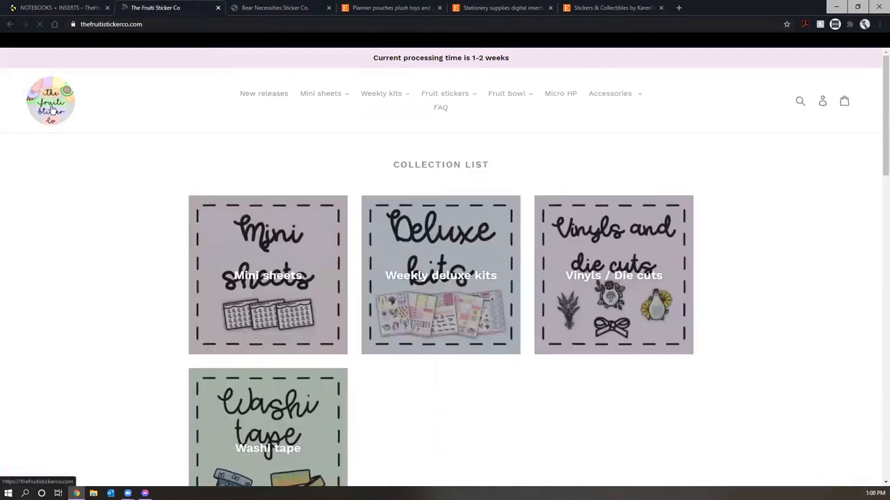
pyautogui.scroll(-3)
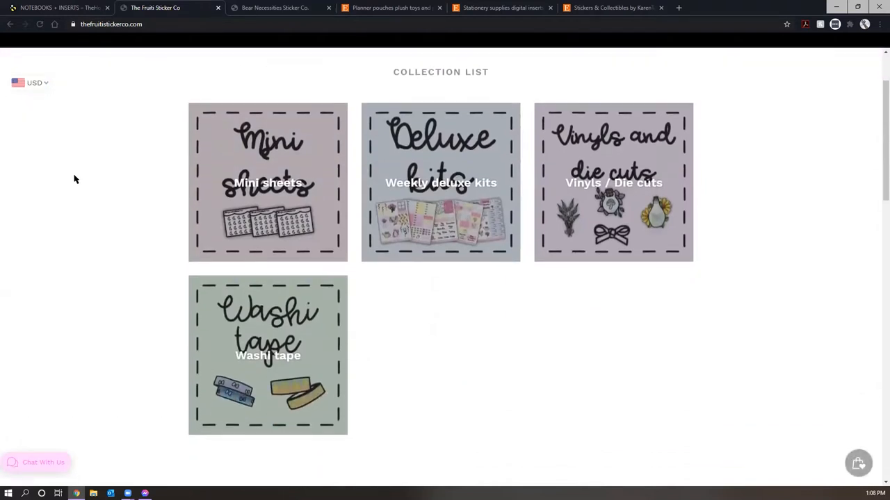
pyautogui.moveTo(613, 267)
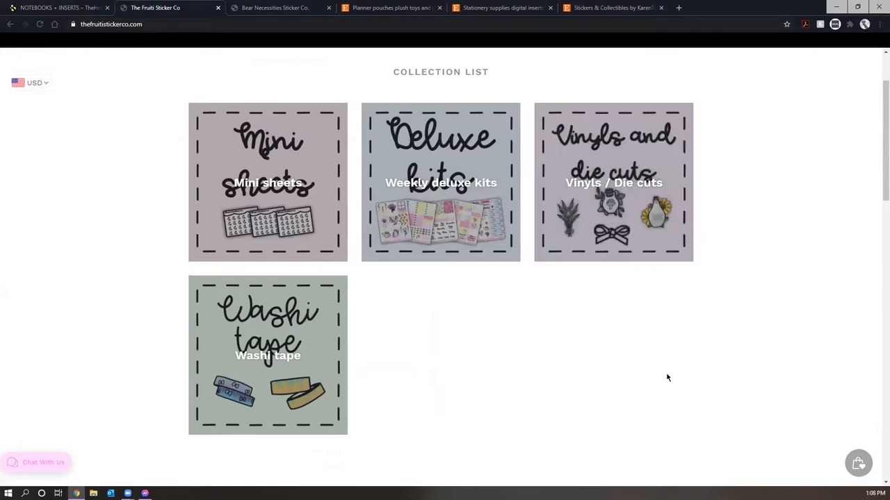
pyautogui.moveTo(521, 320)
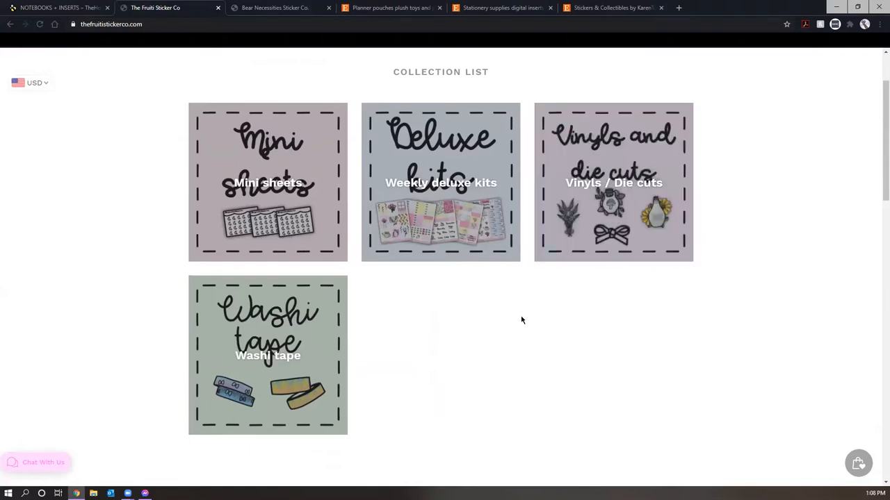
pyautogui.moveTo(458, 303)
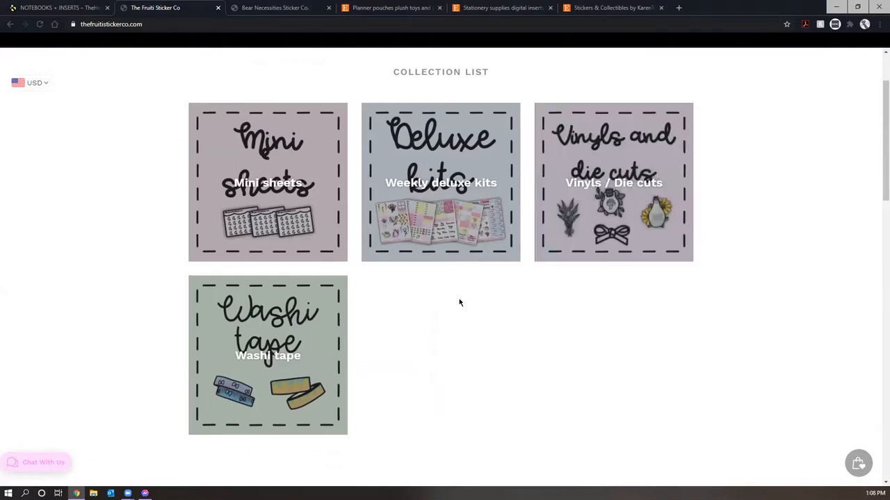
# - Browse the Washi tape collection listings
pyautogui.click(267, 354)
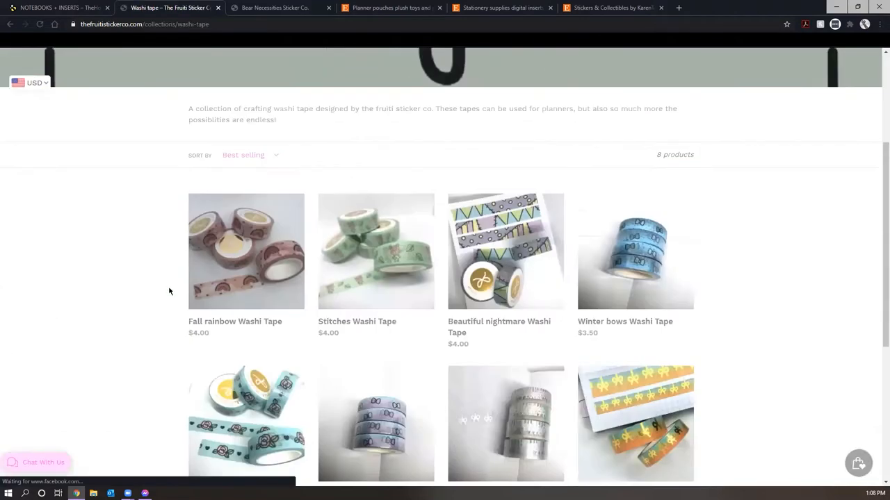
pyautogui.scroll(-3)
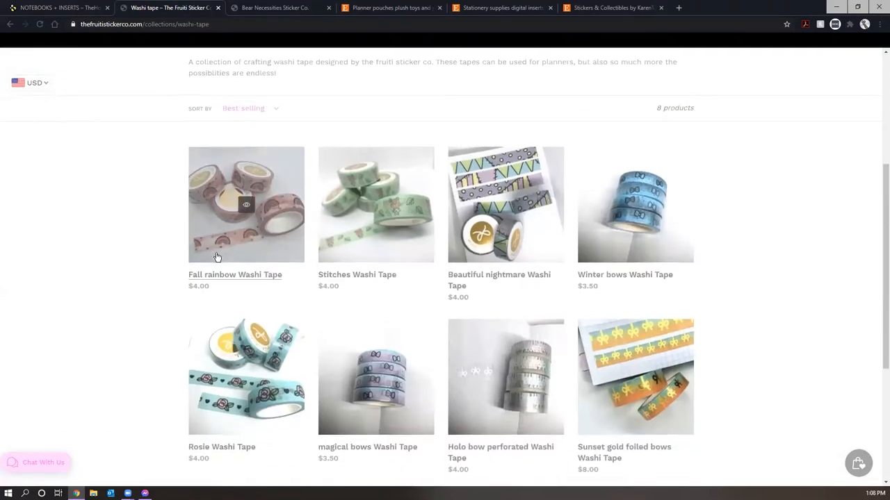
pyautogui.scroll(-3)
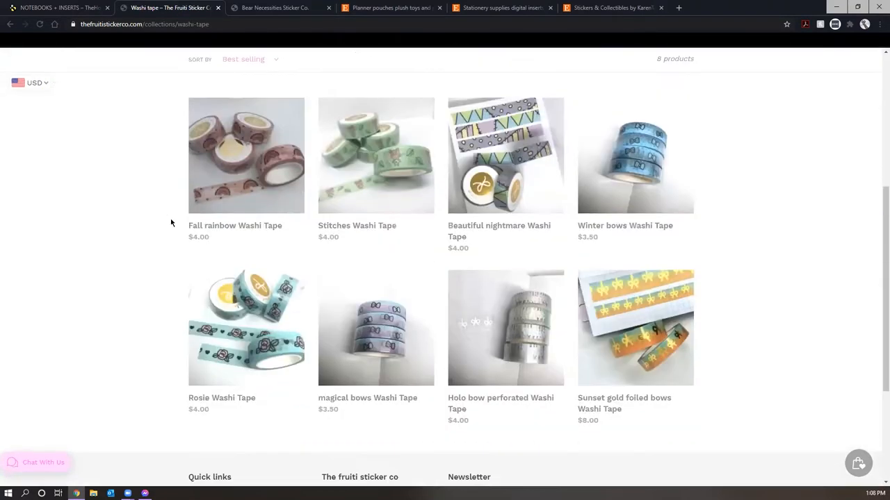
# - View the Holo bow perforated Washi Tape photos, then return to the collection list
pyautogui.click(506, 328)
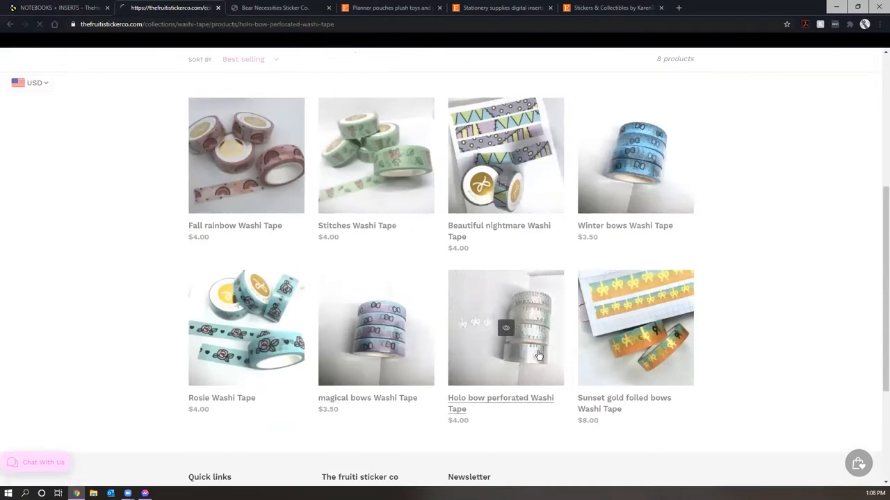
pyautogui.click(506, 328)
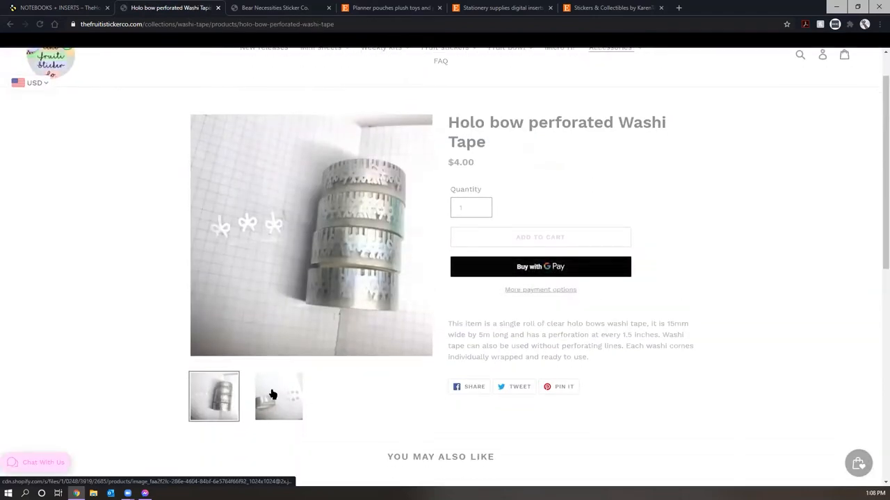
pyautogui.click(278, 396)
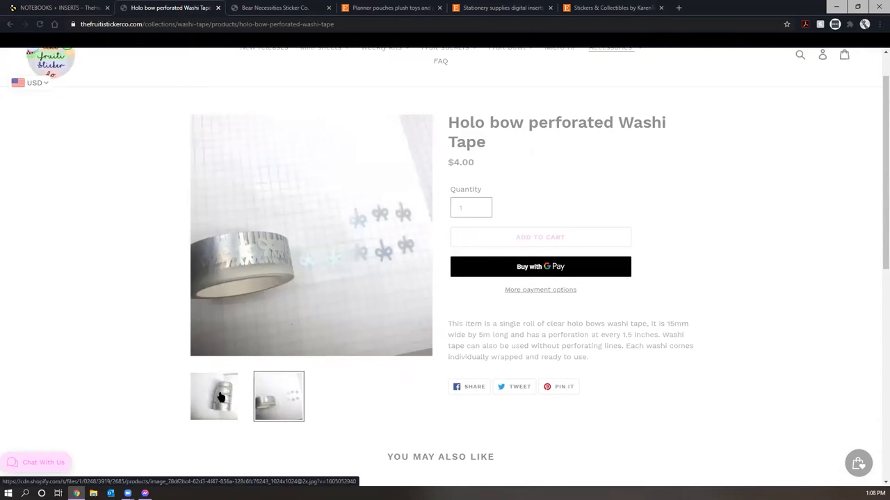
pyautogui.click(50, 100)
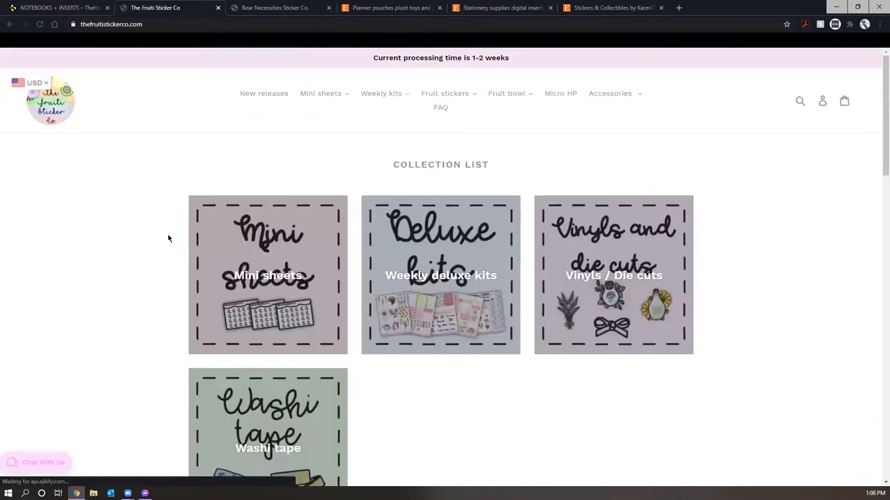
pyautogui.moveTo(230, 172)
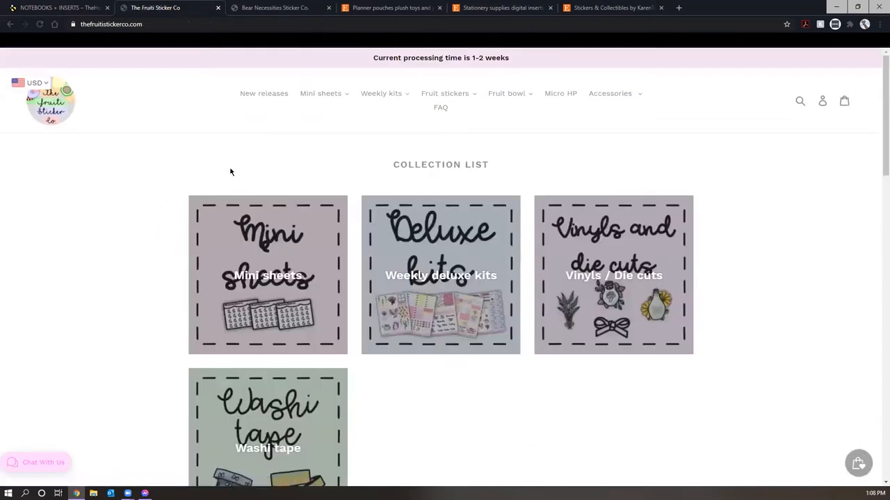
pyautogui.moveTo(61, 200)
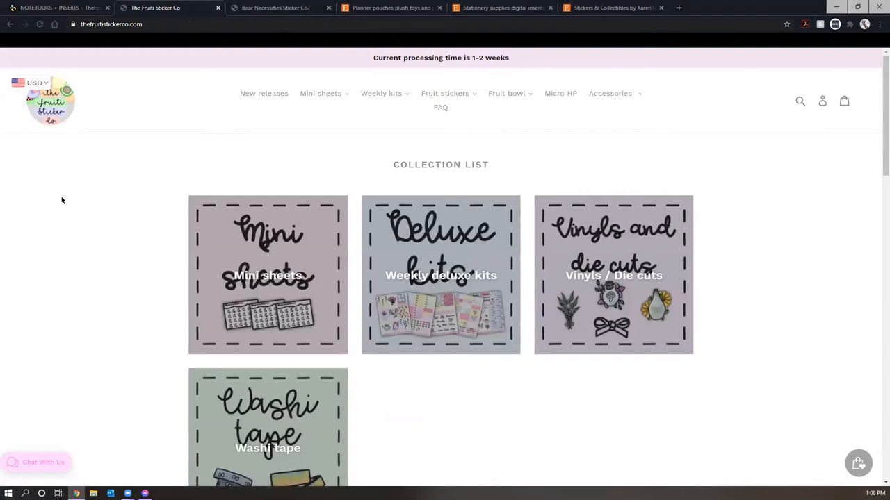
pyautogui.moveTo(351, 270)
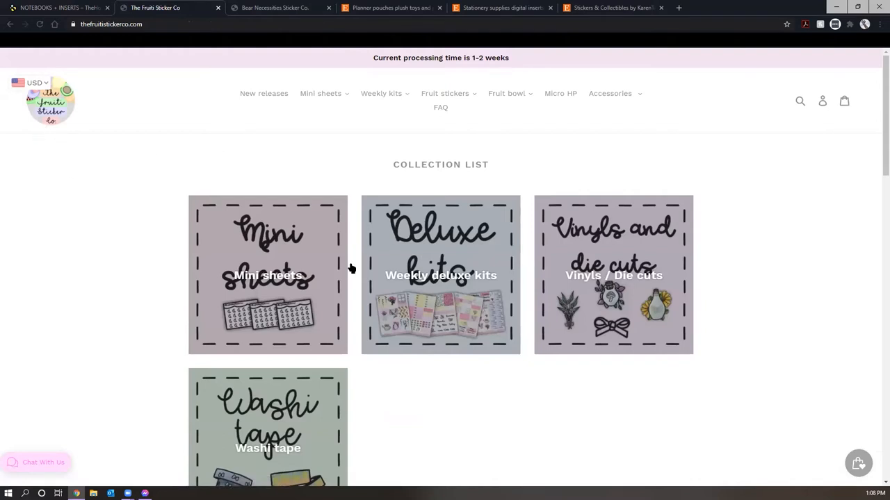
pyautogui.moveTo(81, 298)
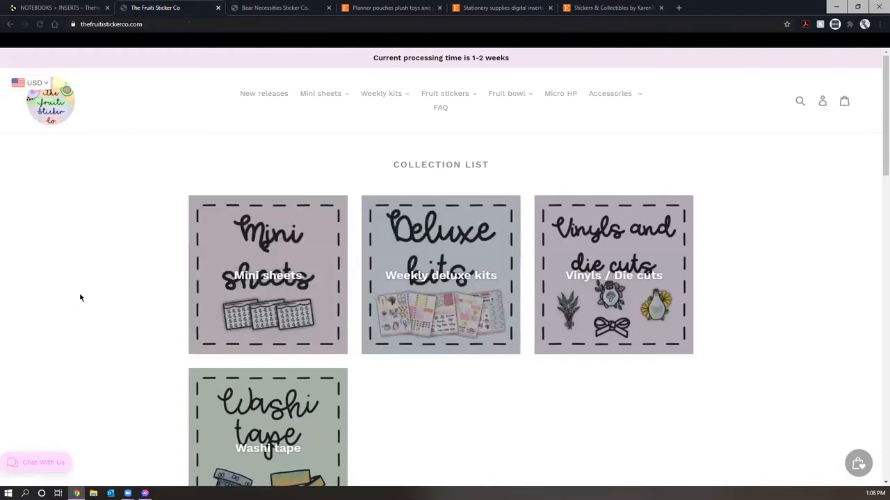
pyautogui.moveTo(560, 93)
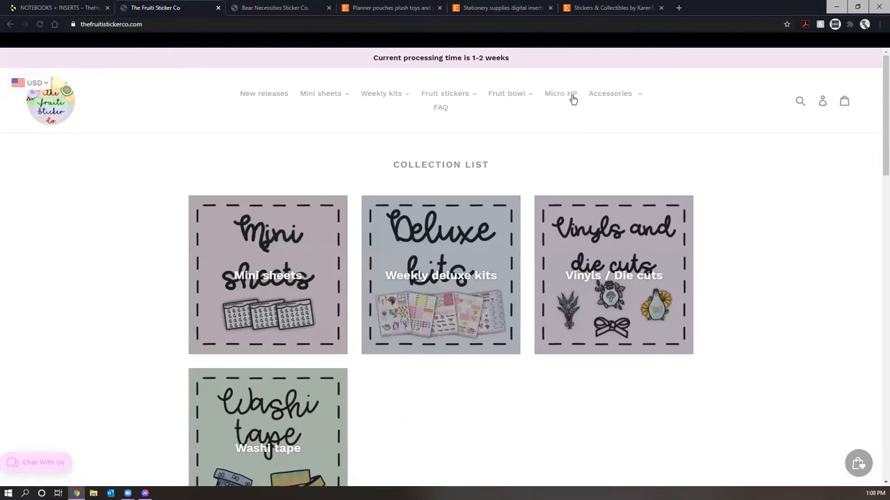
pyautogui.moveTo(381, 93)
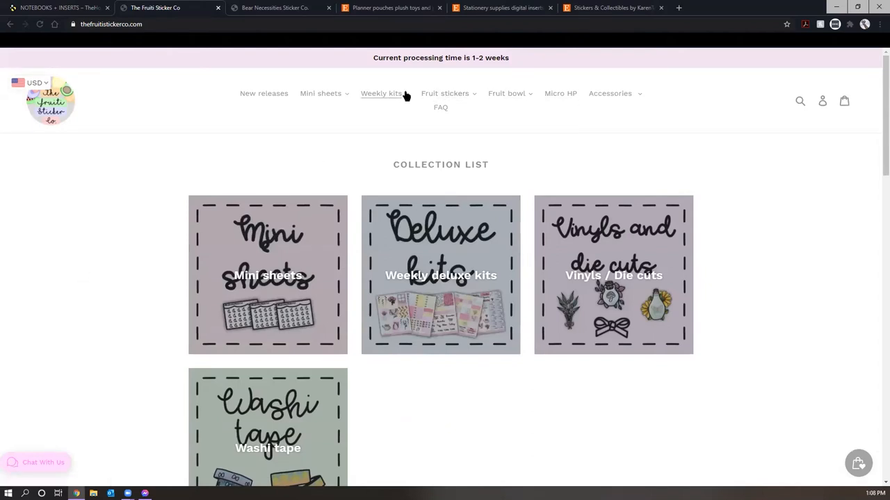
# - Enter the Weekly deluxe kits collection and view the Beautiful nightmare kit
pyautogui.click(381, 93)
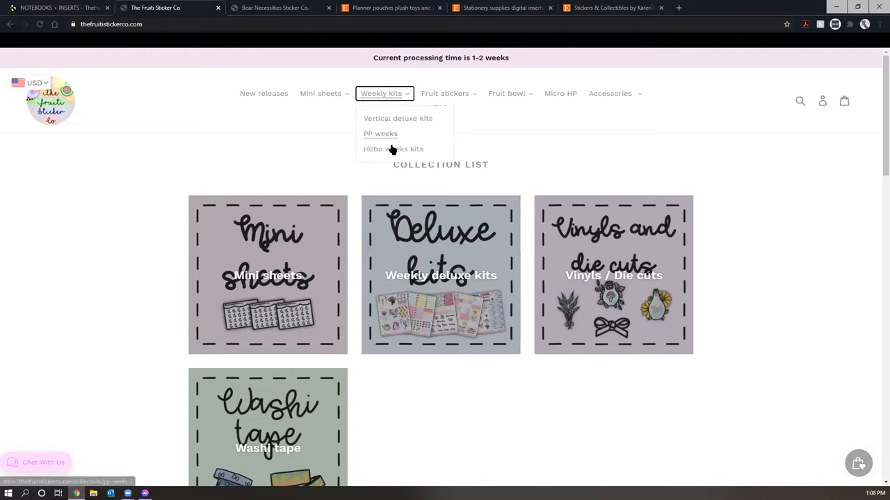
pyautogui.click(398, 118)
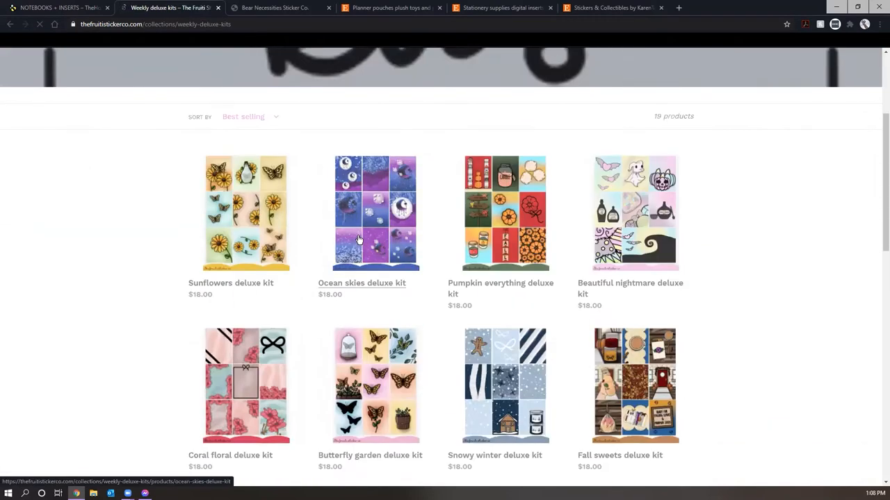
pyautogui.click(630, 214)
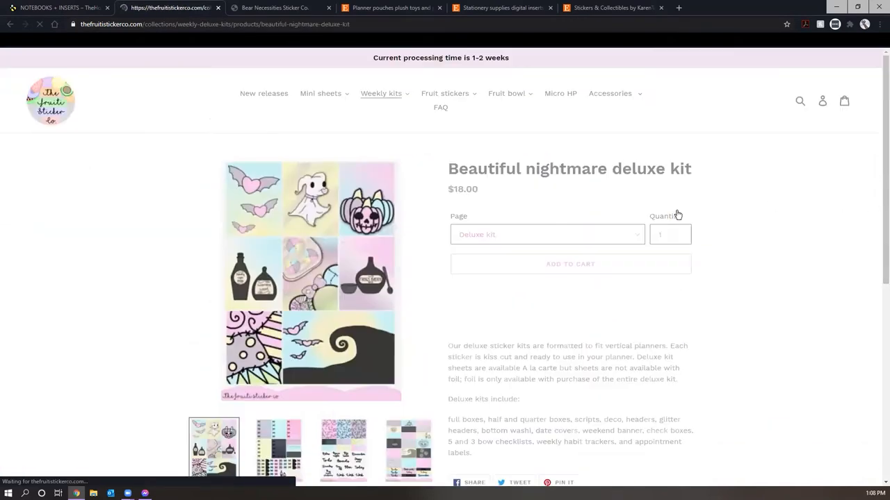
pyautogui.scroll(-3)
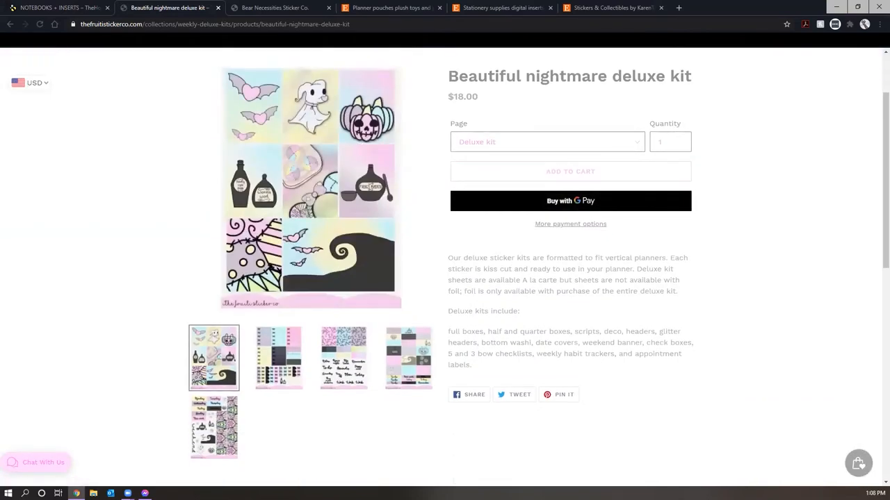
pyautogui.click(10, 24)
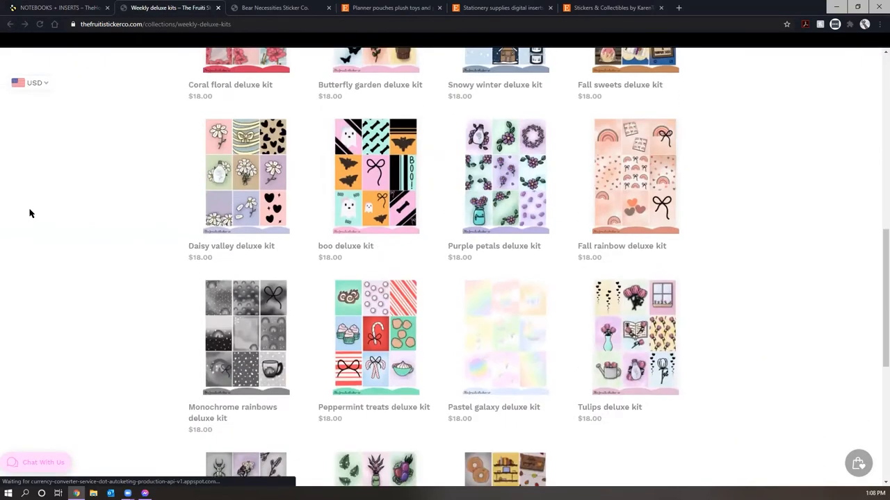
# - Quick-view the Floral cactus deluxe kit and close the preview
pyautogui.scroll(-3)
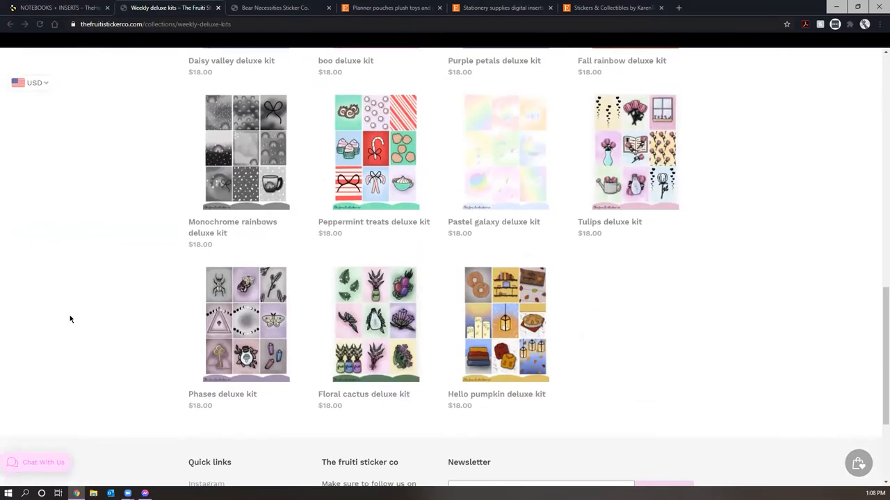
pyautogui.click(376, 323)
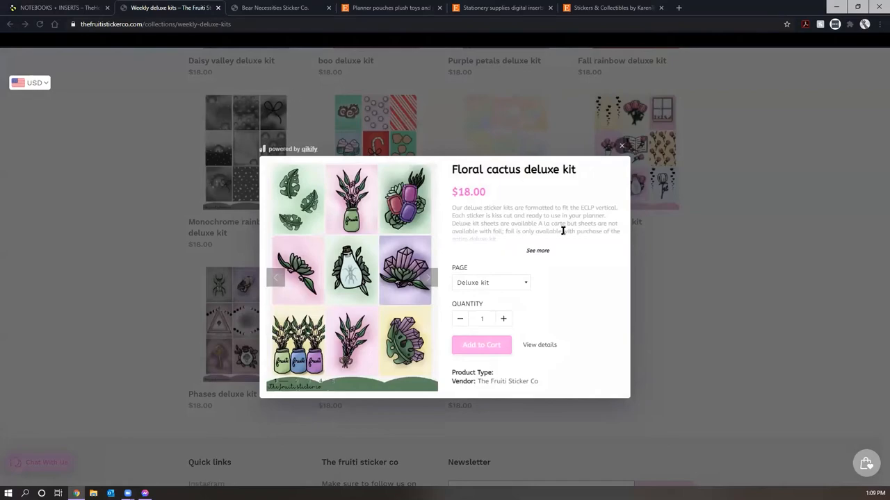
pyautogui.click(622, 146)
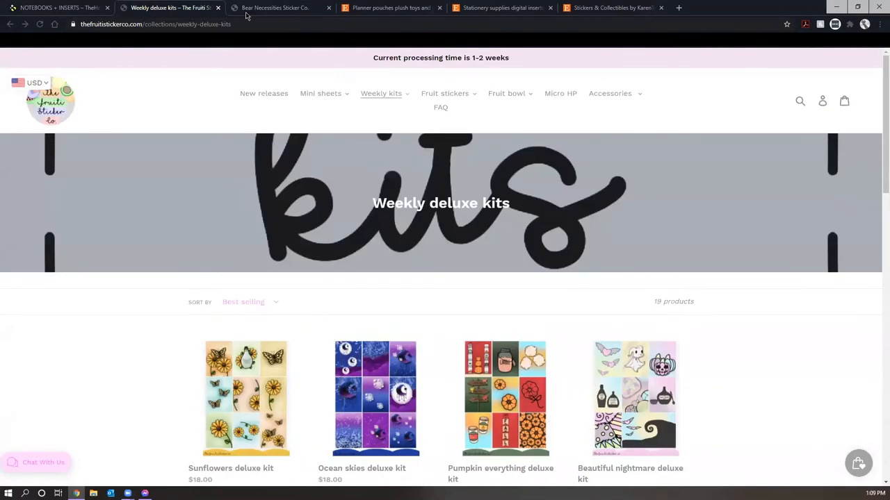
# - Go to the Bear Necessities Sticker Co home page and scroll its December theme and categories
pyautogui.click(278, 8)
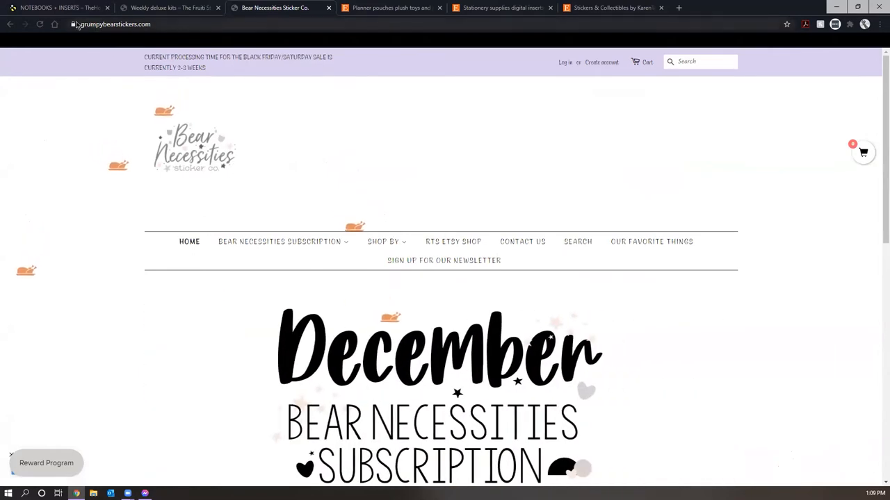
pyautogui.scroll(-3)
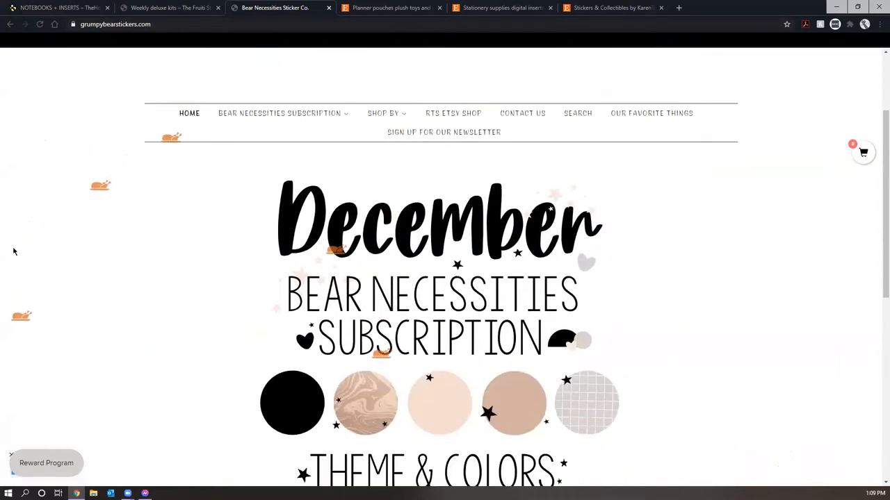
pyautogui.scroll(-3)
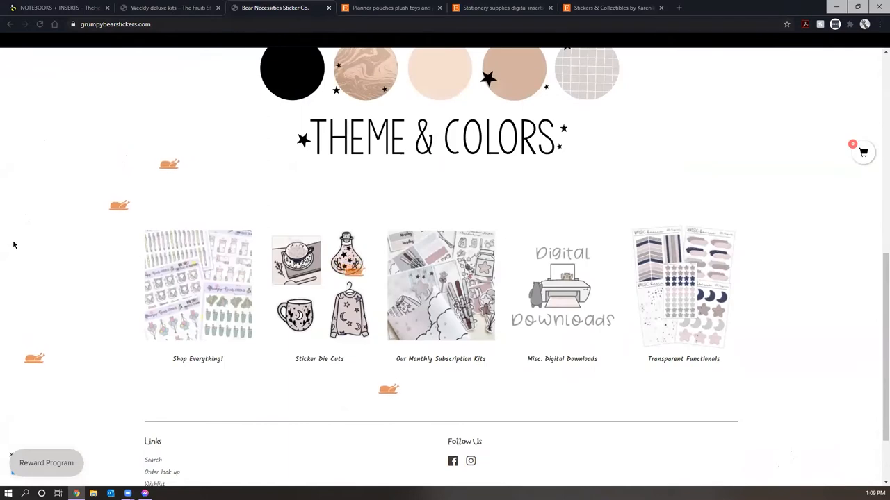
pyautogui.scroll(-3)
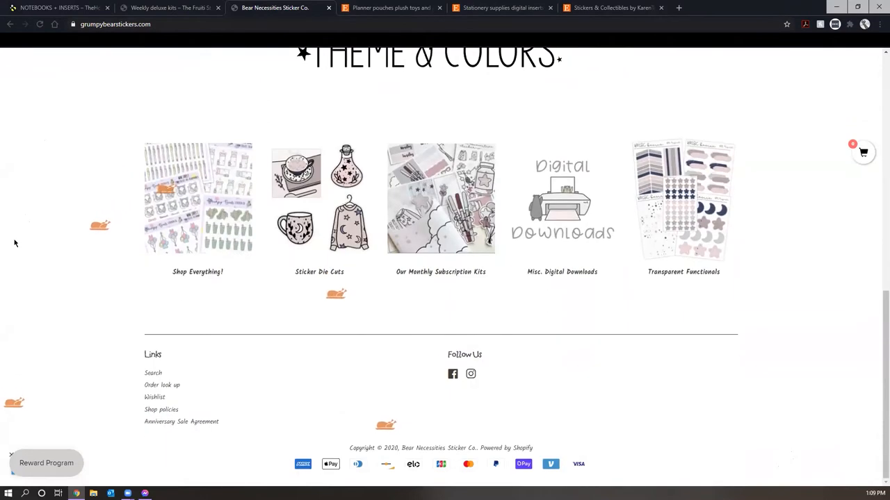
pyautogui.scroll(3)
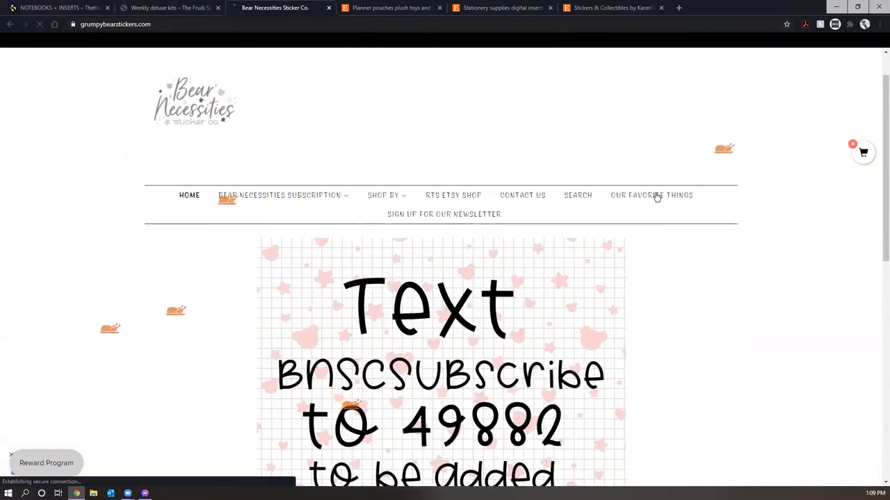
# - View Our Favorite Things, then browse the Newest Releases via Shop By
pyautogui.click(651, 194)
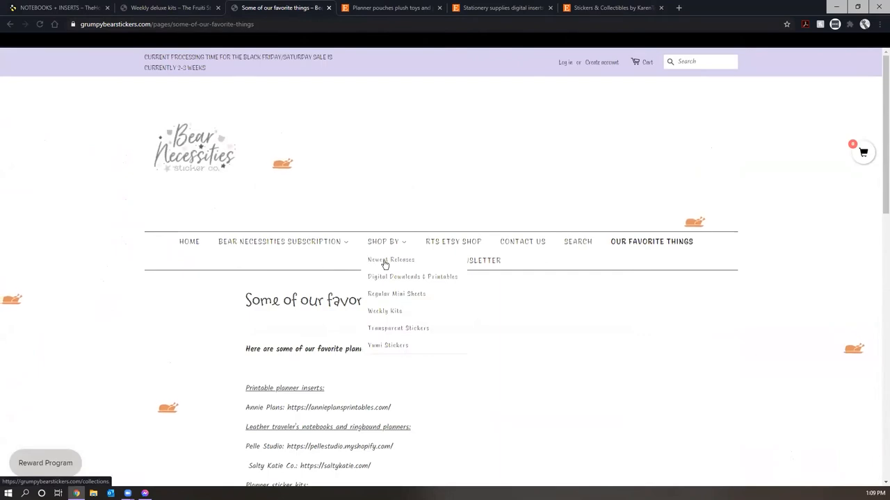
pyautogui.click(390, 260)
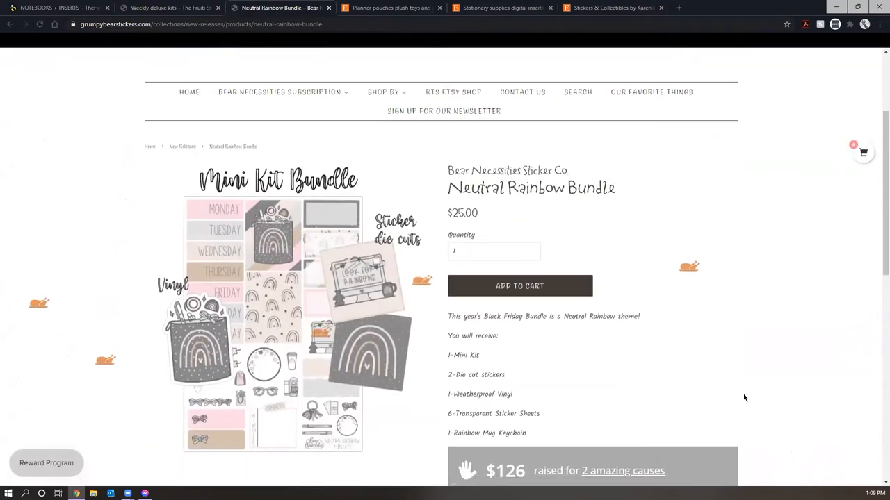
pyautogui.scroll(-3)
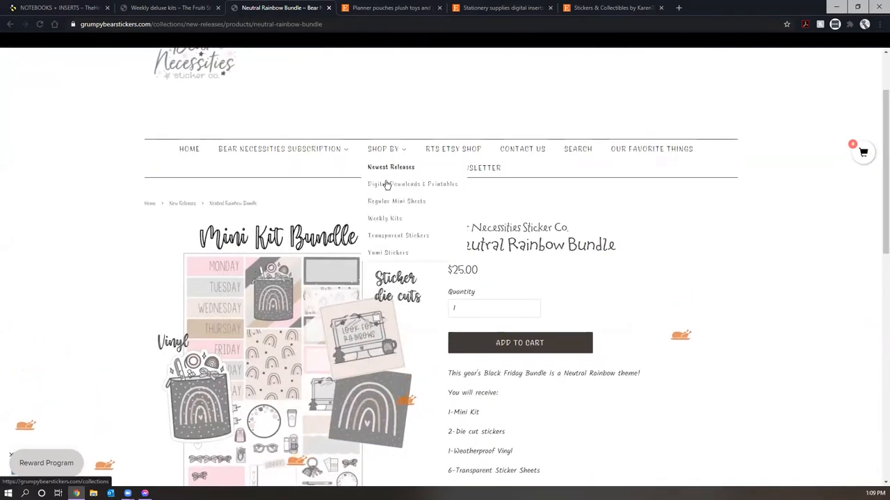
# - Browse page 1 of the Regular Mini Sheets collection
pyautogui.click(396, 200)
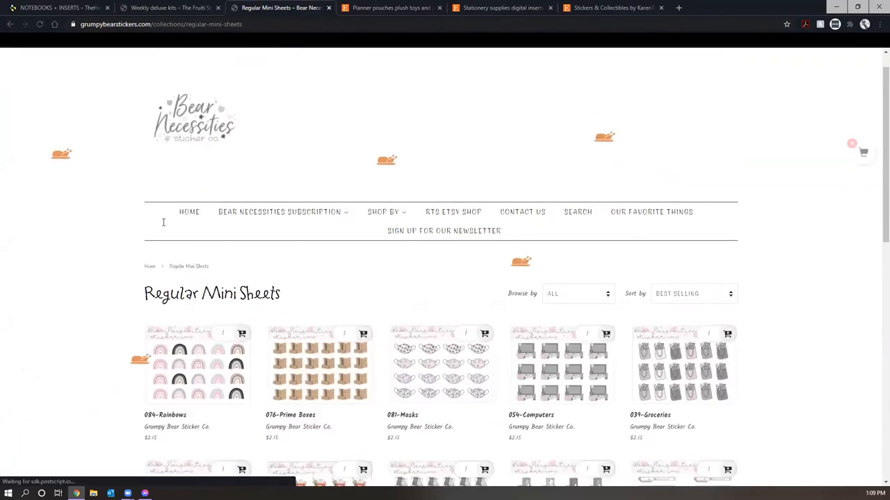
pyautogui.scroll(-3)
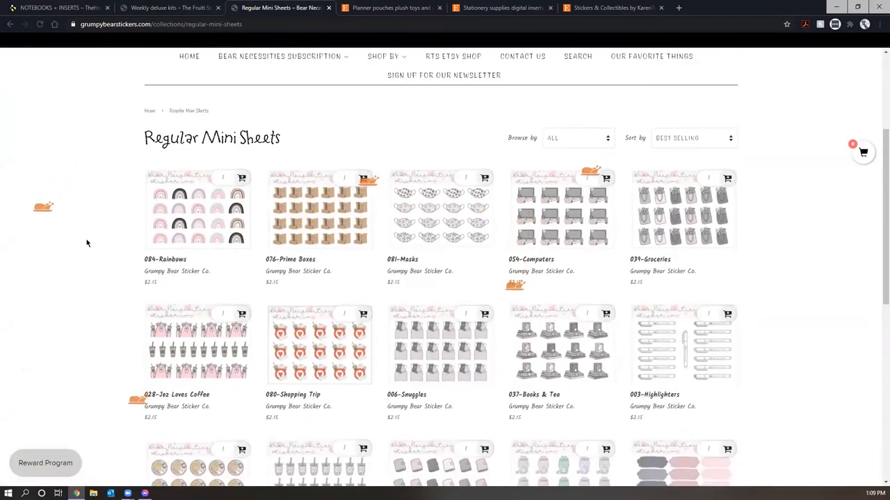
pyautogui.scroll(-3)
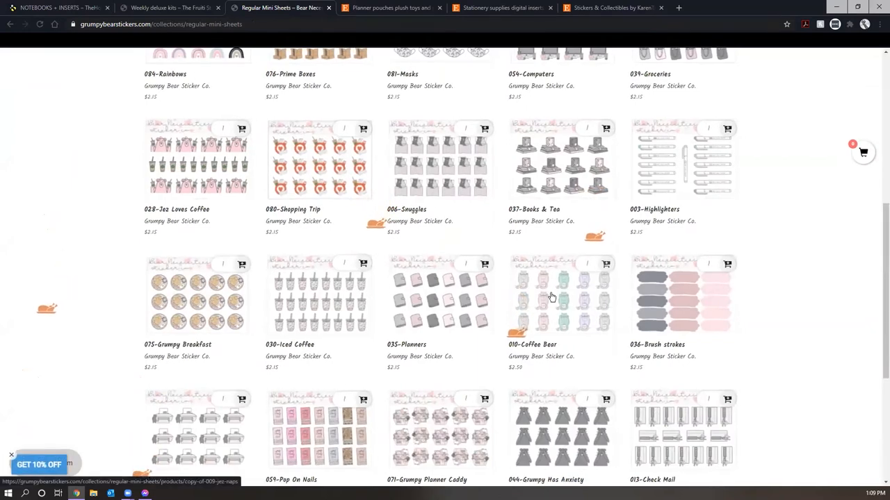
pyautogui.scroll(-3)
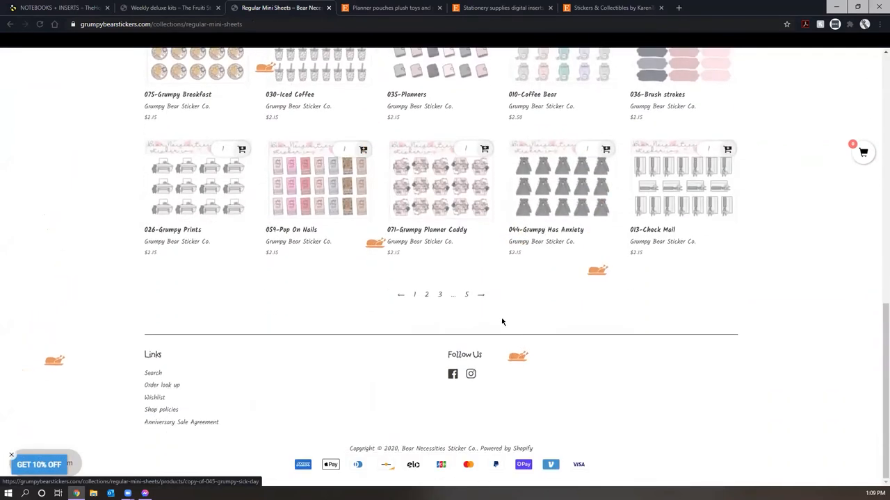
# - Browse page 2 of the Regular Mini Sheets collection
pyautogui.click(425, 295)
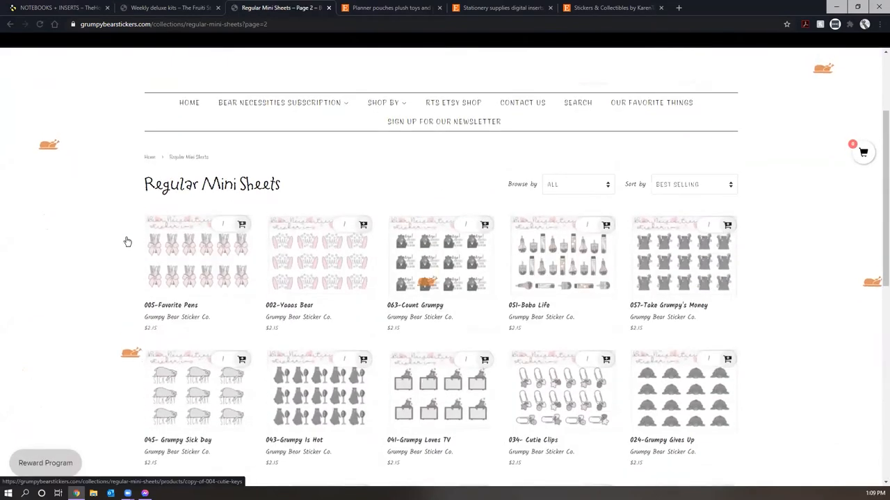
pyautogui.scroll(-3)
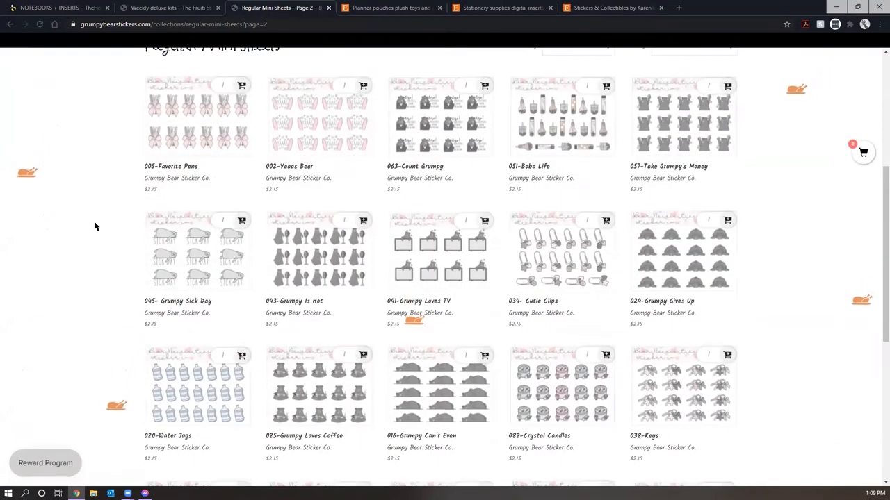
pyautogui.scroll(-3)
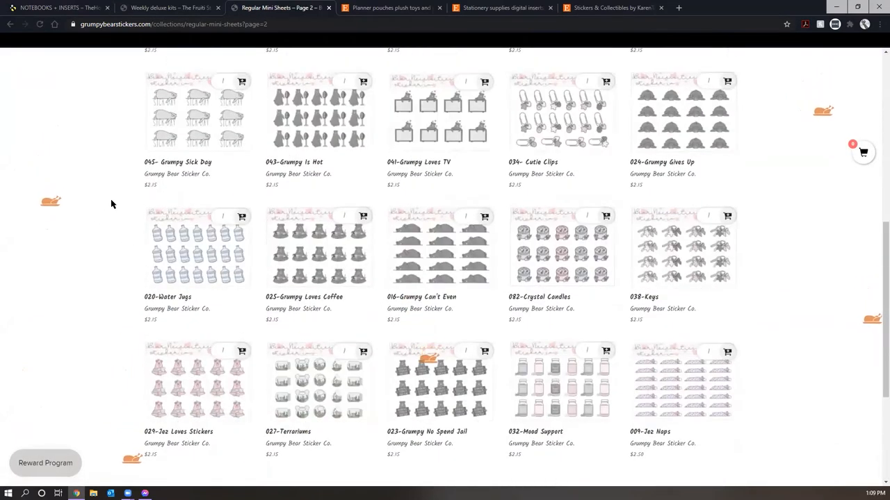
pyautogui.scroll(-3)
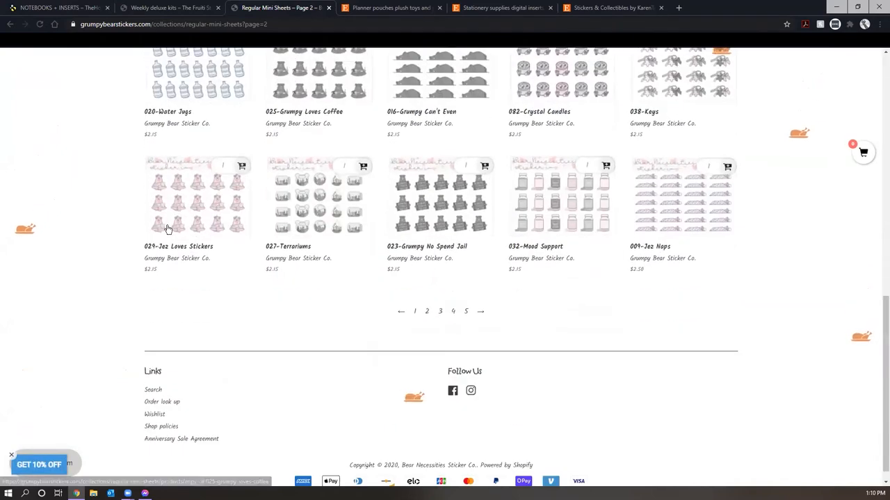
pyautogui.scroll(3)
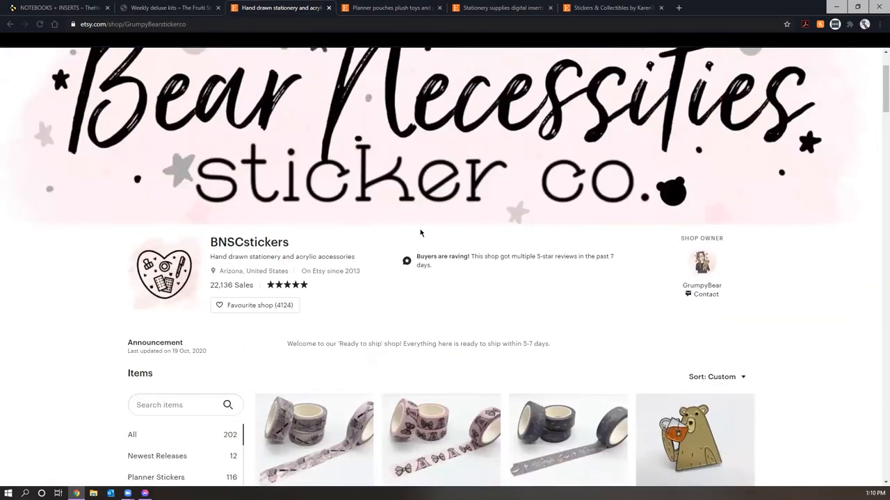
# - Scroll the Etsy shop's first page of listings and move to page 2
pyautogui.scroll(-3)
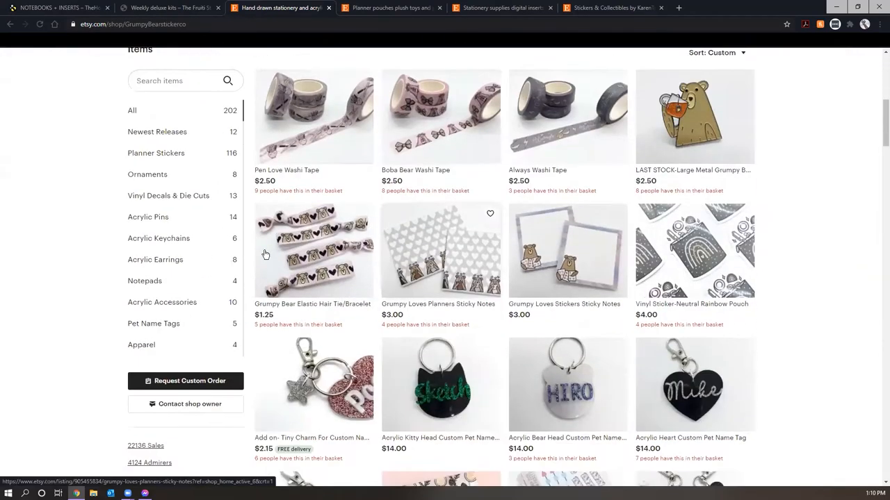
pyautogui.scroll(-3)
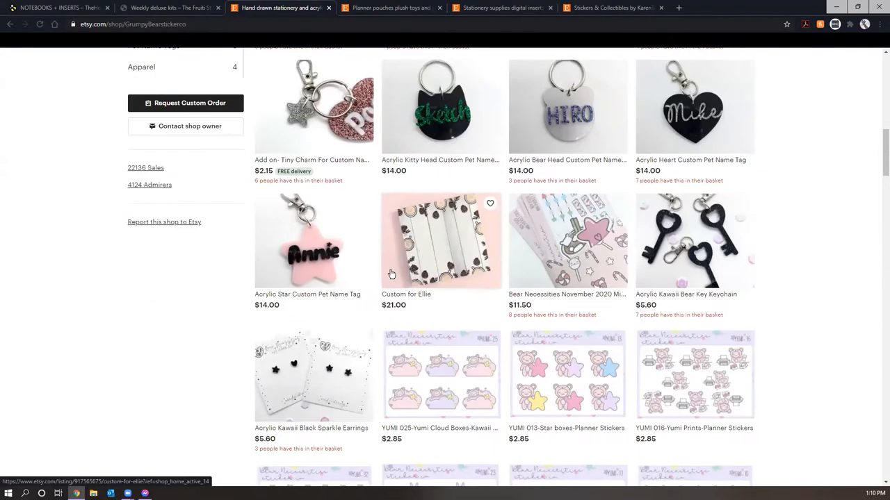
pyautogui.scroll(-3)
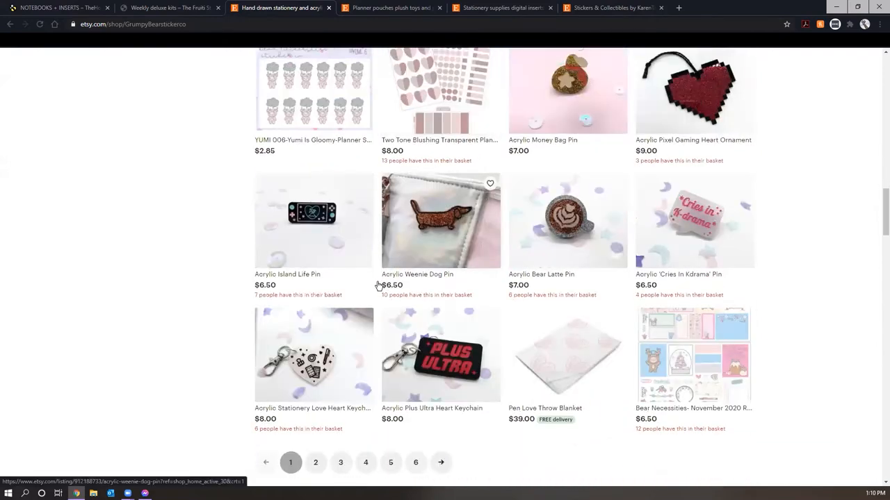
pyautogui.click(314, 462)
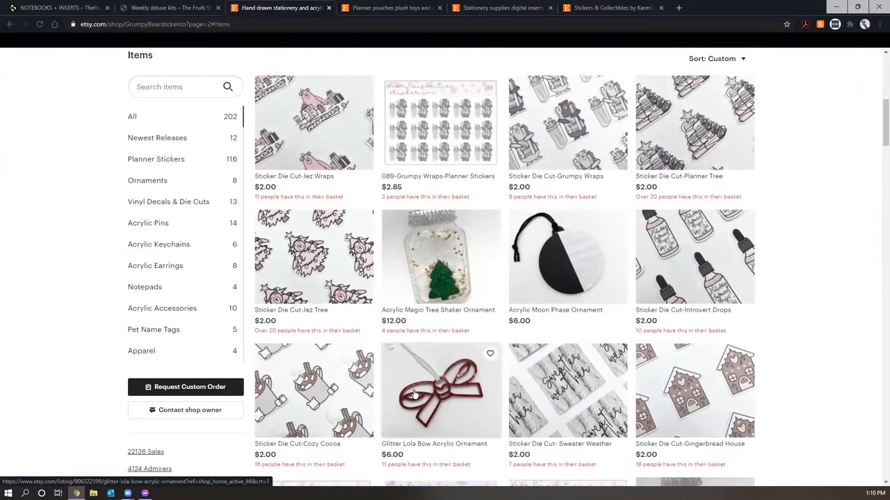
# - Browse page 2 of the Etsy listings, then return to the shop's own website tab
pyautogui.scroll(-3)
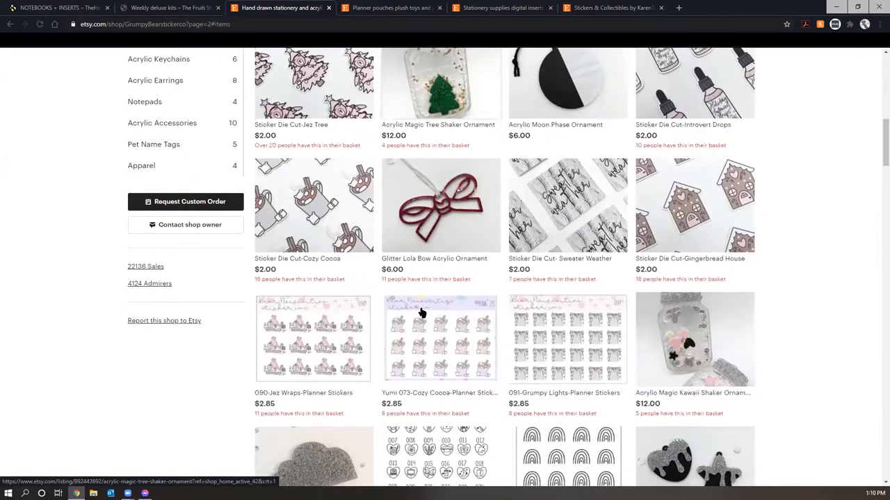
pyautogui.scroll(-3)
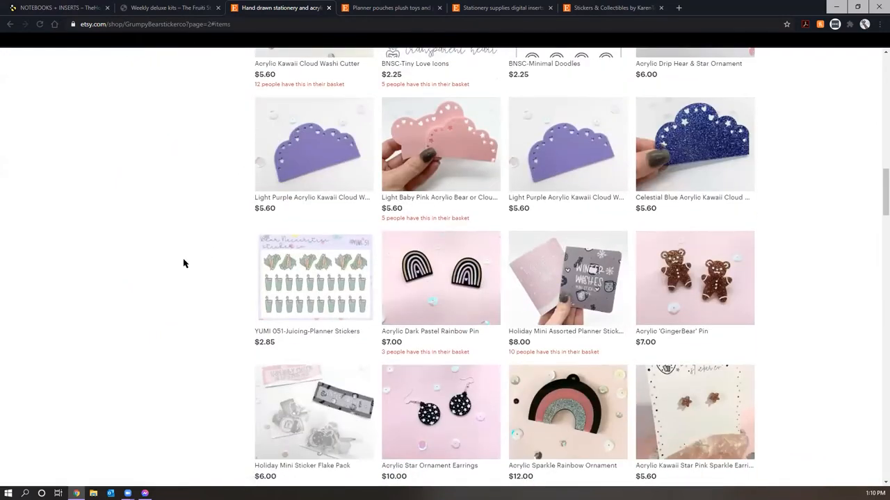
pyautogui.click(10, 24)
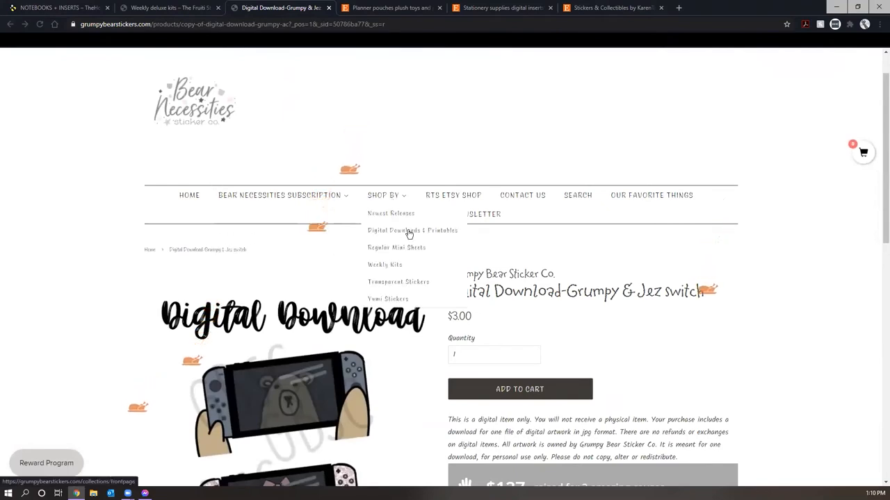
# - Browse the Digital Downloads collection, viewing the Bat Confetti Grid digital paper and returning to the listing
pyautogui.click(412, 231)
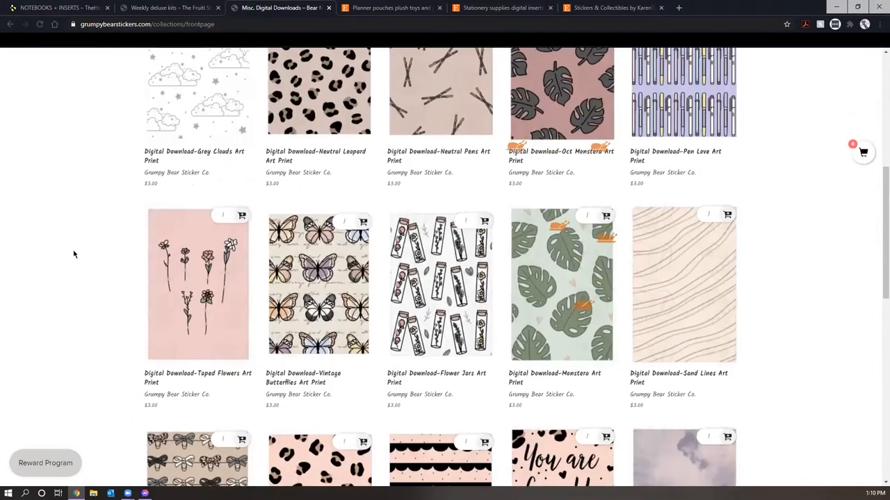
pyautogui.scroll(-3)
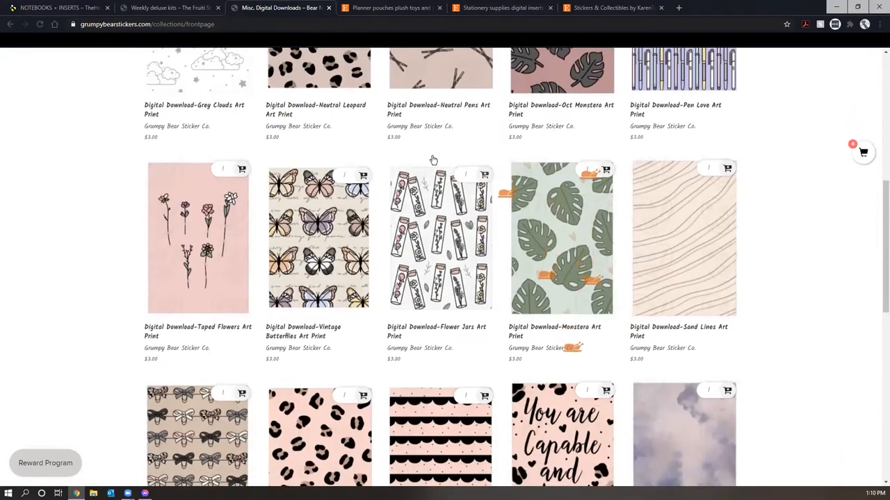
pyautogui.scroll(-3)
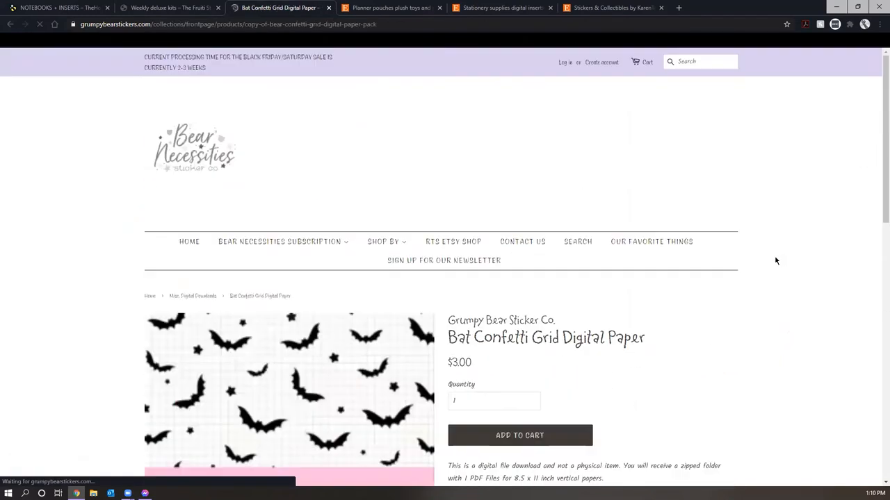
pyautogui.scroll(-3)
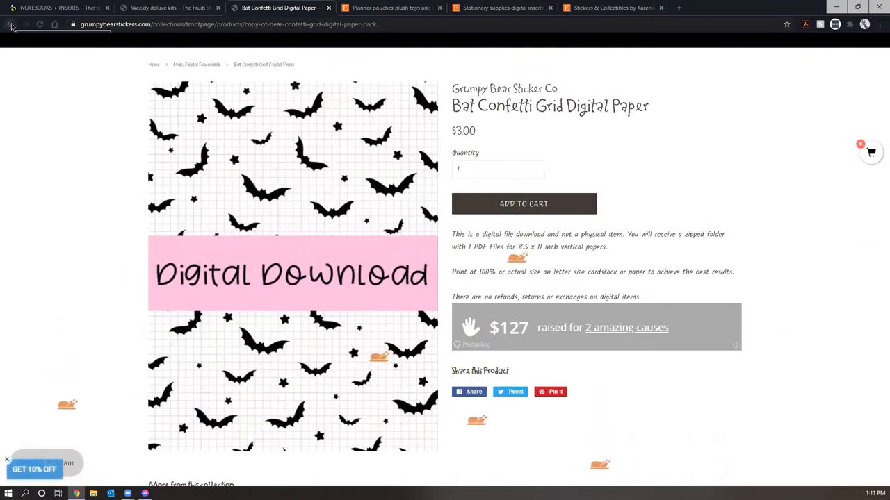
pyautogui.click(10, 23)
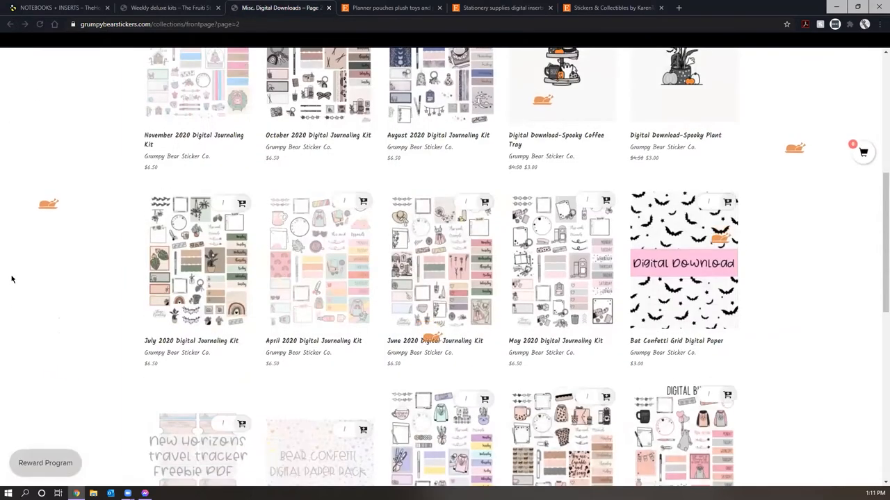
# - Open the Cutie Holiday Sweater digital download from further down the collection
pyautogui.scroll(-3)
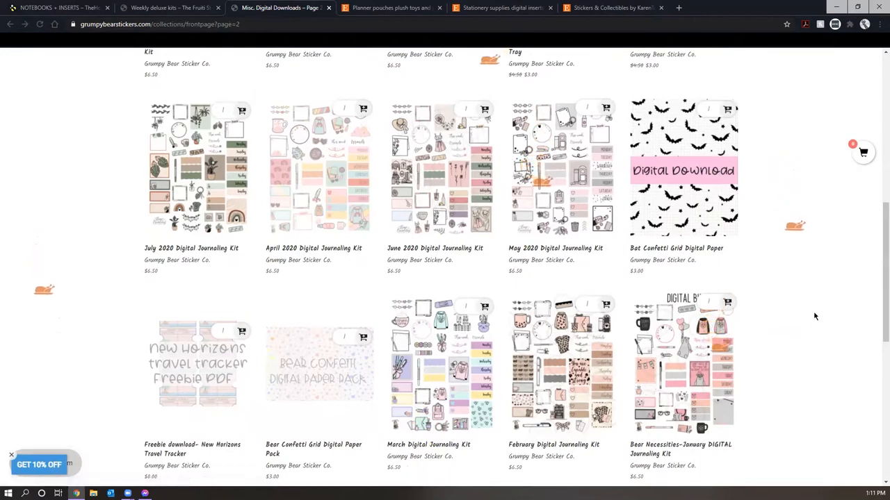
pyautogui.scroll(-3)
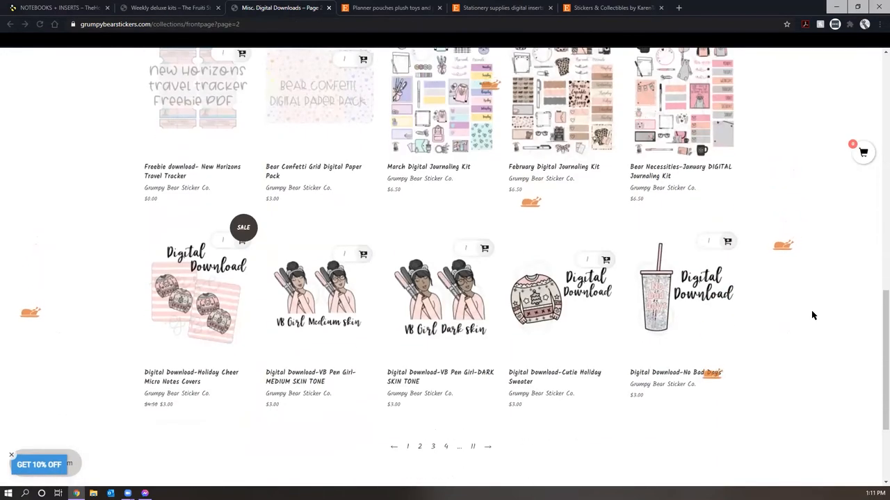
pyautogui.scroll(-3)
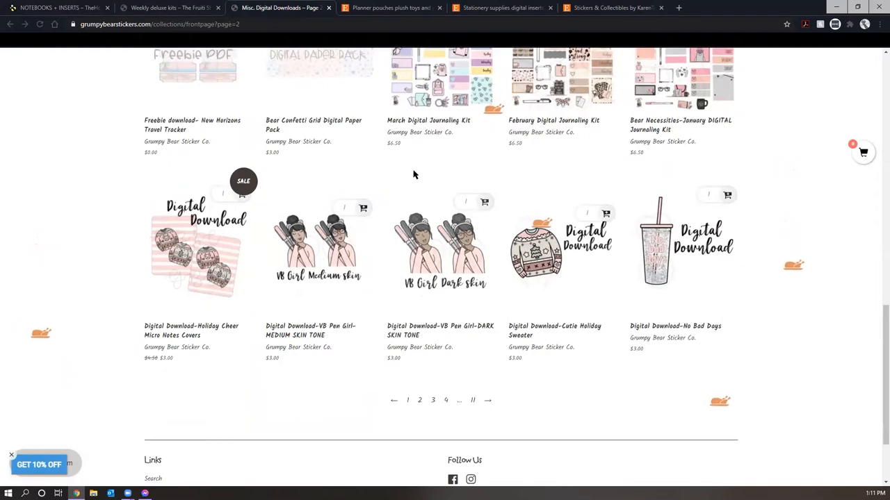
pyautogui.click(560, 243)
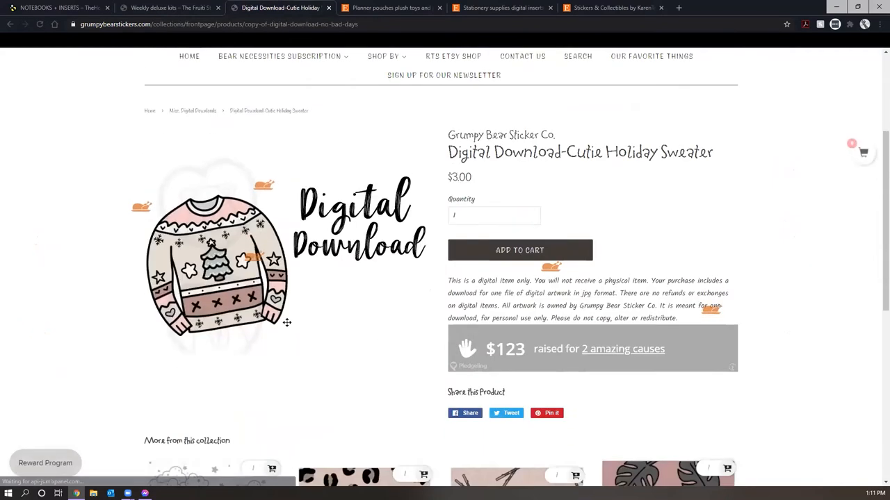
pyautogui.scroll(3)
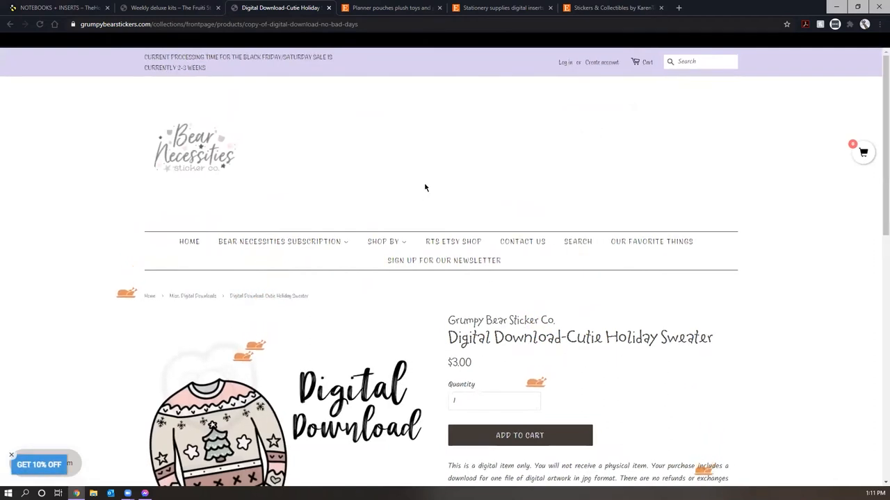
pyautogui.moveTo(528, 200)
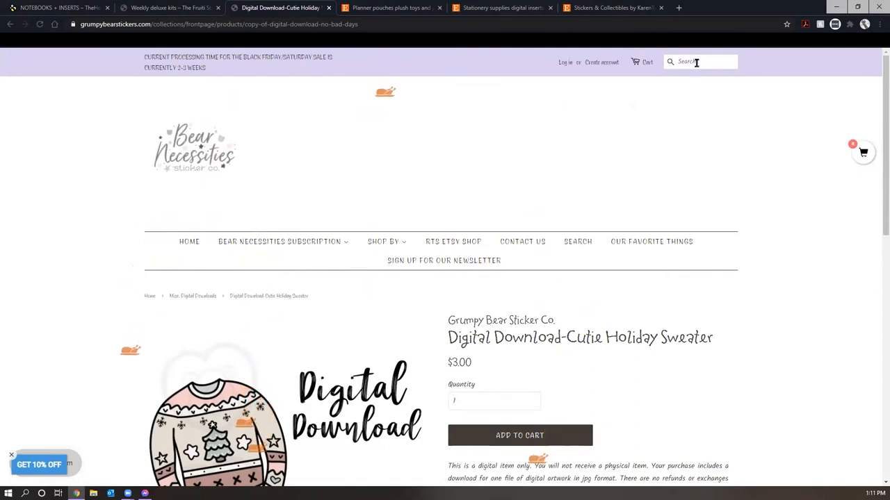
# - Search the shop for 'h' on the way back to the home page's category tiles
pyautogui.click(701, 61)
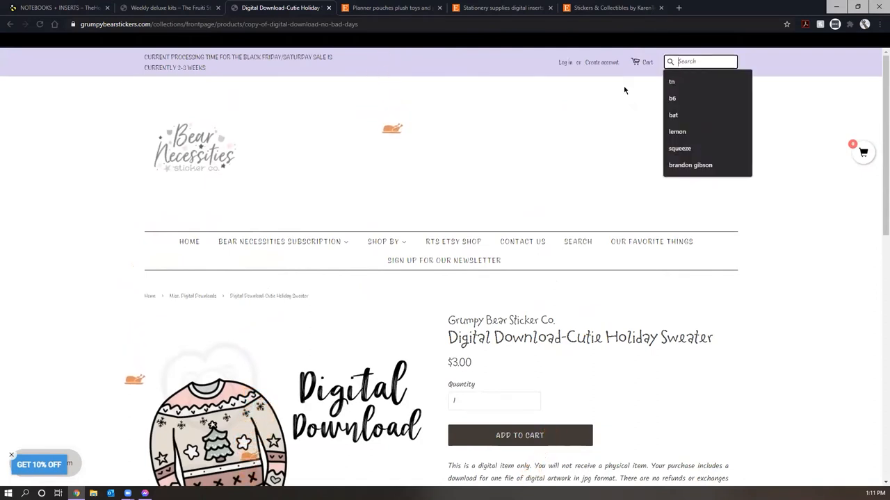
pyautogui.write('h')
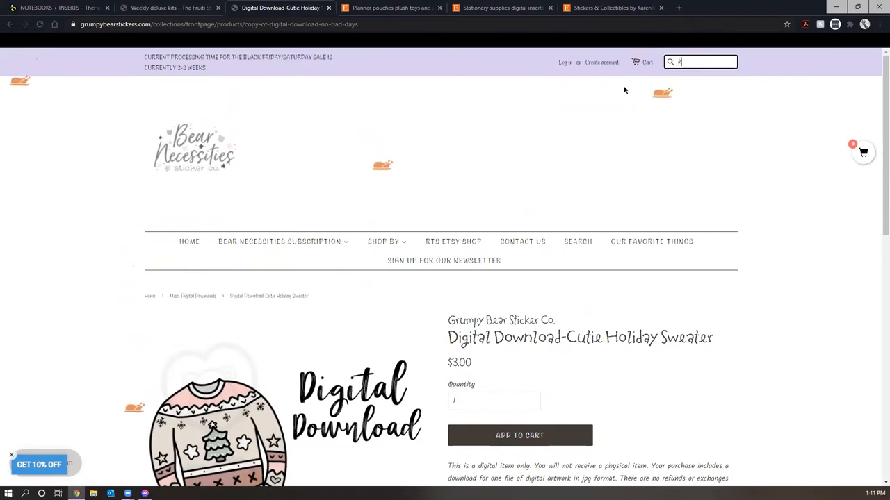
pyautogui.press('Return')
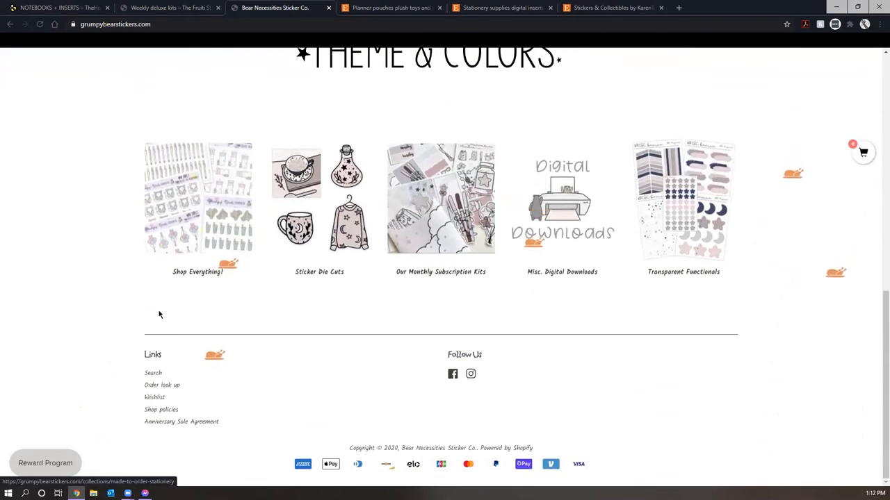
# - Leave the Bear Necessities home page and switch to the RoseBunnyStudios Etsy shop tab
pyautogui.scroll(3)
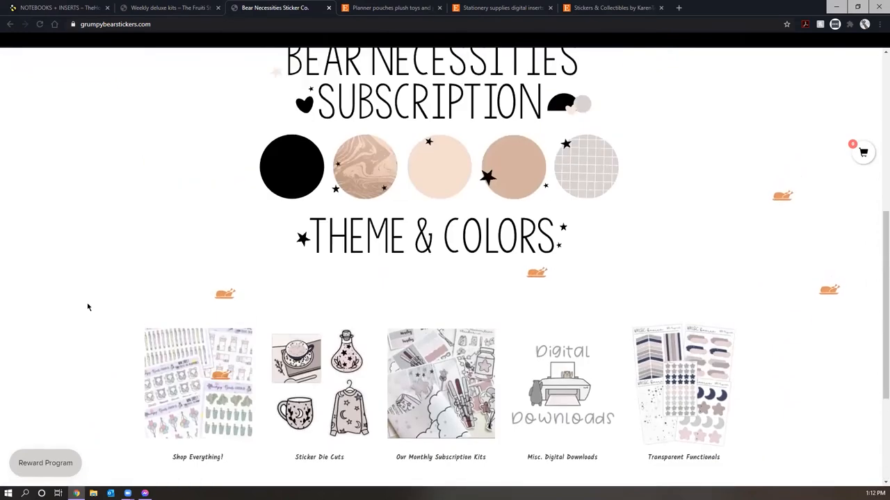
pyautogui.scroll(3)
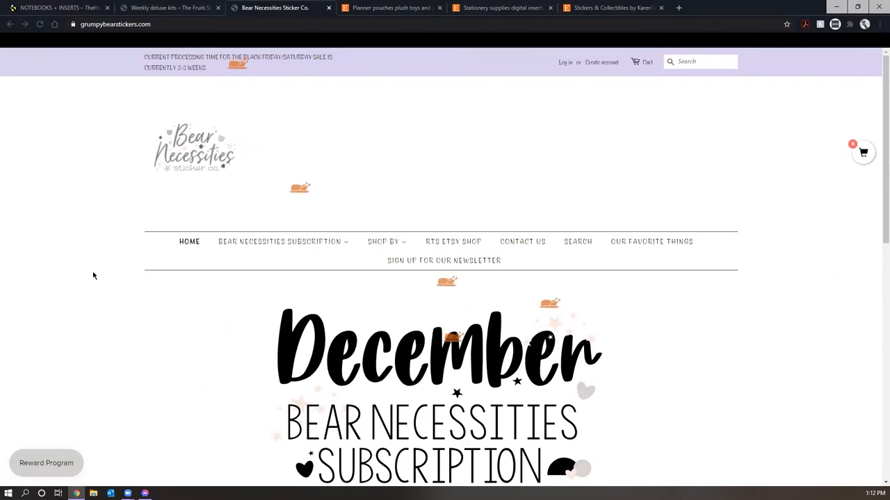
pyautogui.scroll(-3)
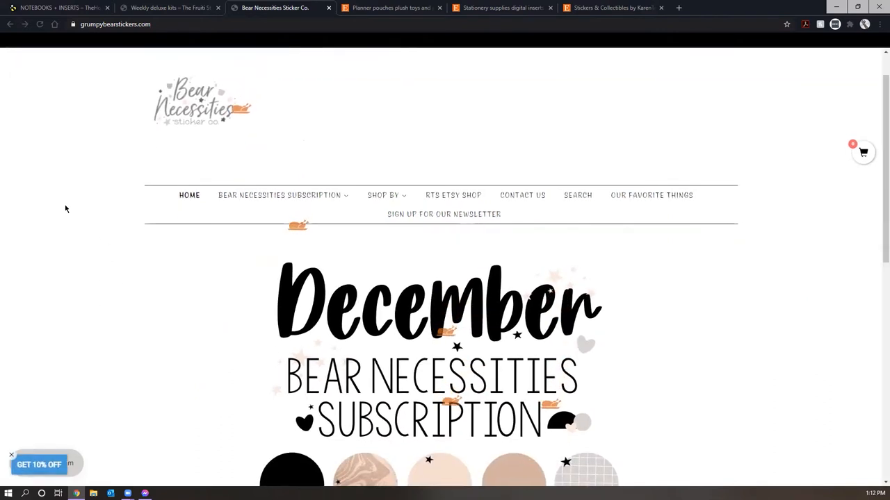
pyautogui.click(392, 9)
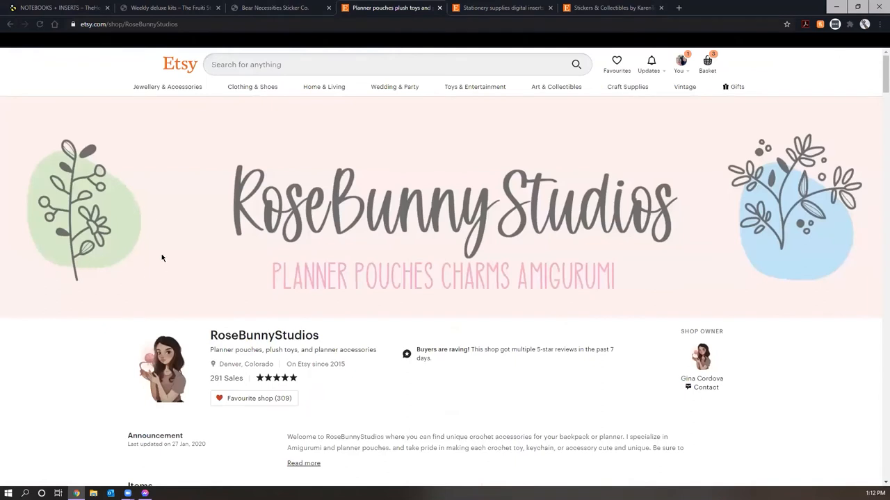
# - Look over RoseBunnyStudios' featured items and open the crochet planner pouch listing
pyautogui.scroll(-3)
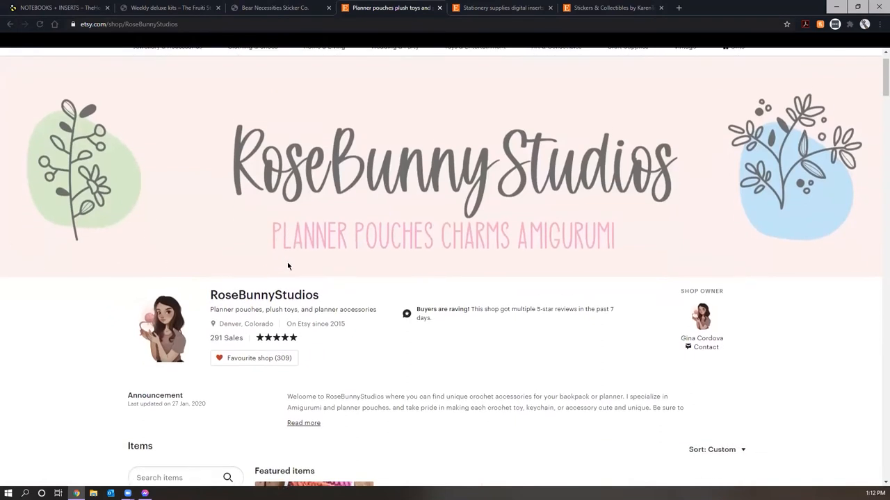
pyautogui.scroll(-3)
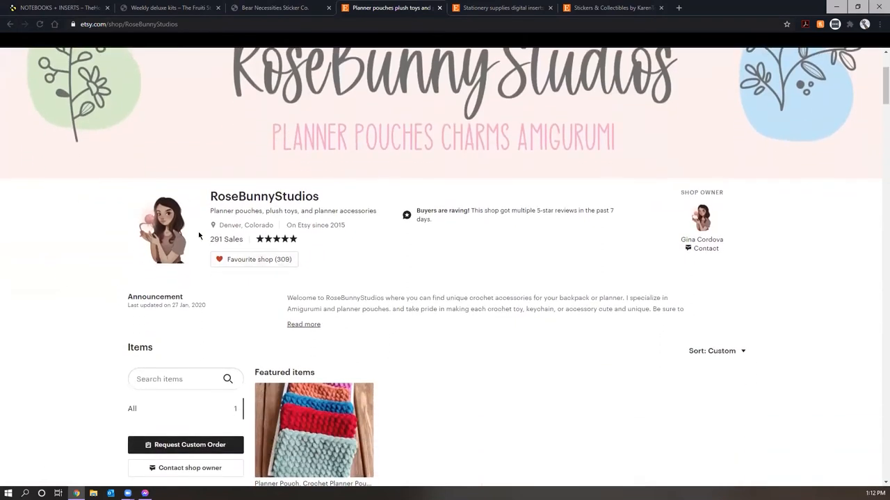
pyautogui.scroll(-3)
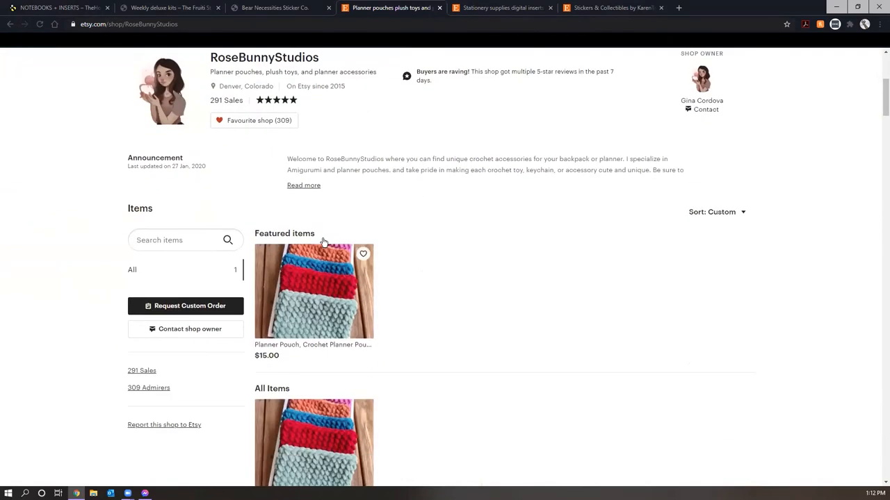
pyautogui.scroll(3)
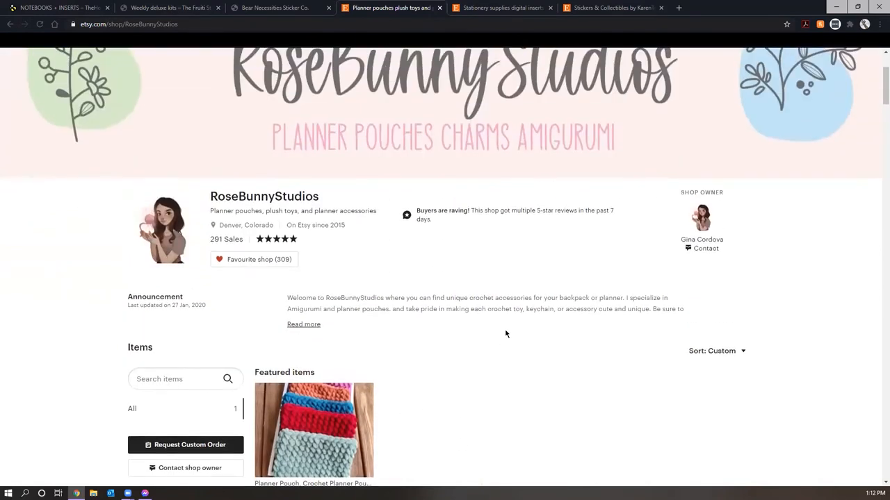
pyautogui.scroll(3)
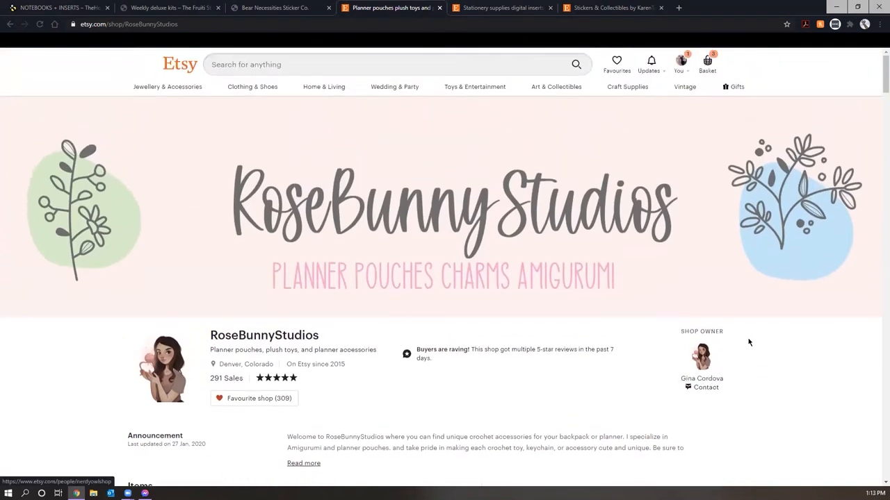
pyautogui.moveTo(754, 255)
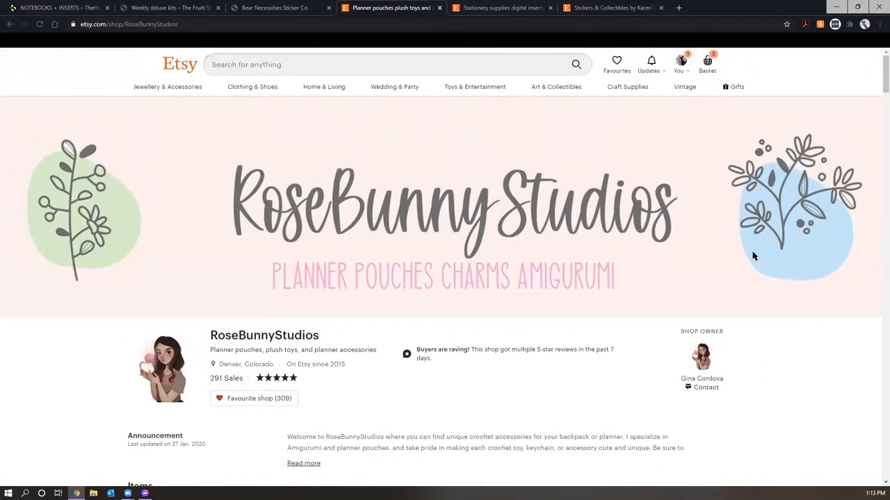
pyautogui.scroll(-3)
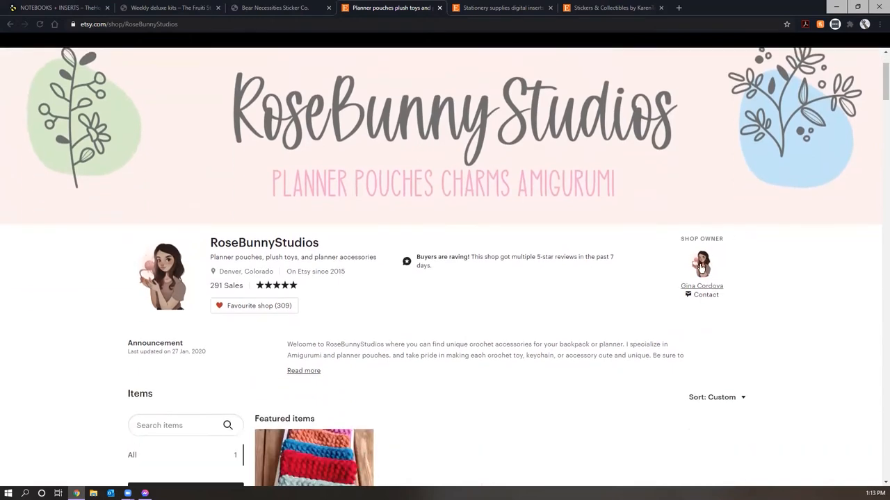
pyautogui.scroll(-3)
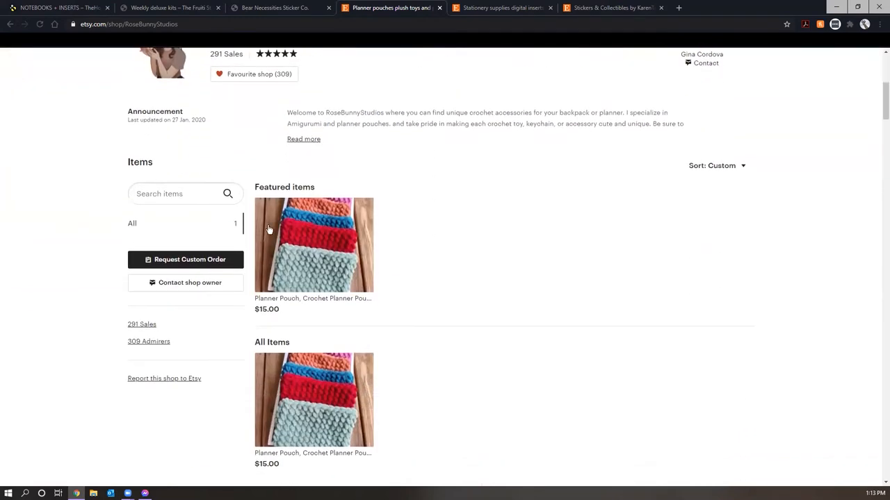
pyautogui.moveTo(328, 232)
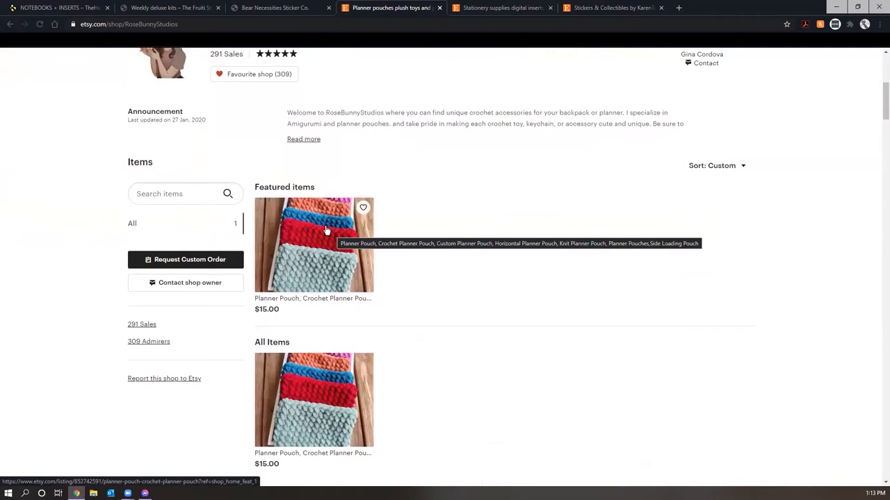
pyautogui.moveTo(317, 253)
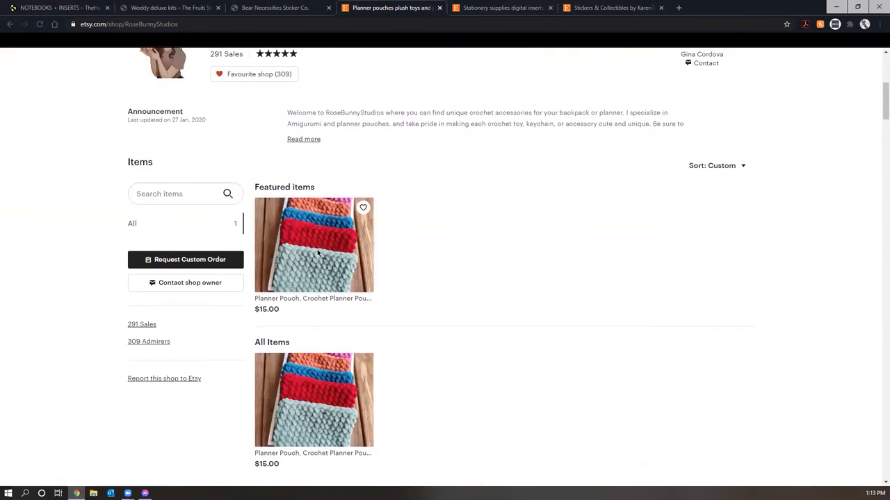
pyautogui.click(314, 245)
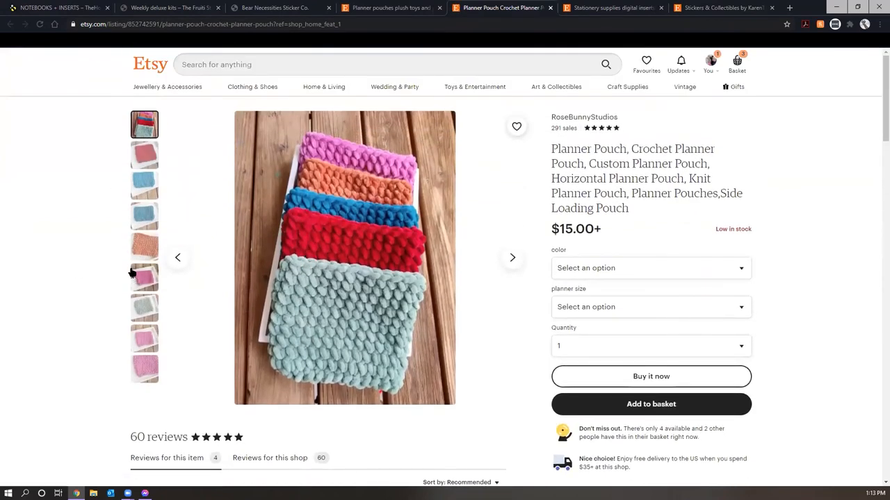
# - View the red and pale green pouch photos and choose sage green as the colour
pyautogui.click(144, 155)
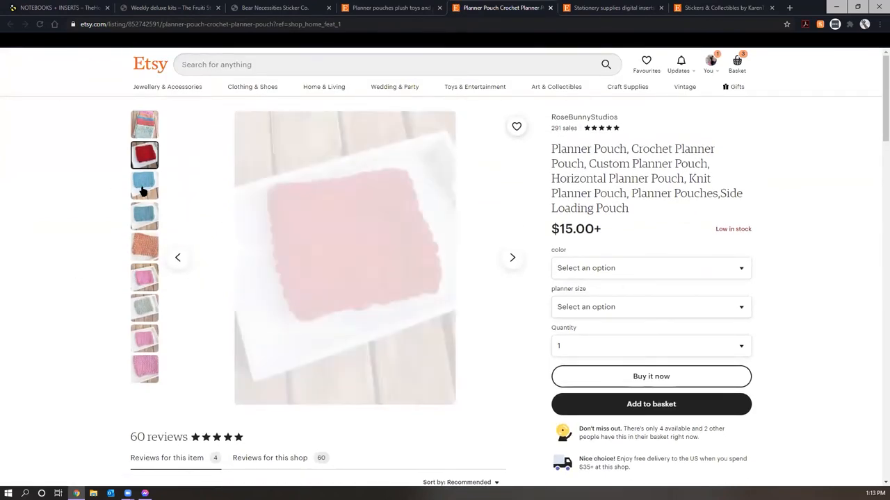
pyautogui.click(144, 309)
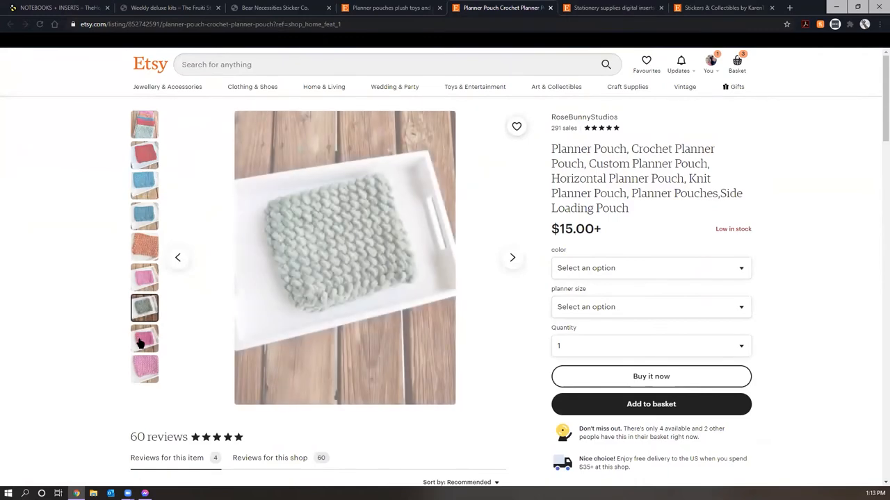
pyautogui.click(651, 267)
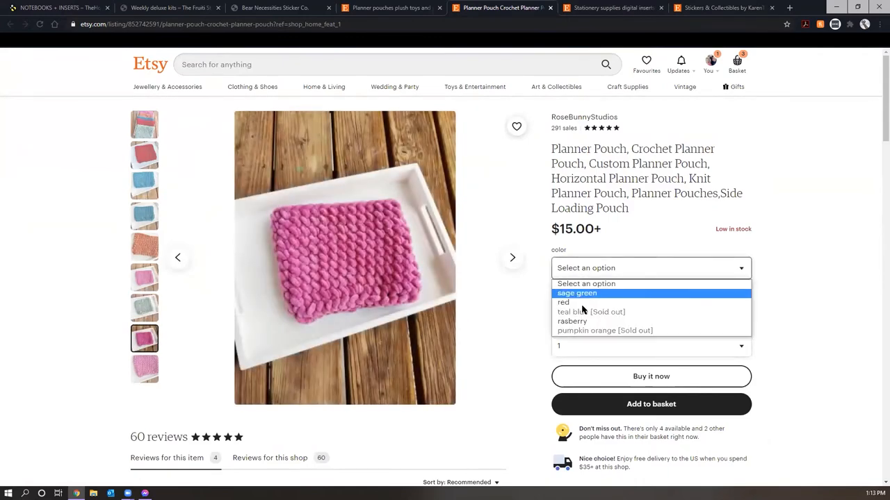
pyautogui.moveTo(584, 300)
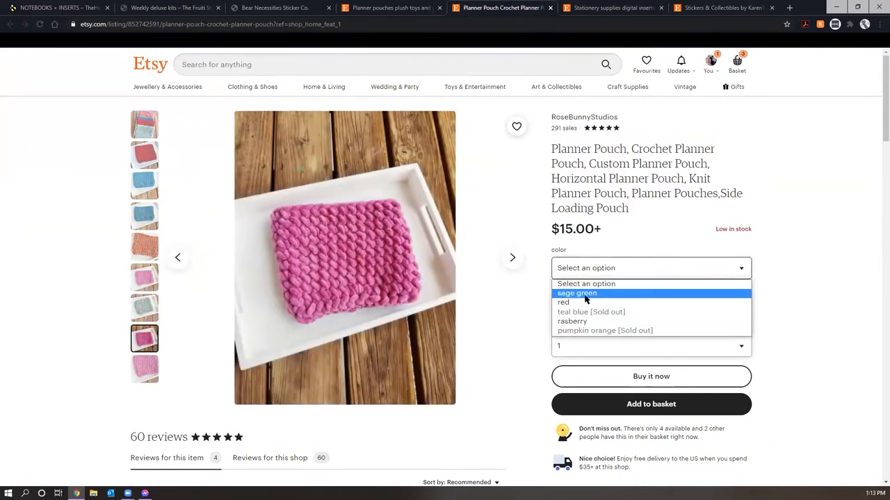
pyautogui.click(576, 292)
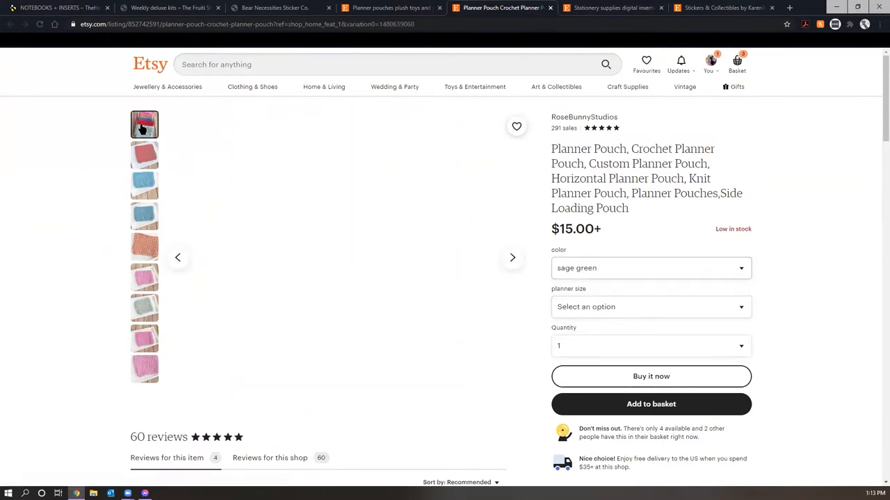
# - Check the main photo and colour choices again, then return to the RoseBunnyStudios shop page
pyautogui.click(145, 124)
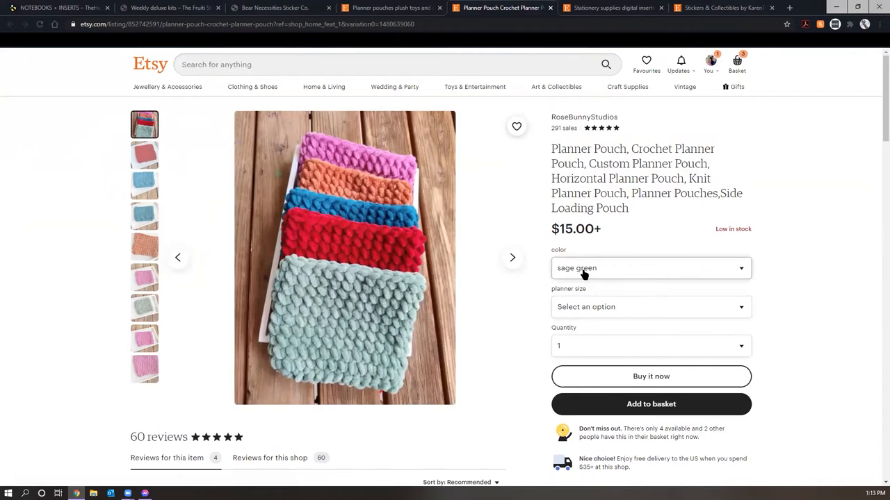
pyautogui.moveTo(592, 247)
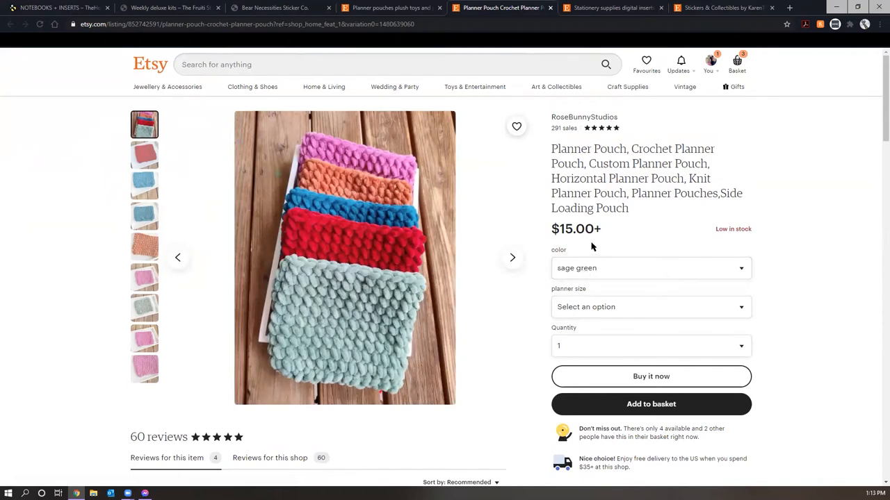
pyautogui.moveTo(620, 267)
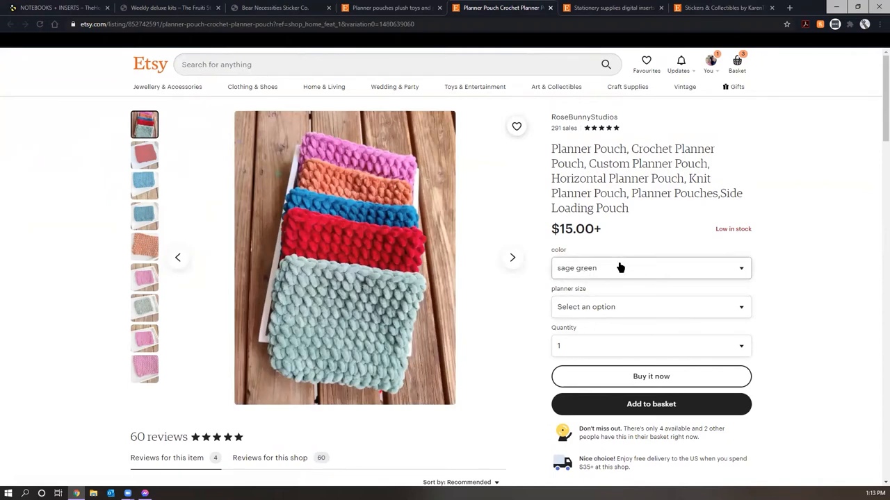
pyautogui.click(650, 267)
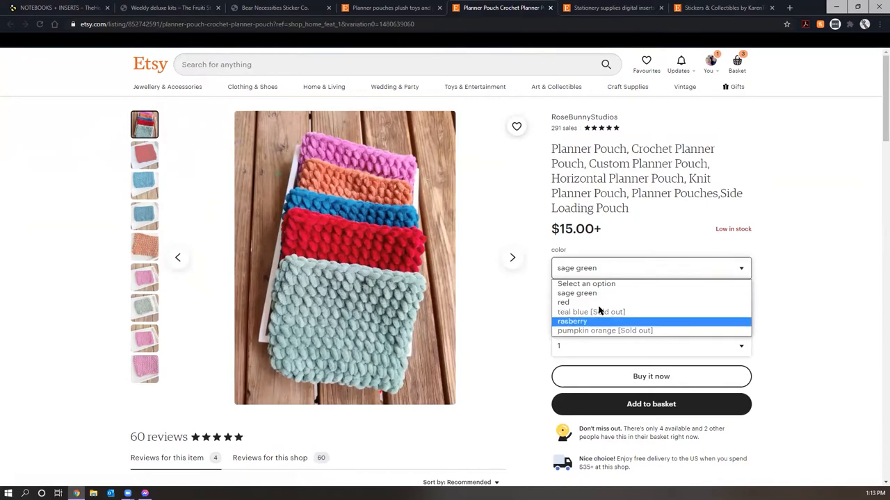
pyautogui.click(584, 117)
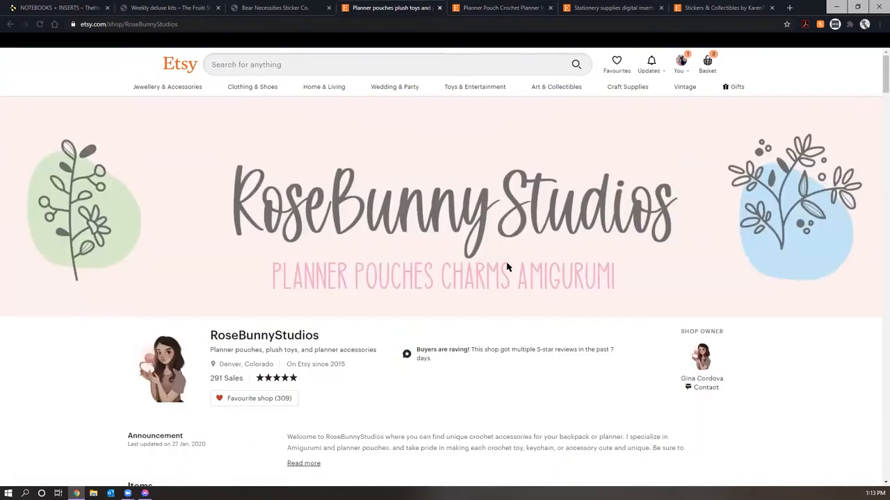
# - Scroll through RoseBunnyStudios' items and reviews, then switch to the MuzeLab shop tab
pyautogui.scroll(-3)
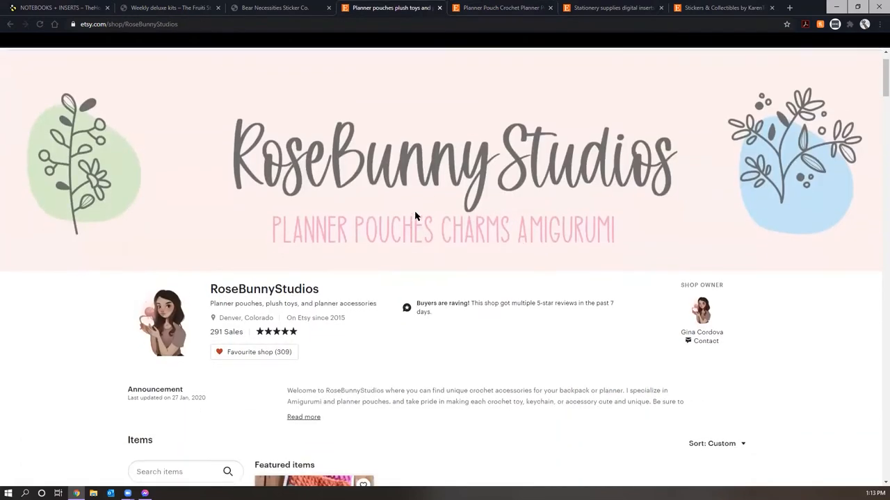
pyautogui.scroll(-3)
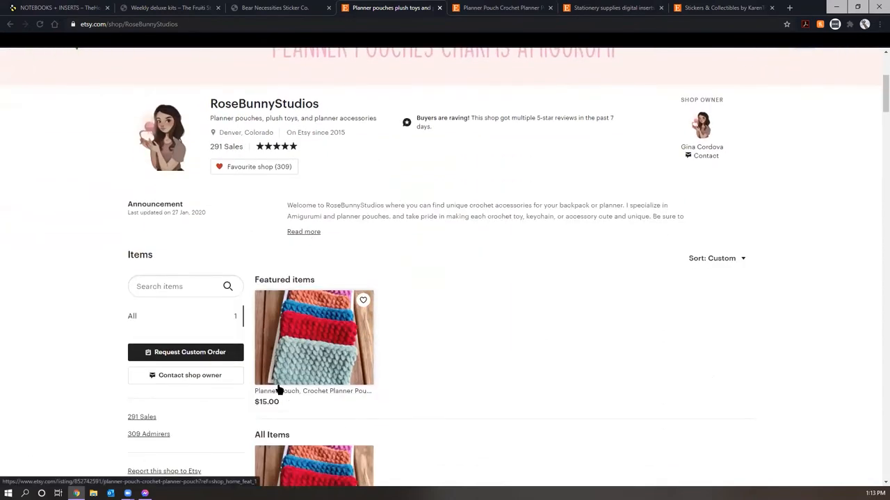
pyautogui.scroll(-3)
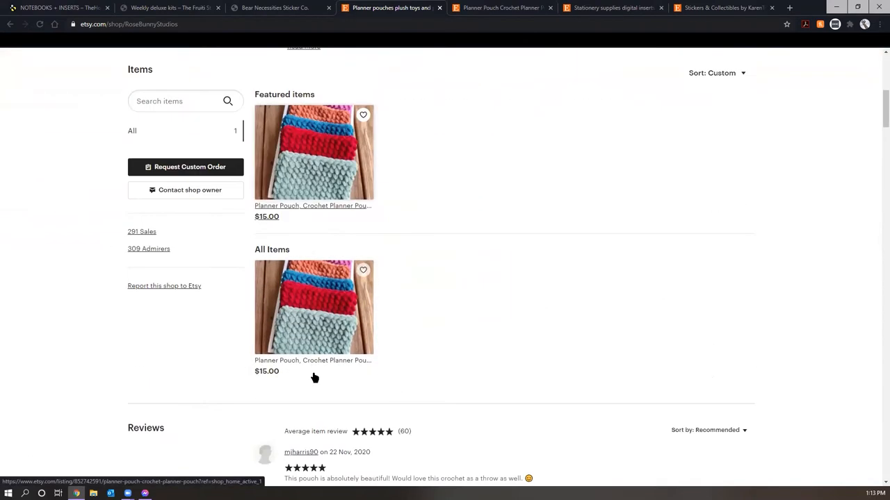
pyautogui.scroll(-3)
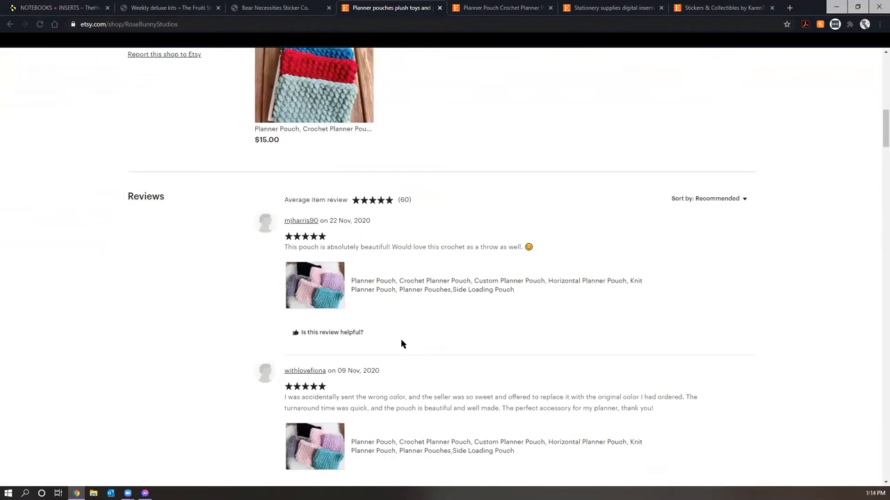
pyautogui.scroll(3)
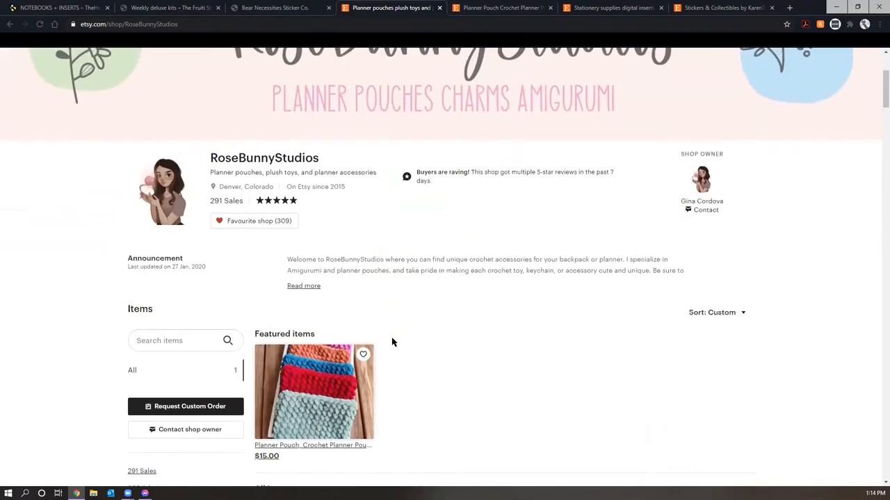
pyautogui.scroll(3)
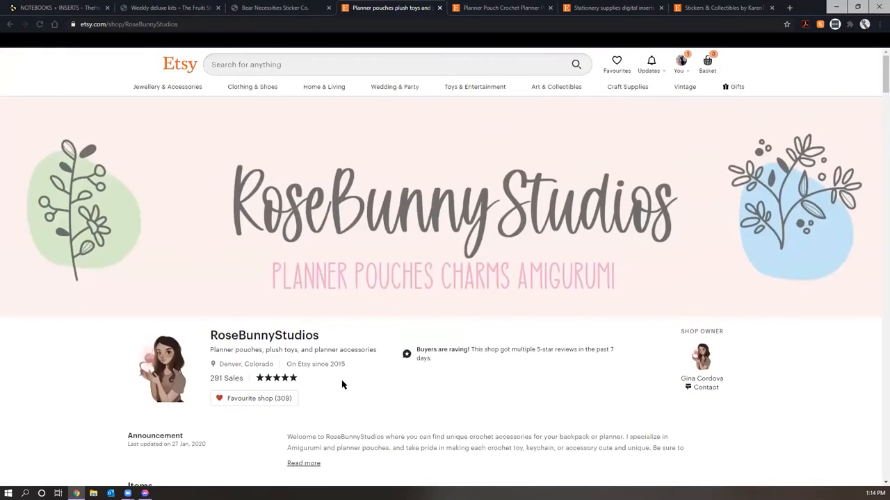
pyautogui.scroll(-3)
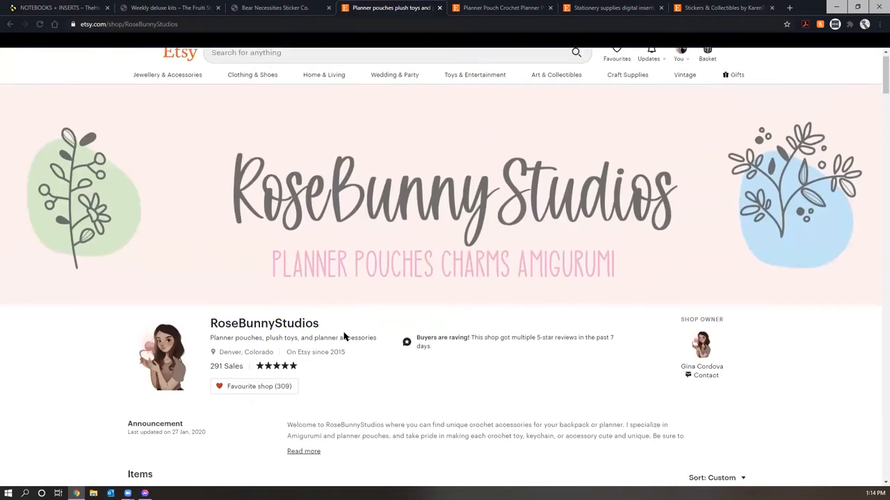
pyautogui.scroll(-3)
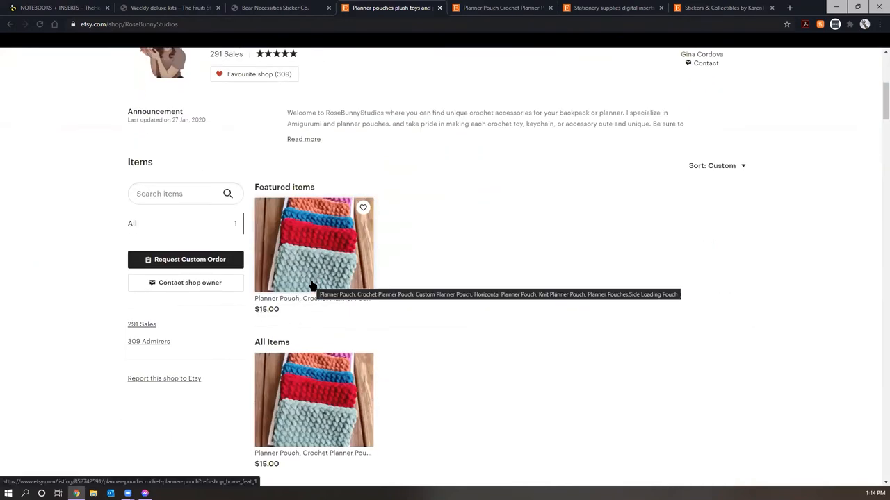
pyautogui.moveTo(445, 234)
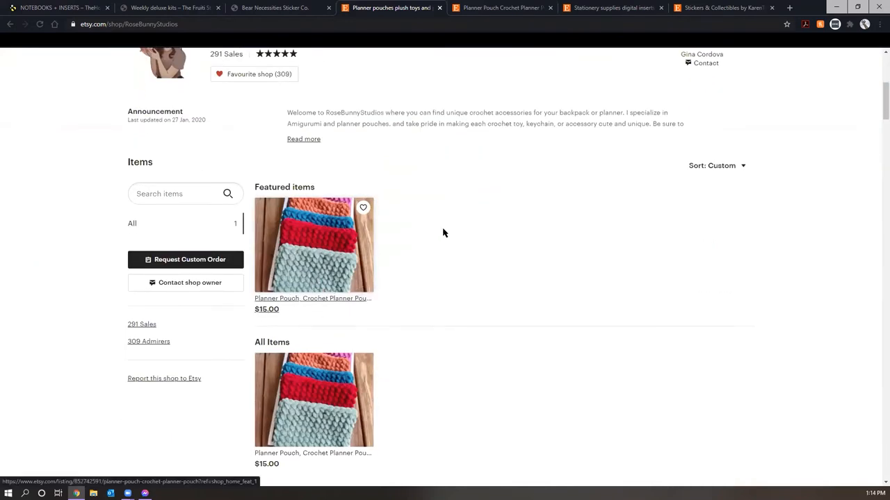
pyautogui.moveTo(518, 238)
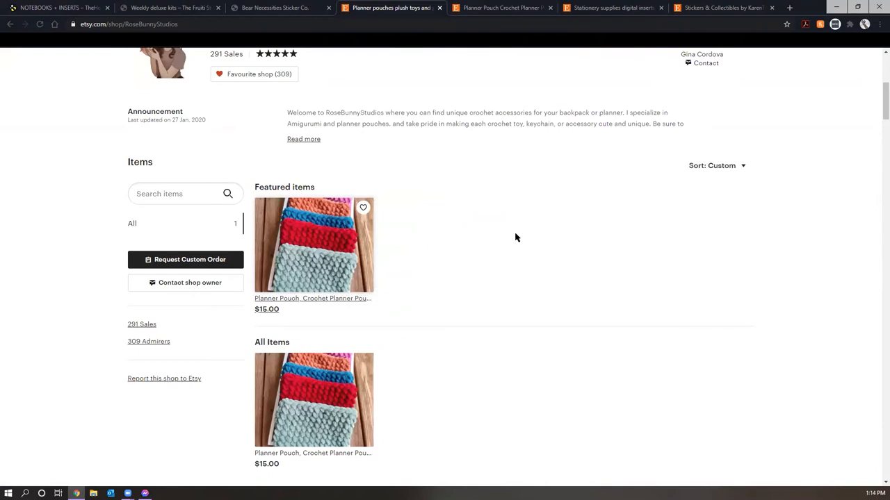
pyautogui.moveTo(473, 242)
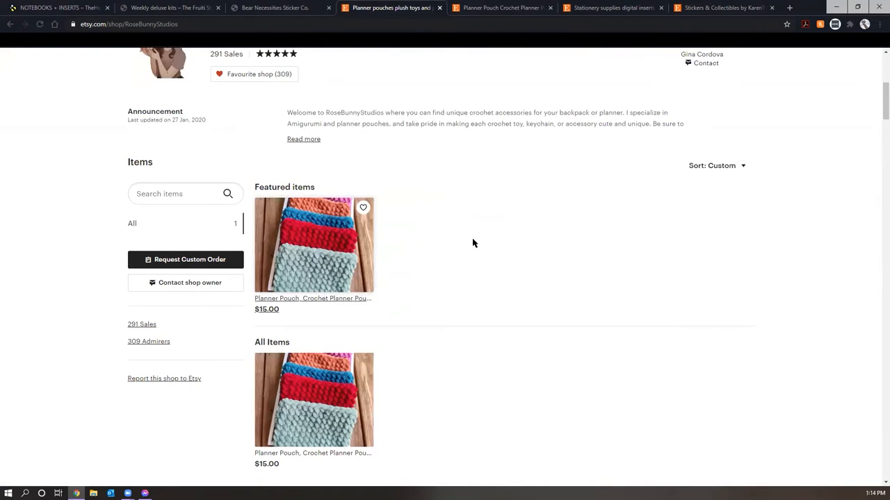
pyautogui.scroll(3)
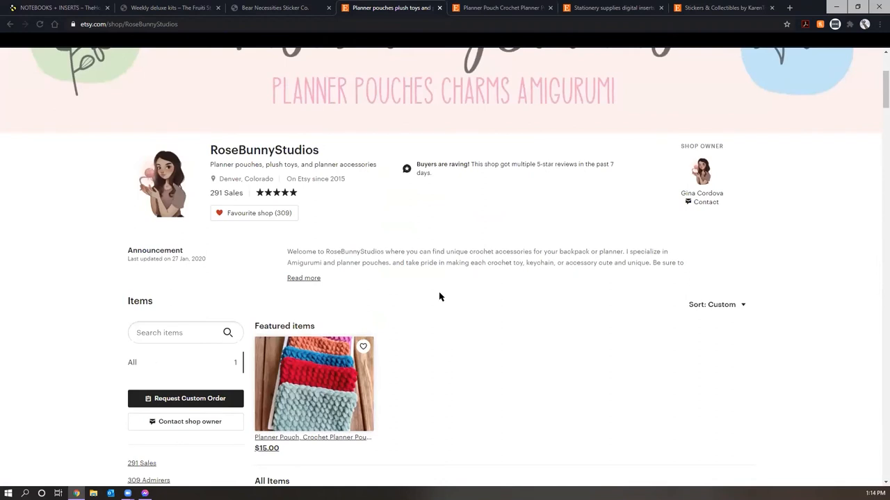
pyautogui.click(612, 8)
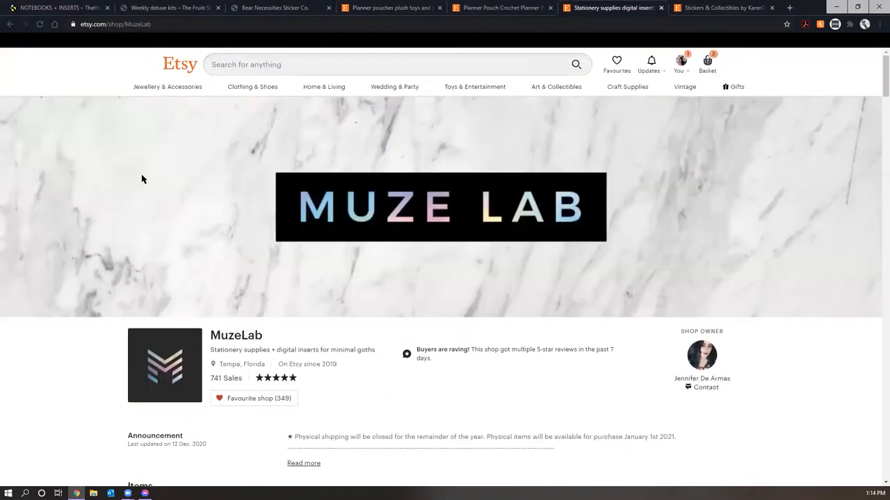
pyautogui.moveTo(82, 102)
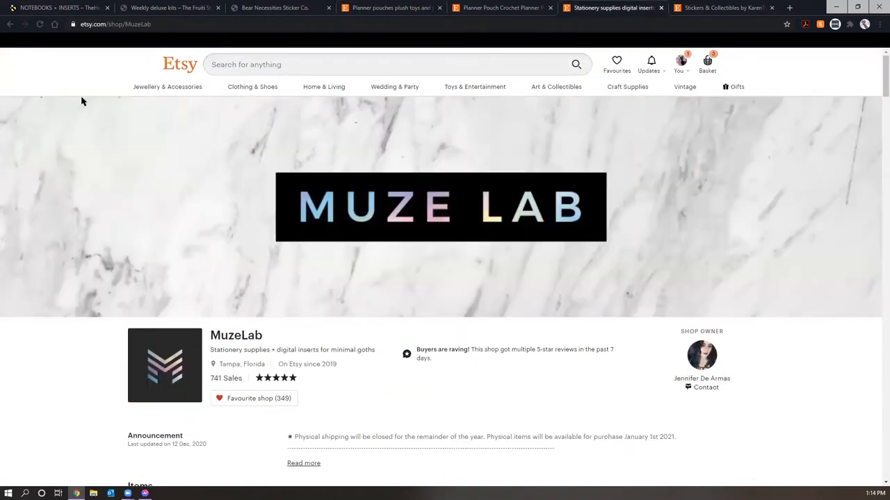
# - Look over MuzeLab's items and expand the shop announcement to read it fully
pyautogui.scroll(-3)
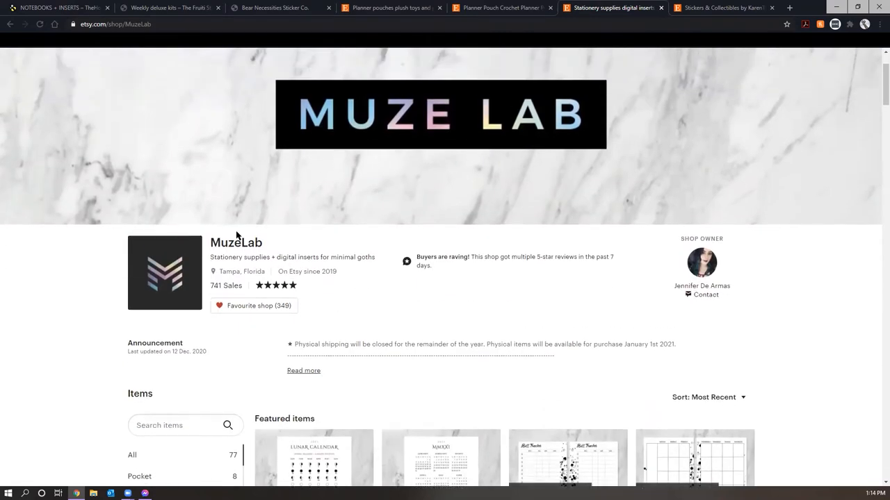
pyautogui.scroll(-3)
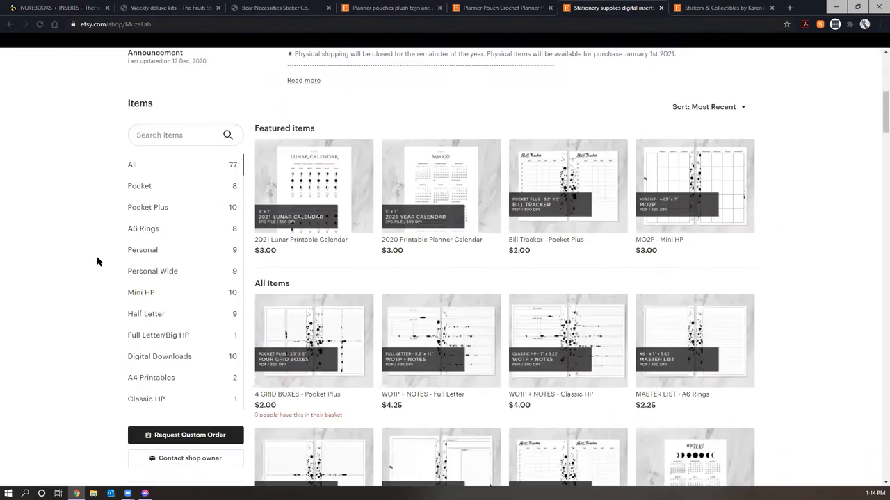
pyautogui.scroll(-3)
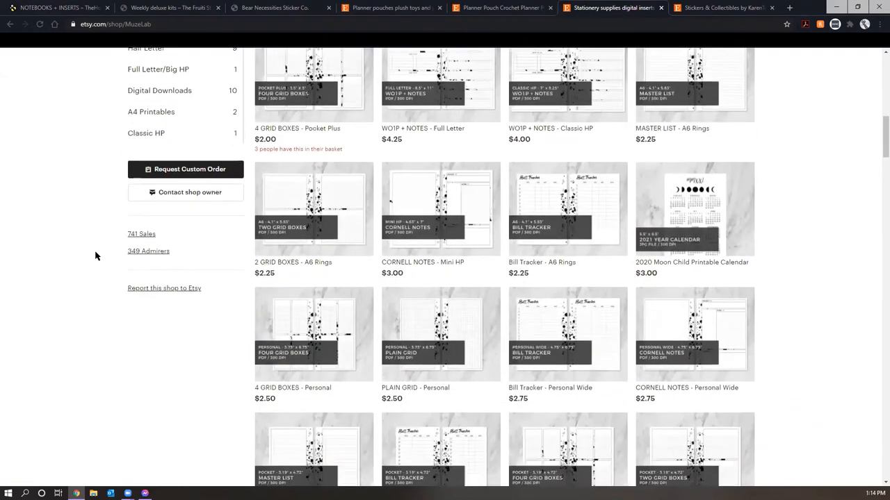
pyautogui.scroll(-3)
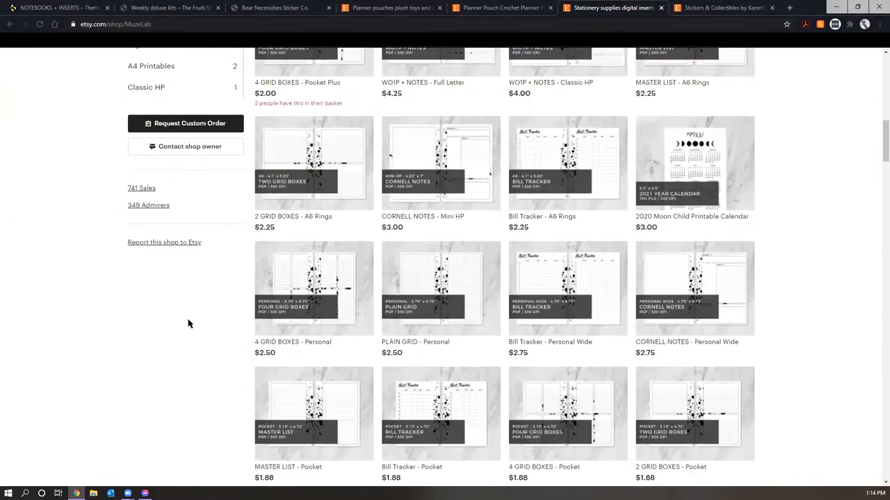
pyautogui.scroll(3)
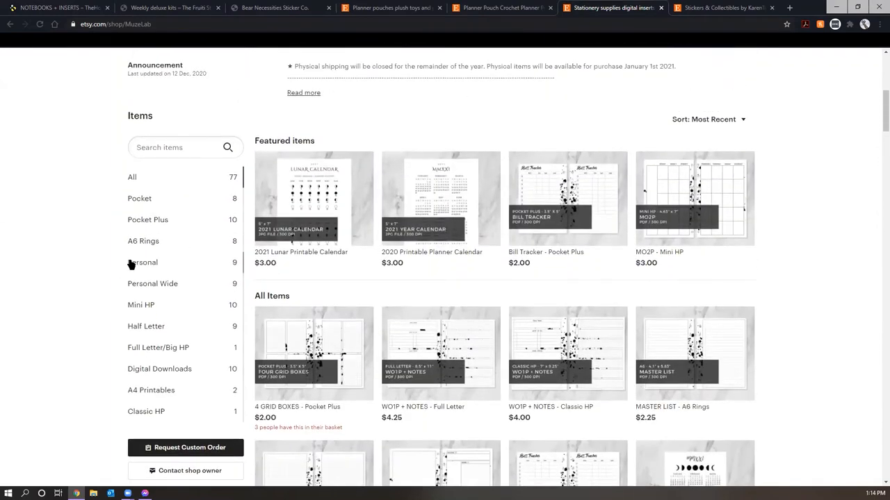
pyautogui.moveTo(60, 186)
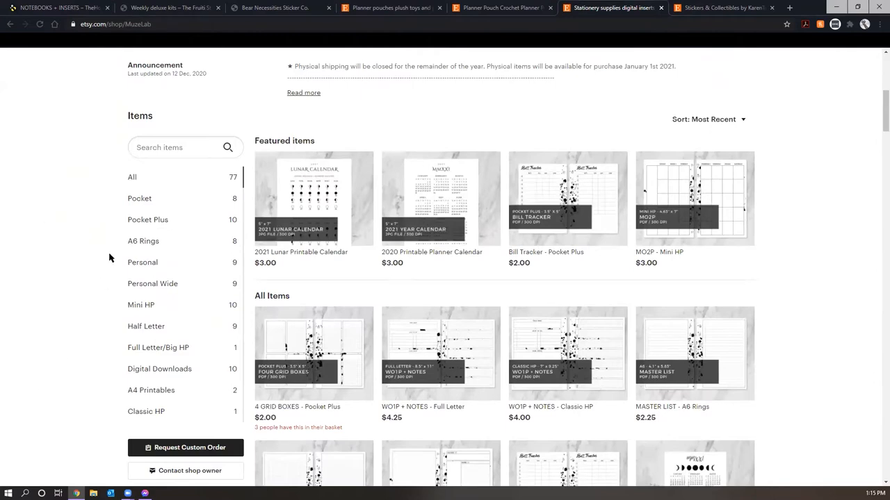
pyautogui.moveTo(170, 381)
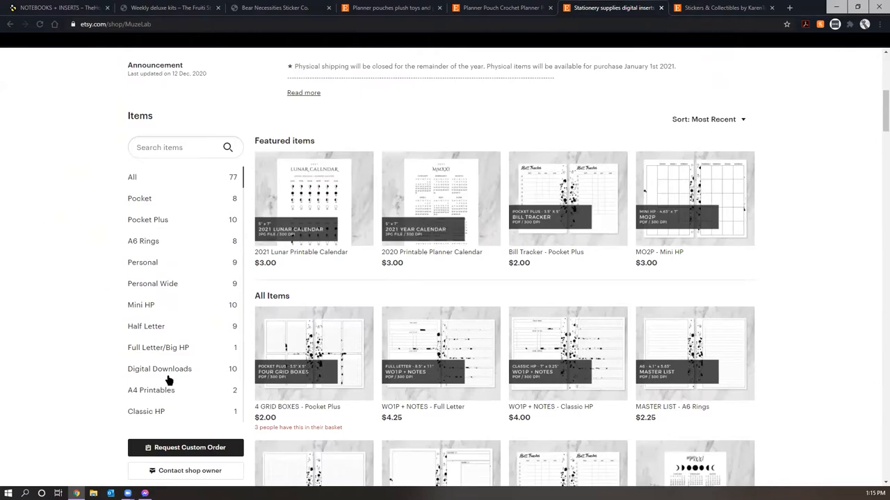
pyautogui.scroll(3)
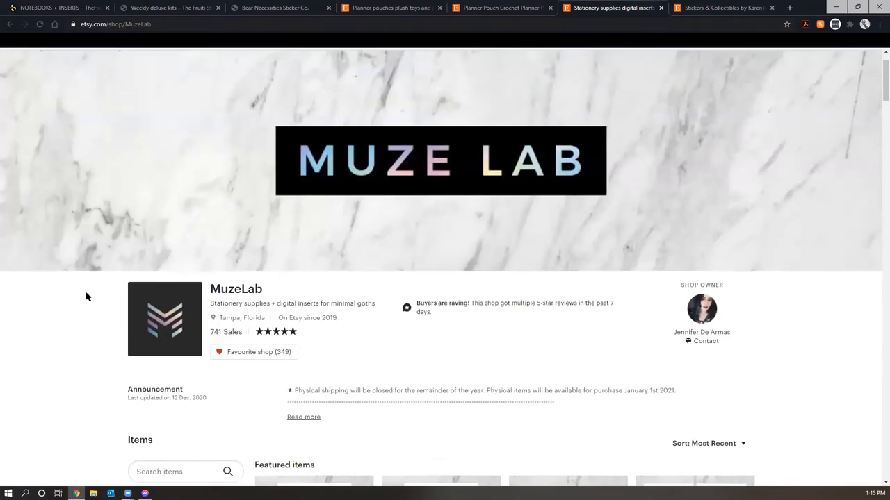
pyautogui.scroll(-3)
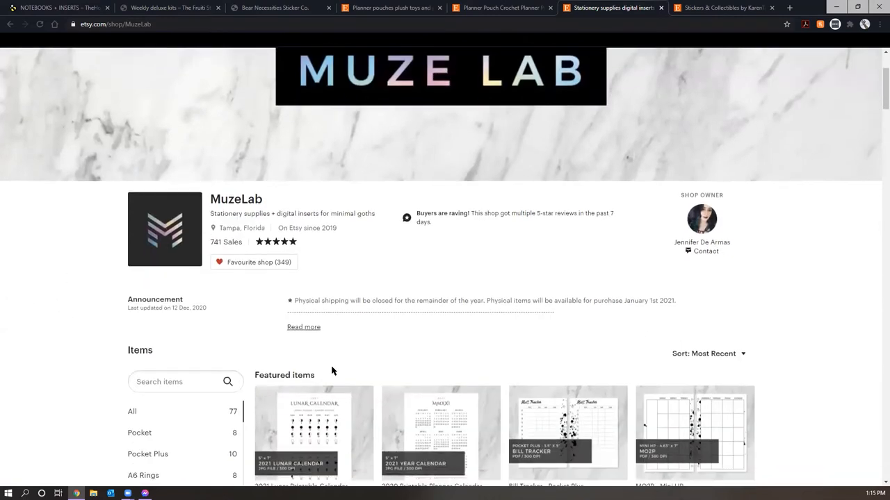
pyautogui.click(303, 327)
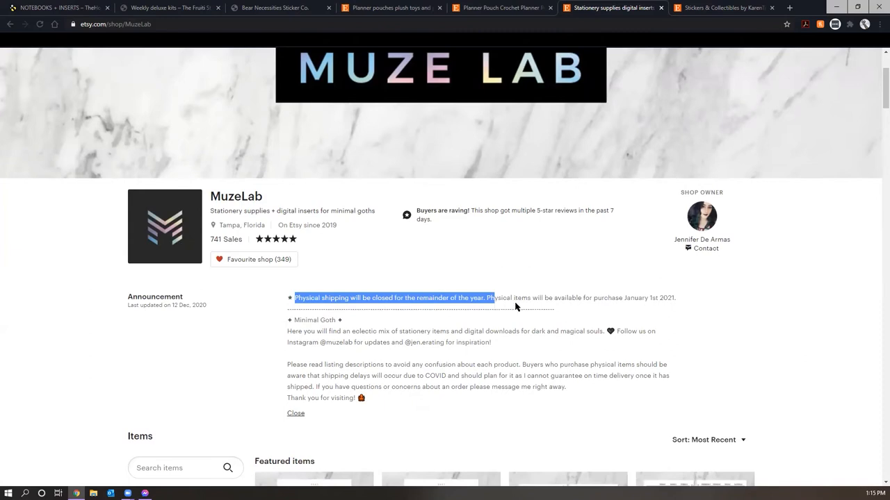
pyautogui.moveTo(689, 331)
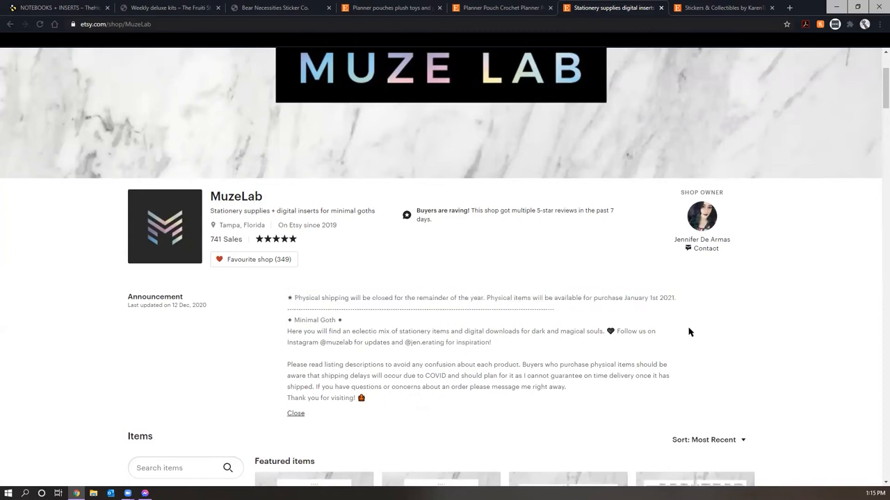
pyautogui.moveTo(369, 345)
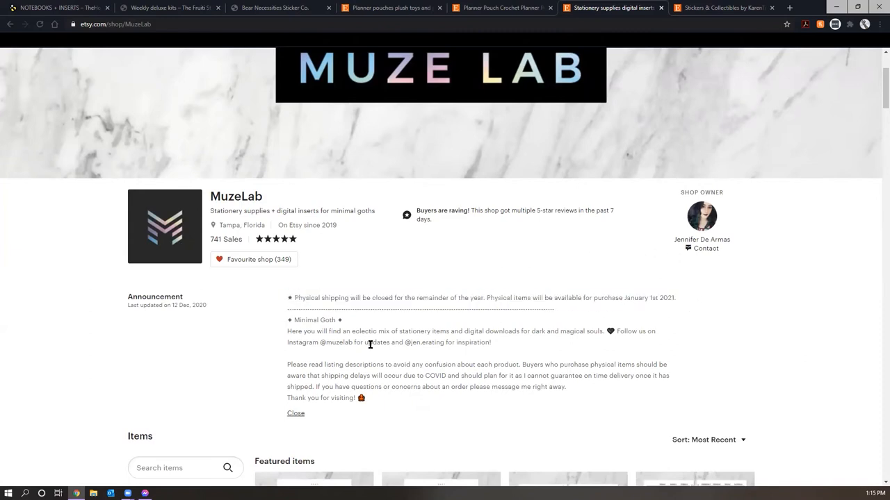
# - Open the WO1P + NOTES Classic HP digital insert listing at $4.00
pyautogui.scroll(-3)
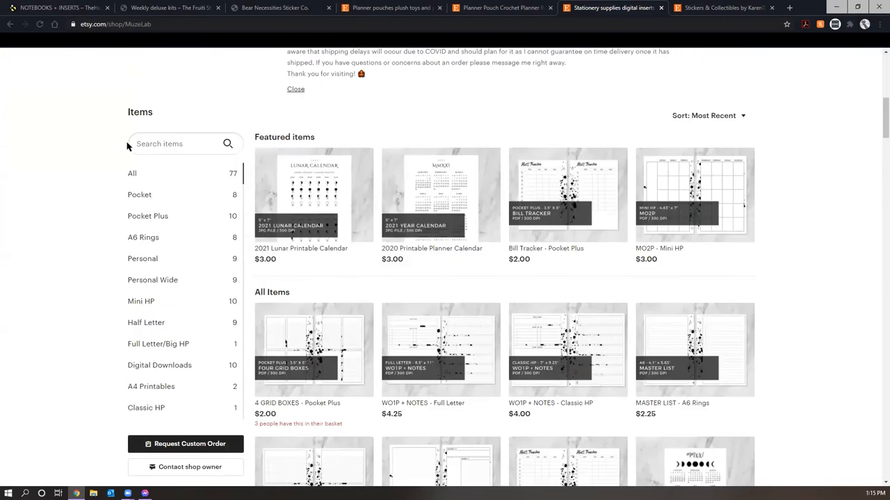
pyautogui.scroll(3)
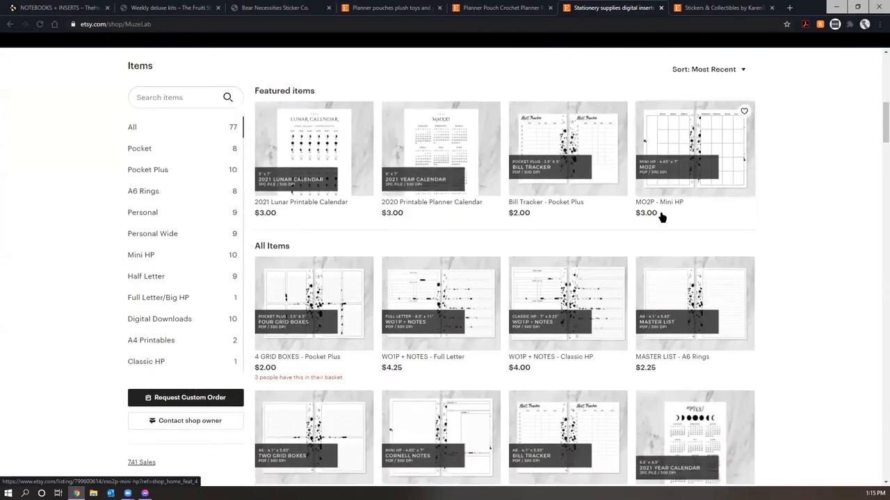
pyautogui.click(568, 303)
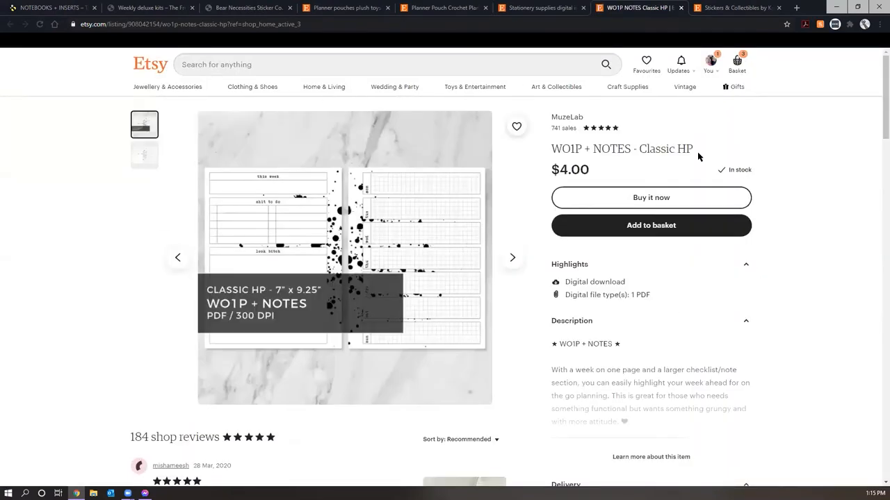
pyautogui.moveTo(370, 139)
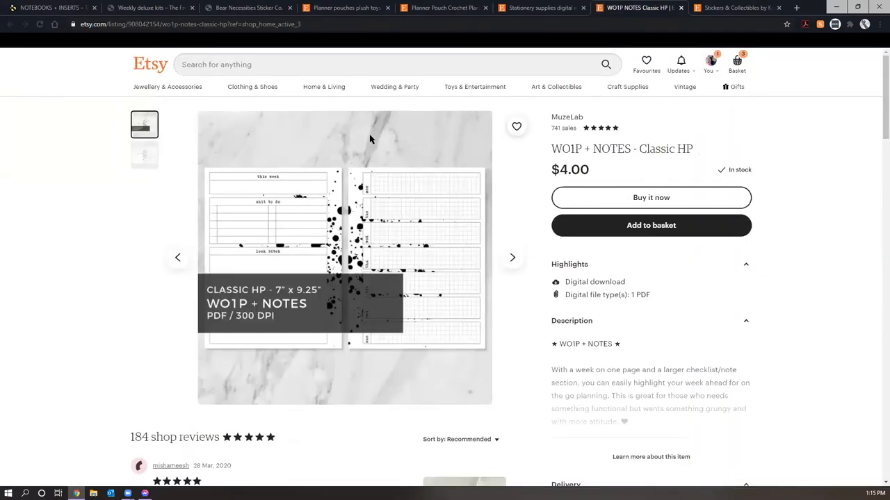
pyautogui.moveTo(145, 156)
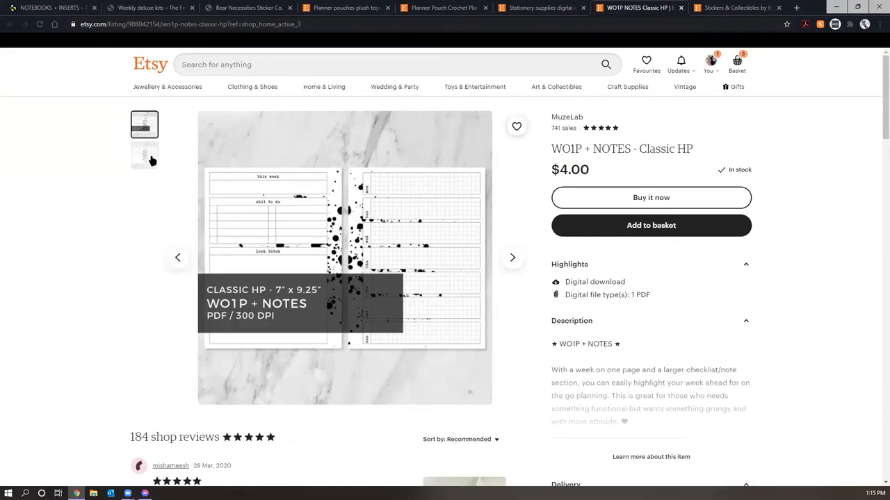
# - View the WO1P + NOTES Classic HP listing's second photo without the title overlay
pyautogui.click(144, 156)
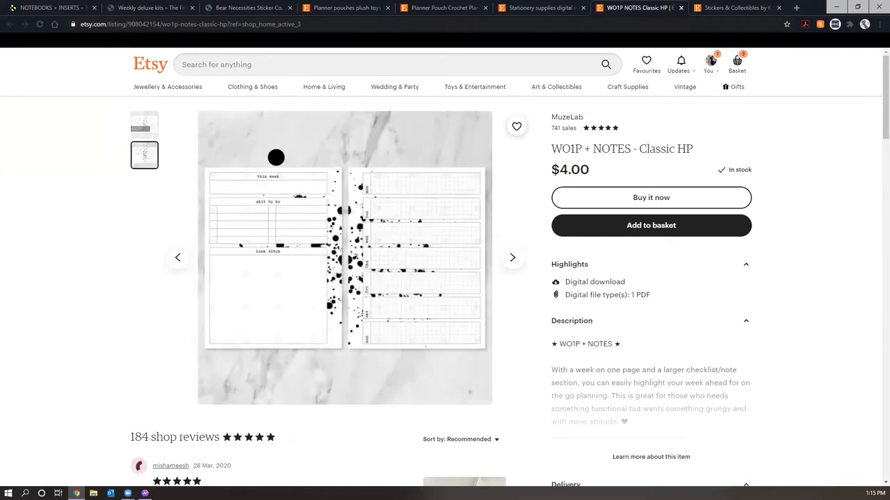
pyautogui.moveTo(291, 201)
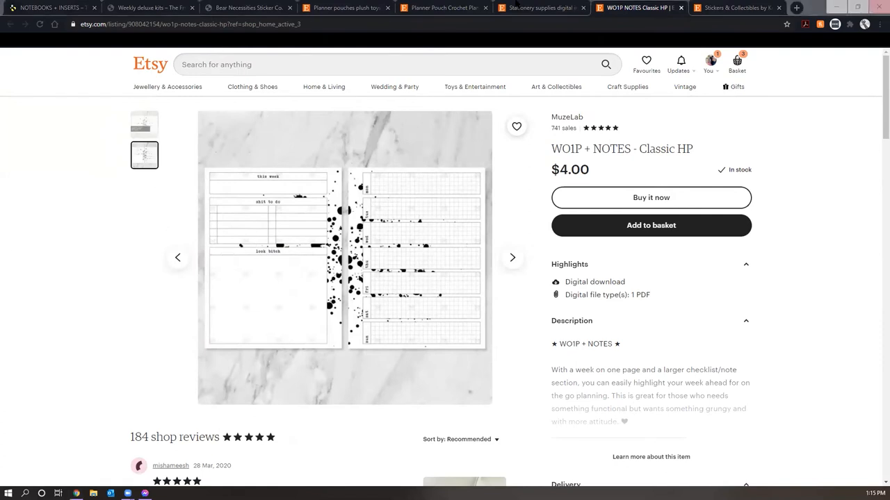
pyautogui.moveTo(542, 9)
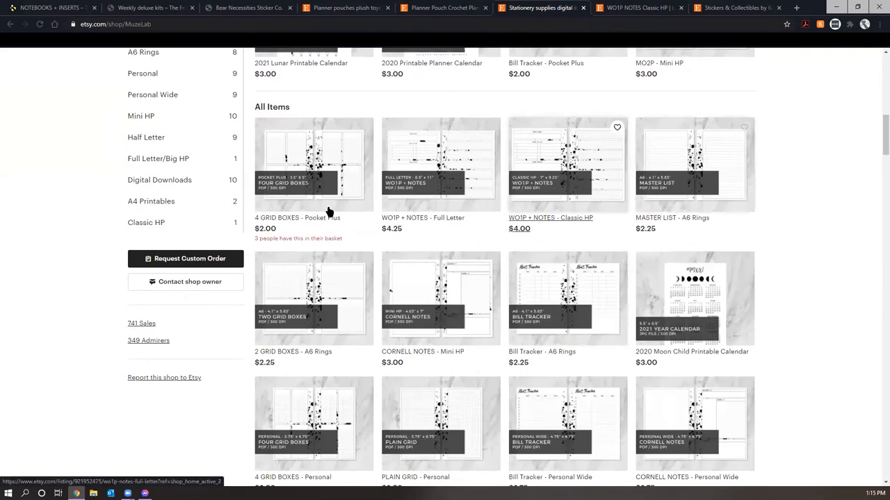
pyautogui.moveTo(419, 354)
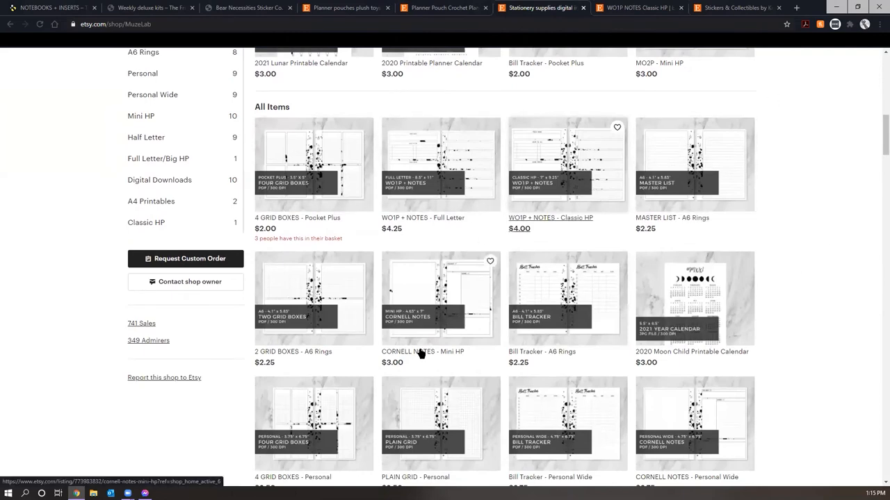
# - Open the PLAIN GRID - Pocket Plus listing in a new tab from MuzeLab's All Items grid
pyautogui.scroll(3)
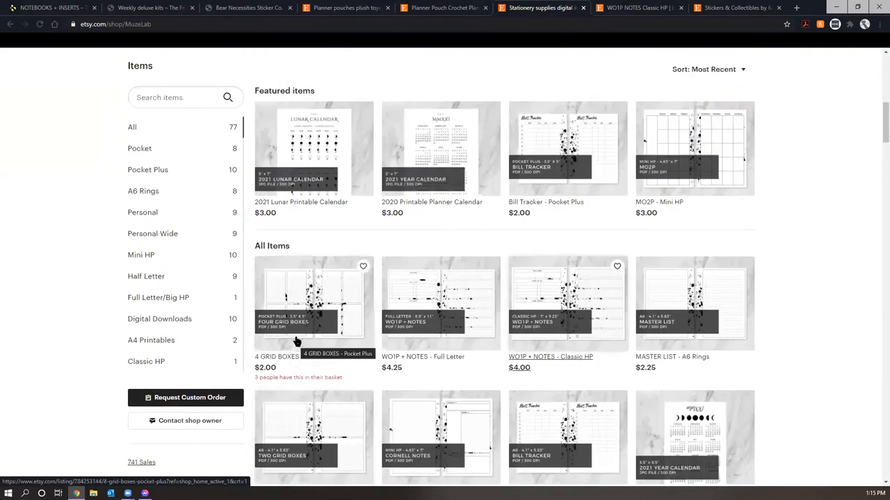
pyautogui.scroll(-3)
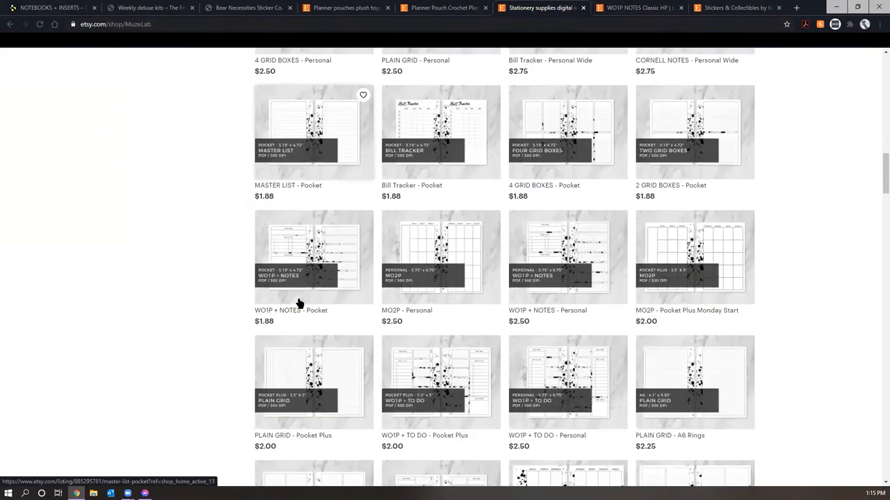
pyautogui.scroll(-3)
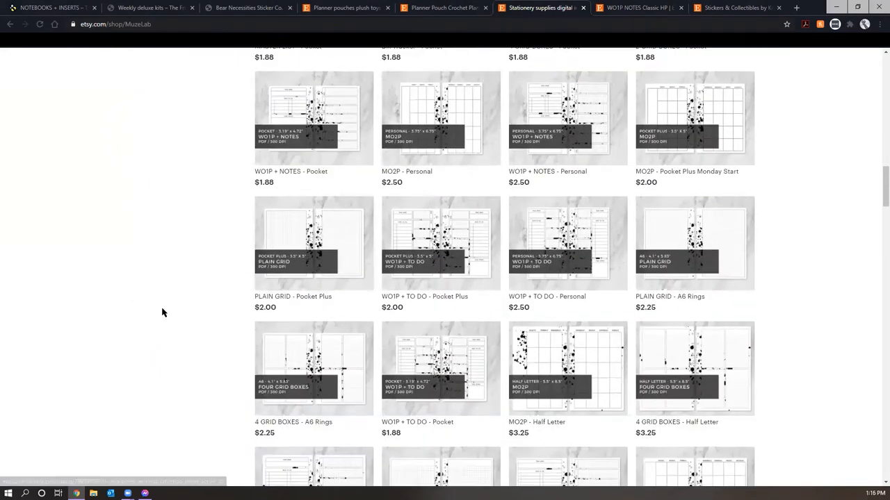
pyautogui.click(314, 242)
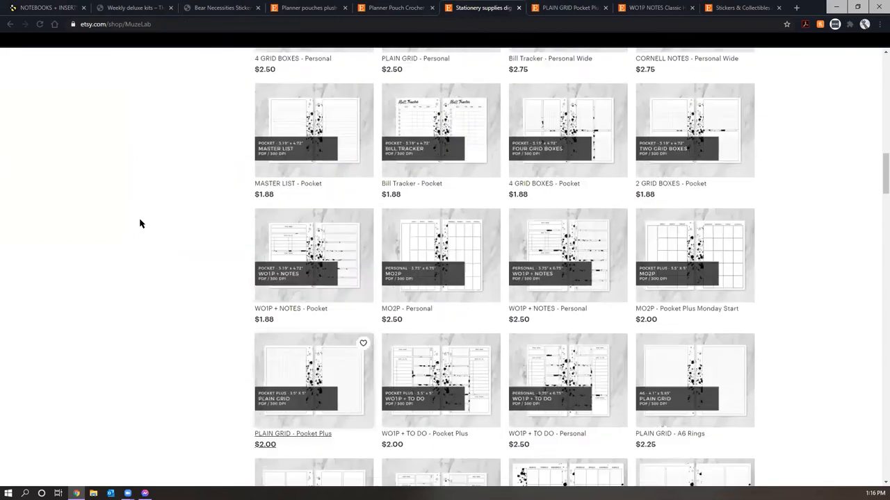
pyautogui.scroll(3)
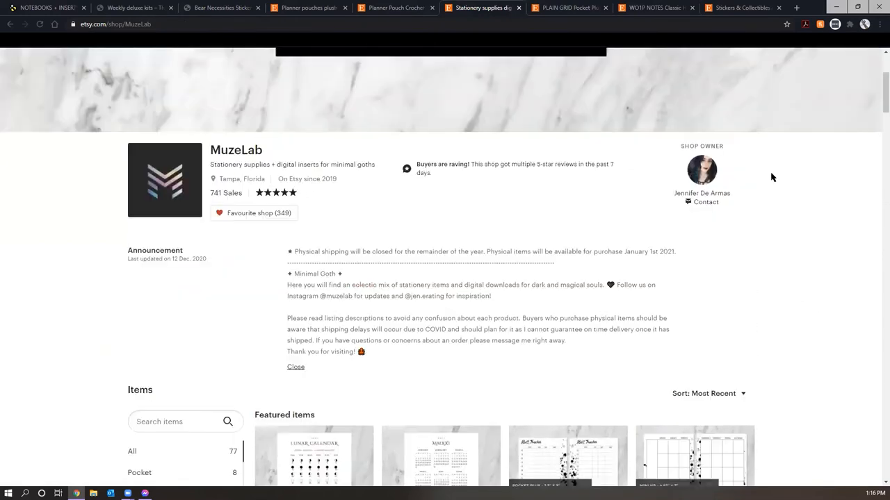
pyautogui.moveTo(751, 97)
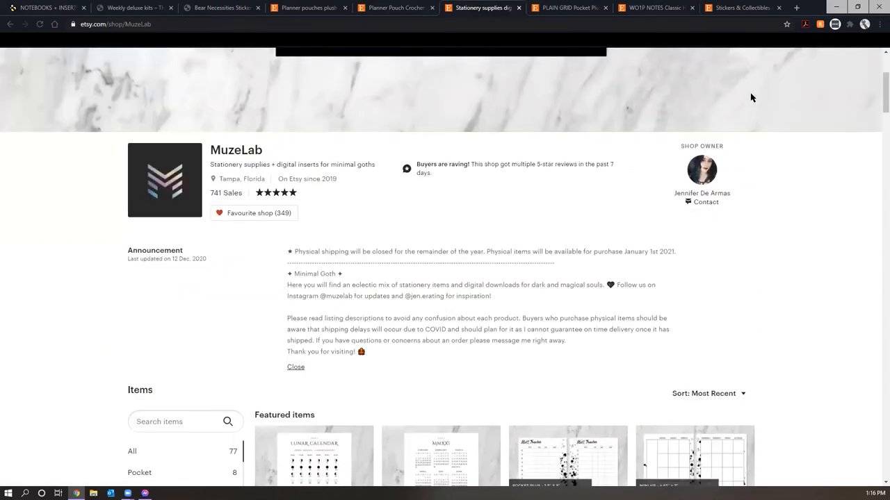
# - Scroll through MuzeLab's announcement, featured printable inserts and item categories, and back up
pyautogui.scroll(-3)
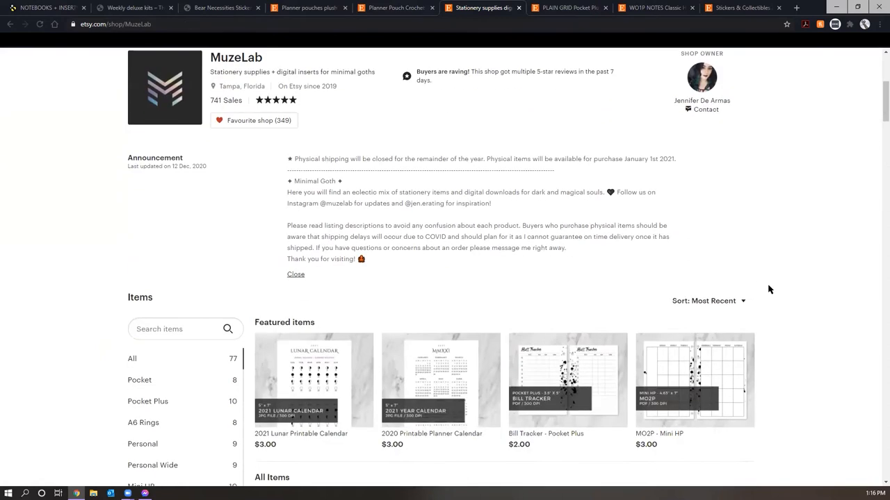
pyautogui.scroll(-3)
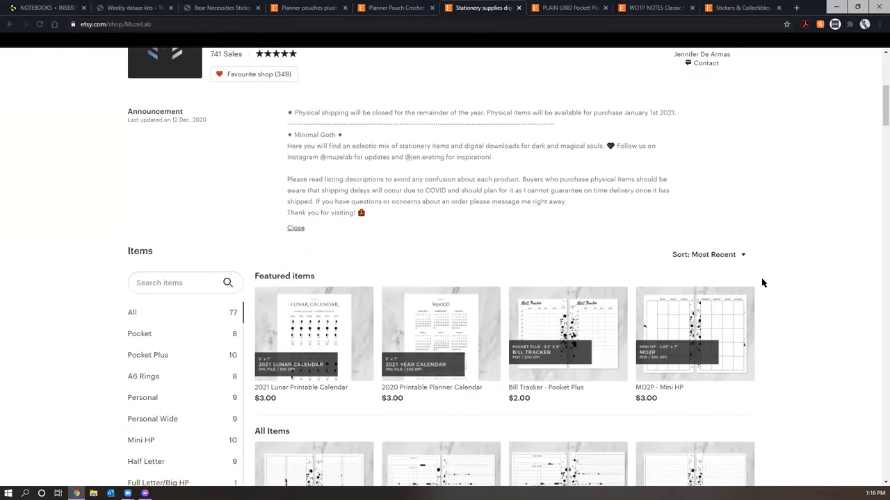
pyautogui.moveTo(757, 281)
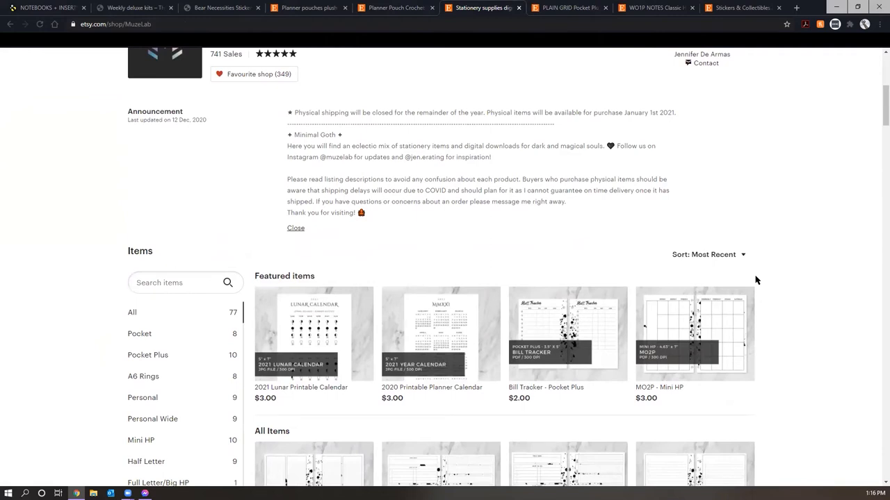
pyautogui.moveTo(746, 281)
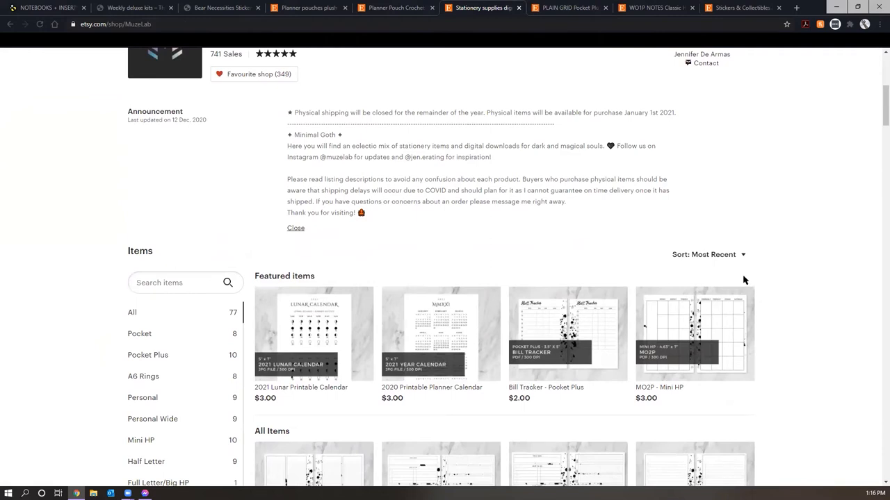
pyautogui.moveTo(730, 291)
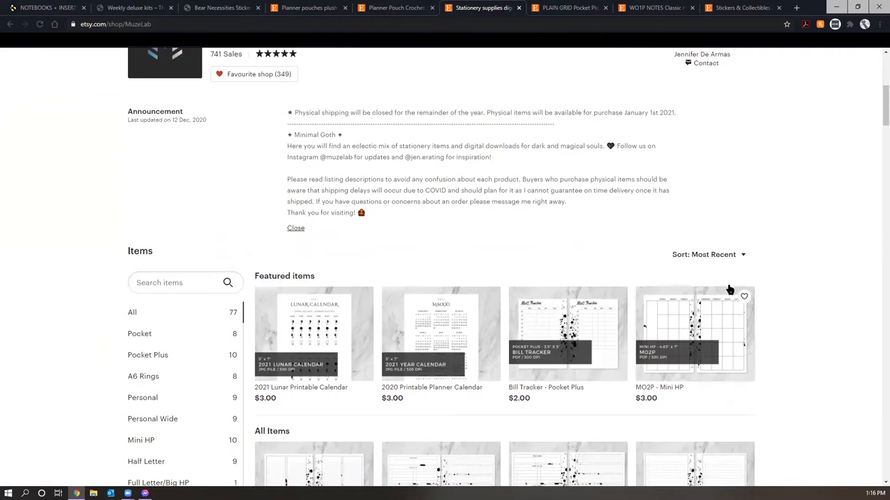
pyautogui.moveTo(714, 222)
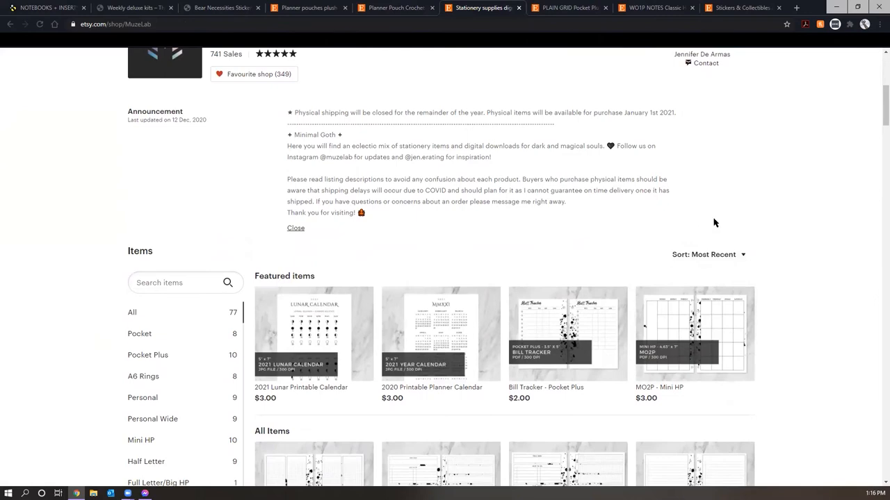
pyautogui.scroll(-3)
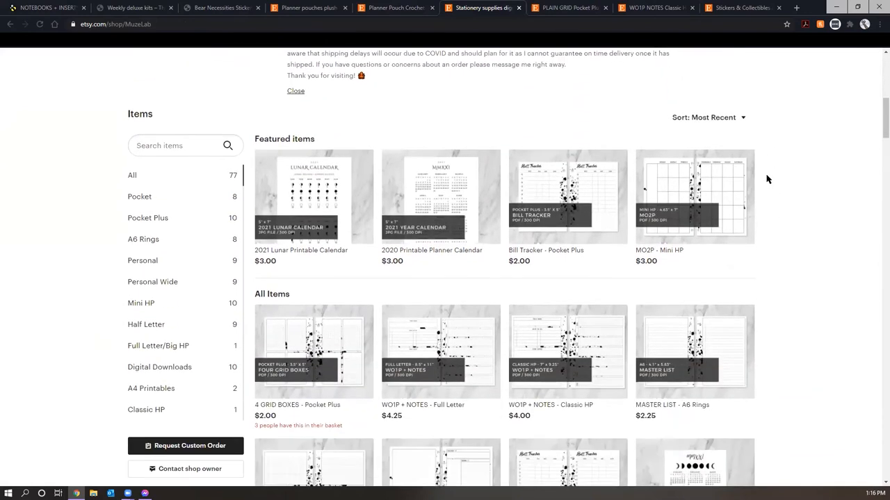
pyautogui.scroll(-3)
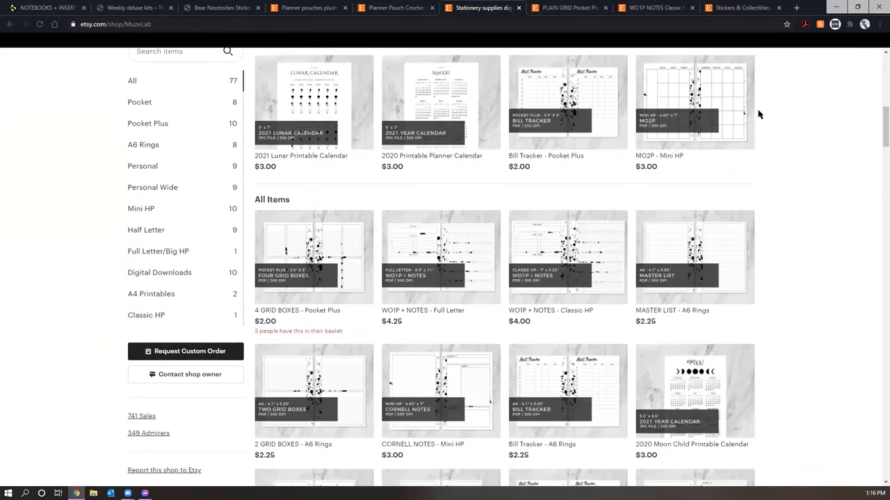
pyautogui.moveTo(581, 231)
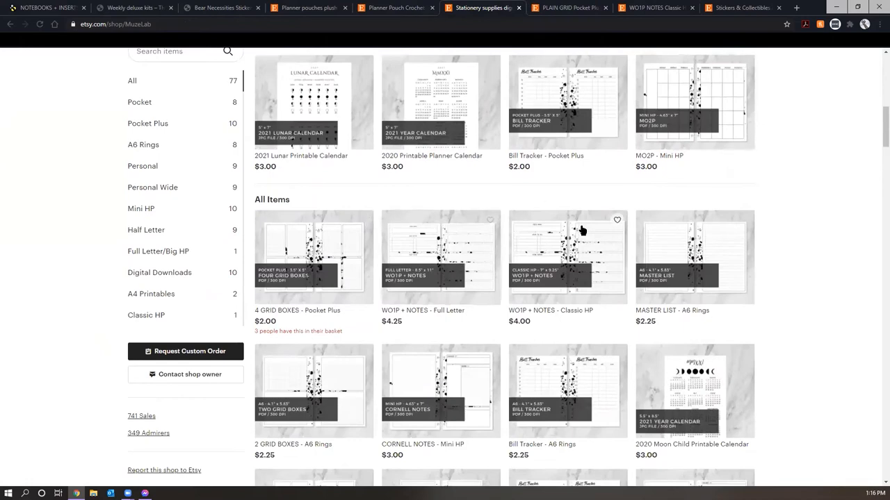
pyautogui.scroll(3)
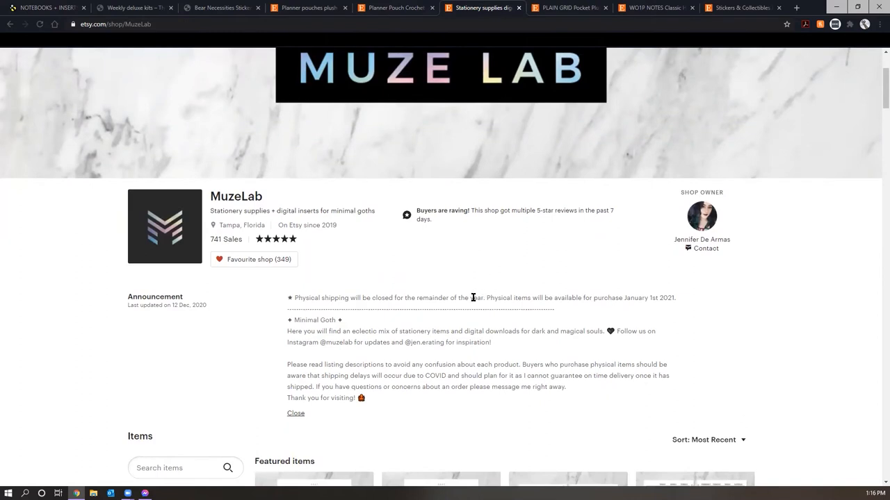
pyautogui.moveTo(637, 292)
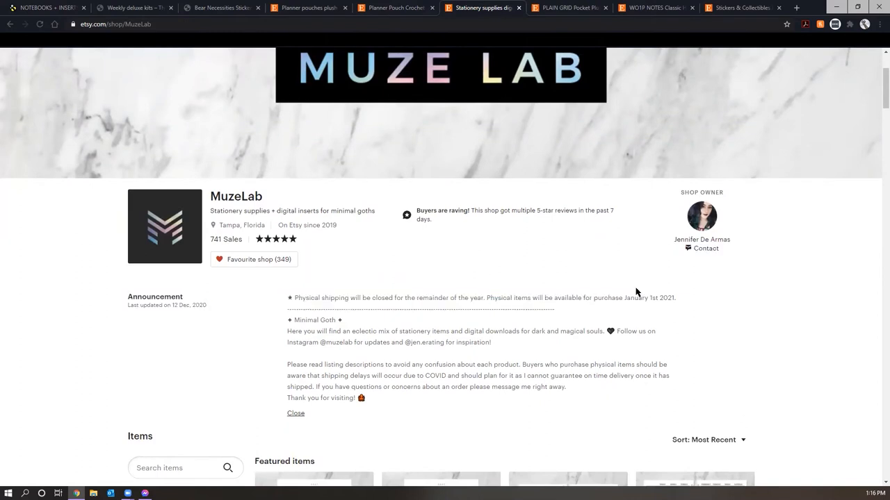
pyautogui.scroll(3)
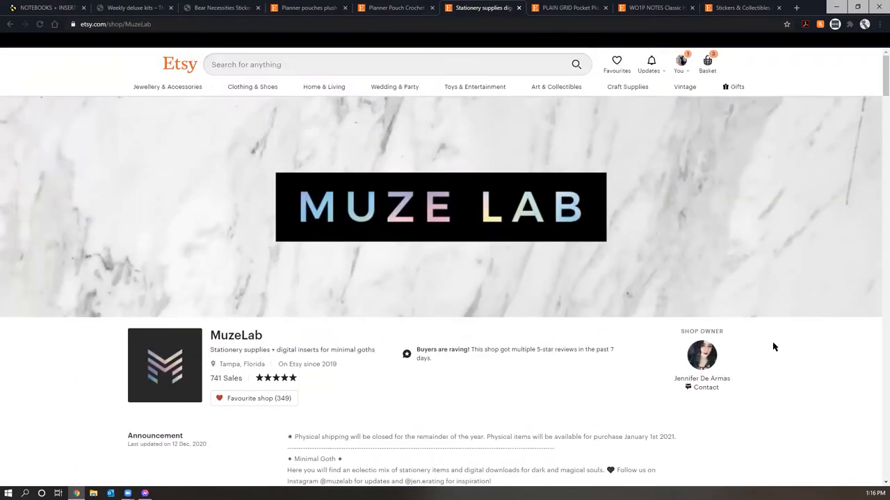
pyautogui.moveTo(740, 205)
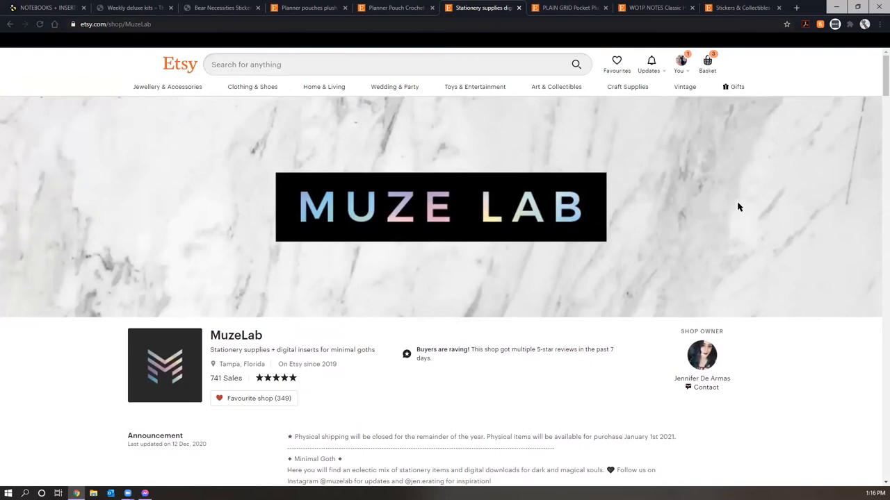
pyautogui.moveTo(632, 307)
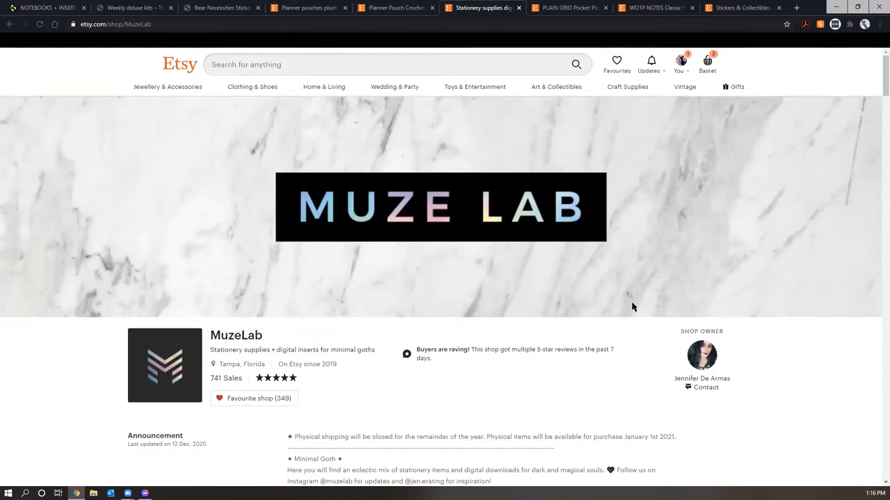
pyautogui.scroll(-3)
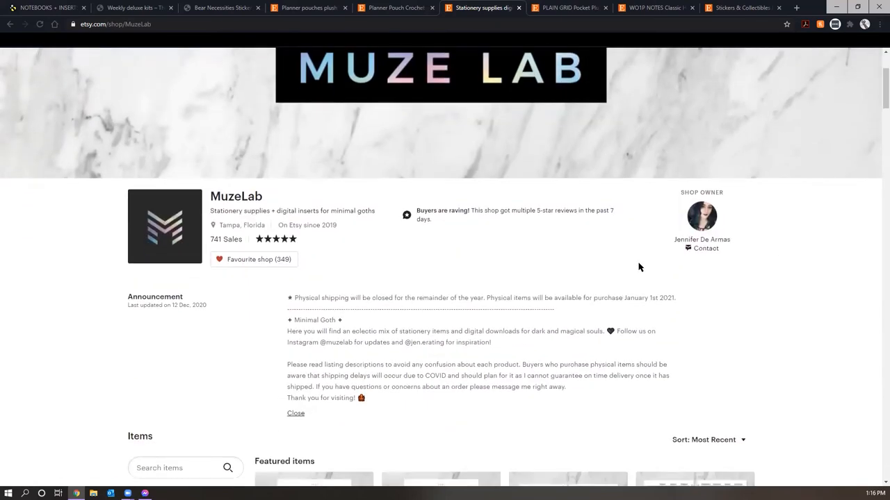
pyautogui.moveTo(556, 361)
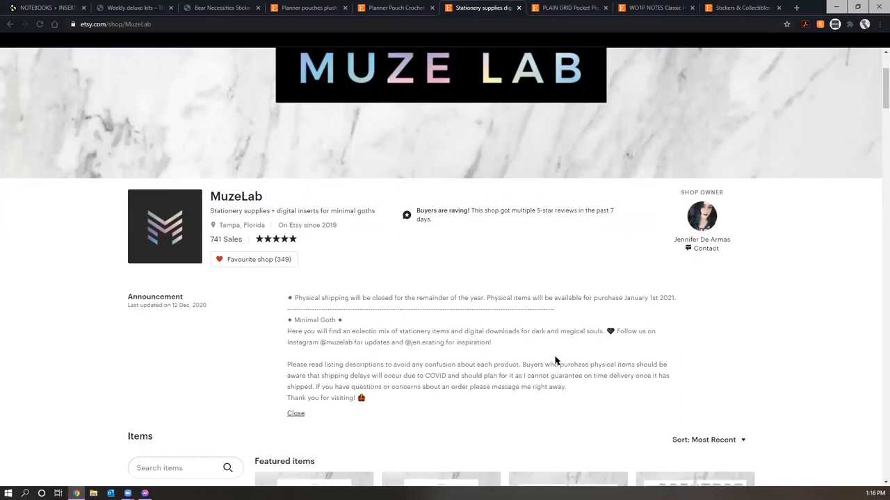
pyautogui.moveTo(537, 323)
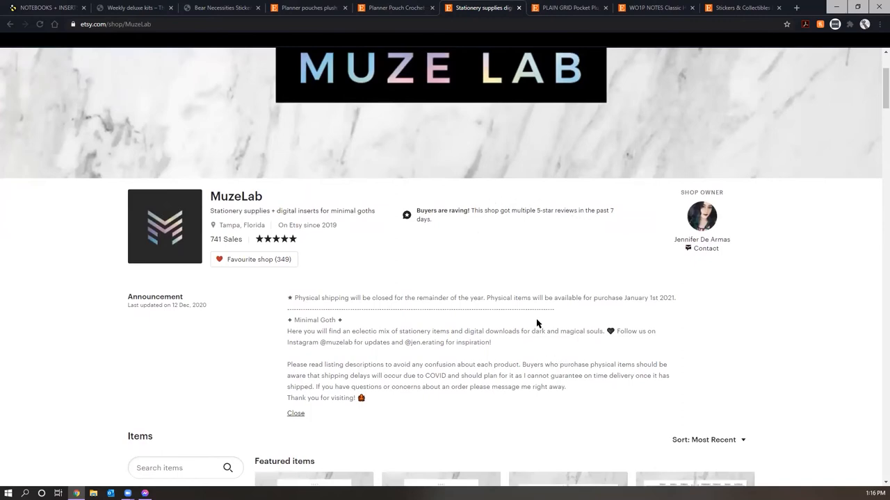
pyautogui.scroll(-3)
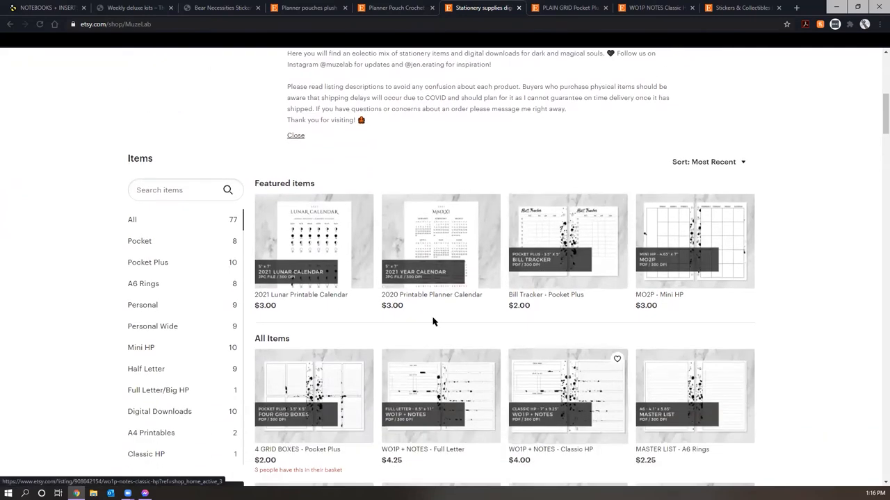
pyautogui.moveTo(42, 261)
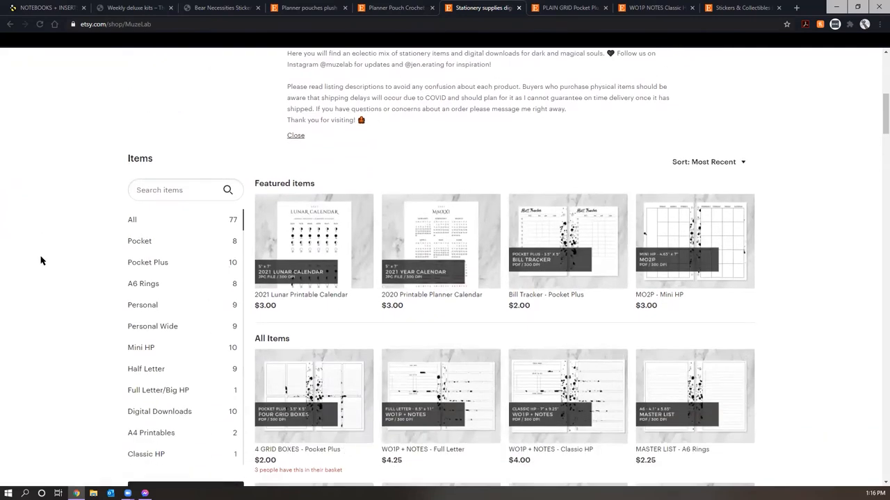
pyautogui.scroll(3)
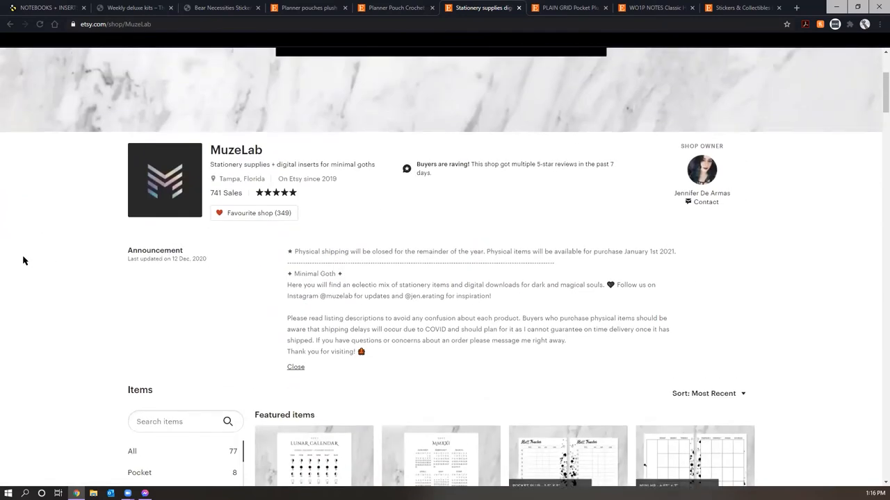
pyautogui.scroll(3)
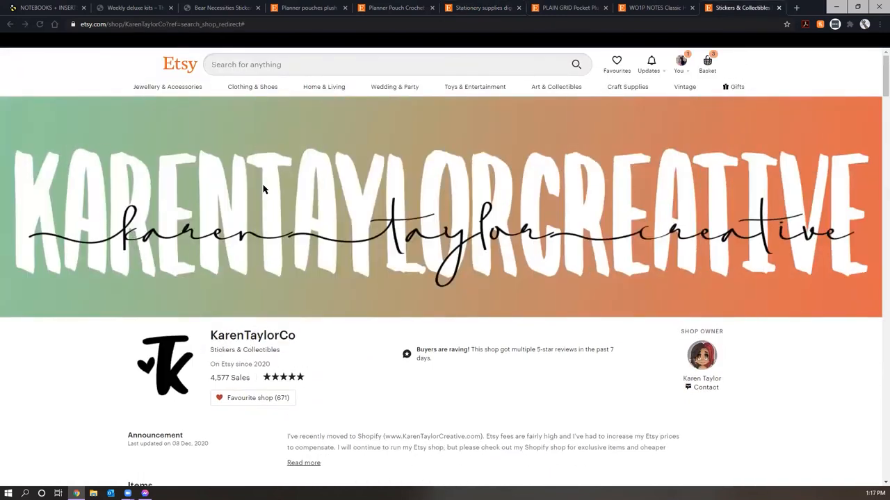
pyautogui.moveTo(27, 271)
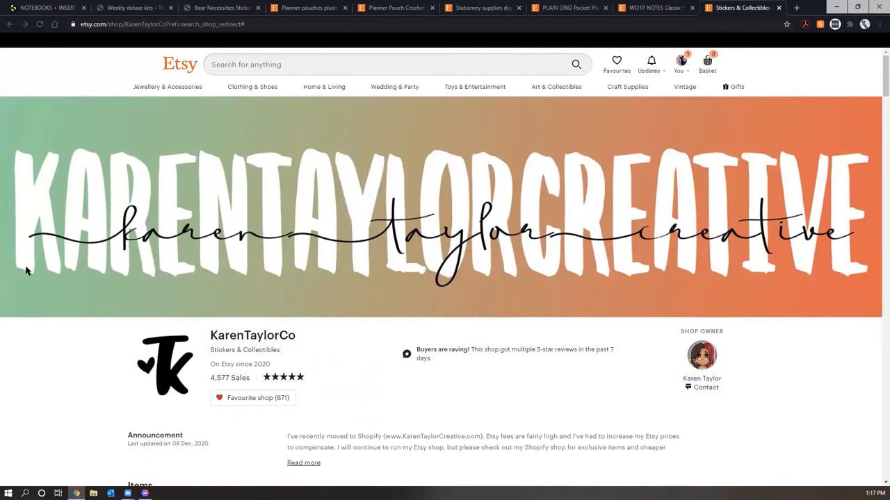
pyautogui.moveTo(39, 236)
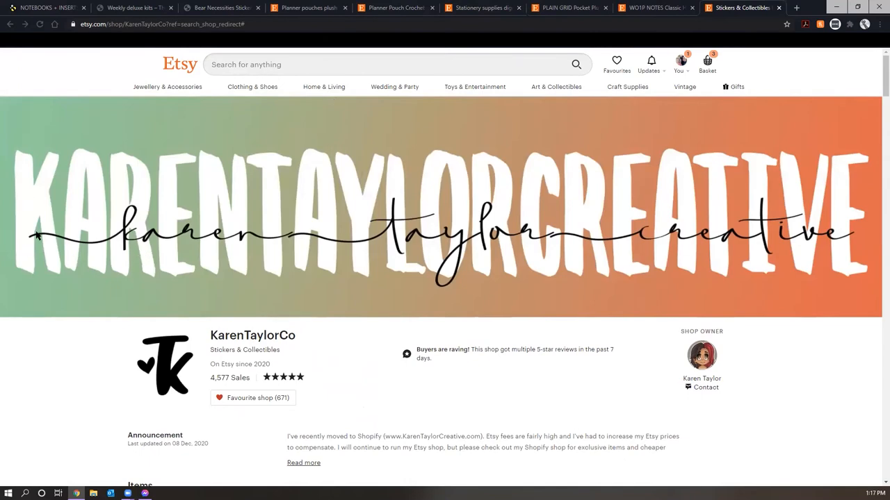
# - Browse down the KarenTaylorCo shop and open the customized Animal Crossing sticker listing ($6.00+)
pyautogui.scroll(-3)
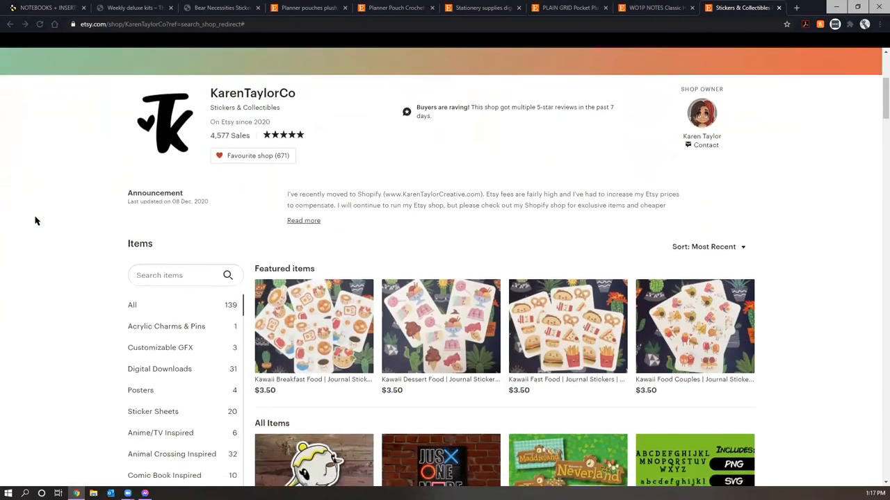
pyautogui.scroll(-3)
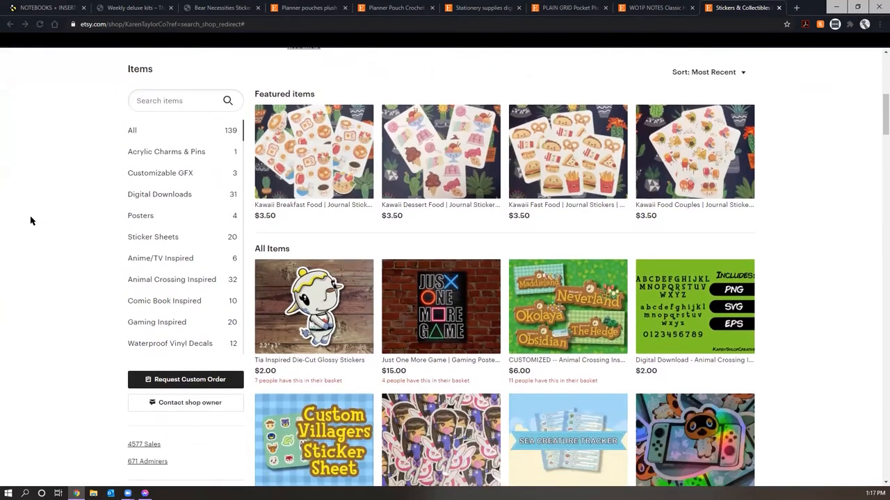
pyautogui.scroll(-3)
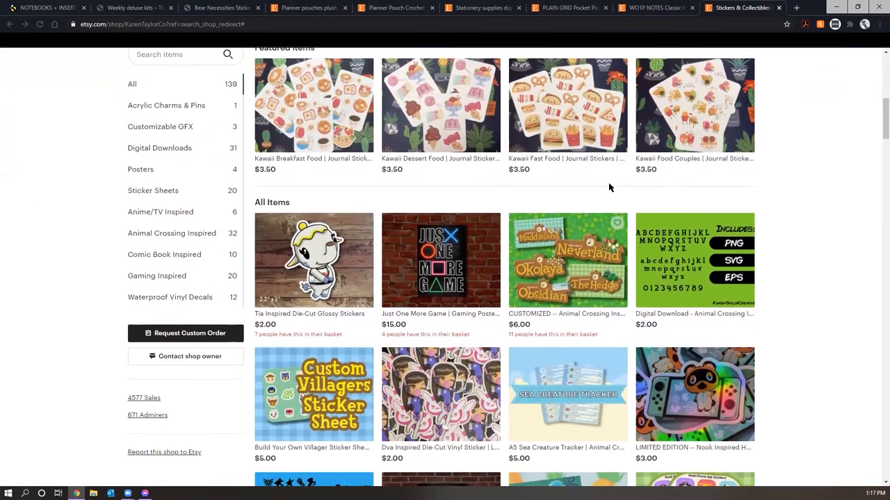
pyautogui.scroll(-3)
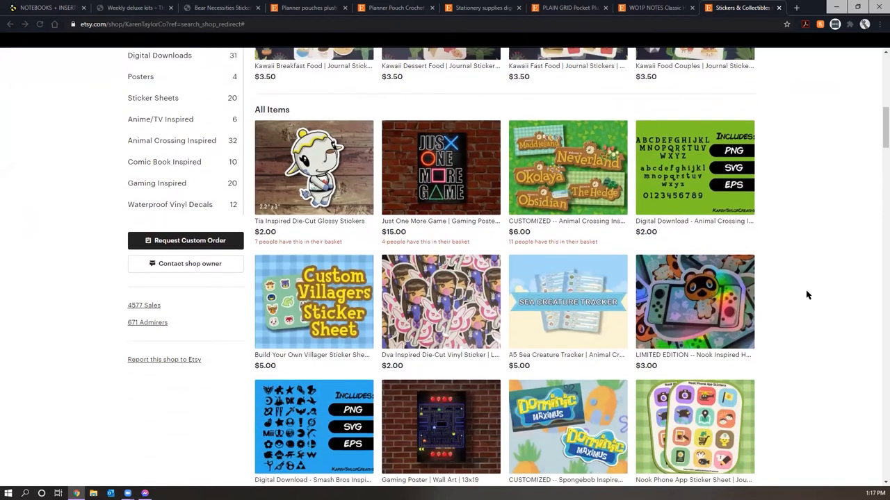
pyautogui.moveTo(798, 276)
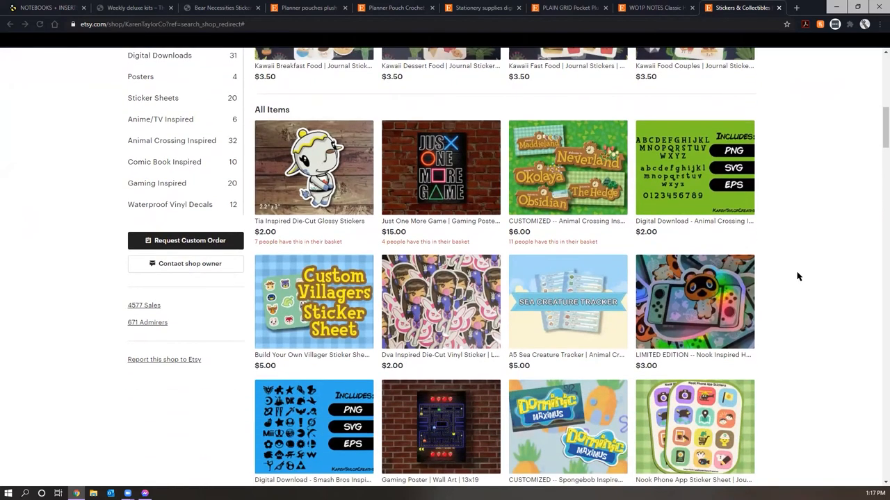
pyautogui.scroll(-3)
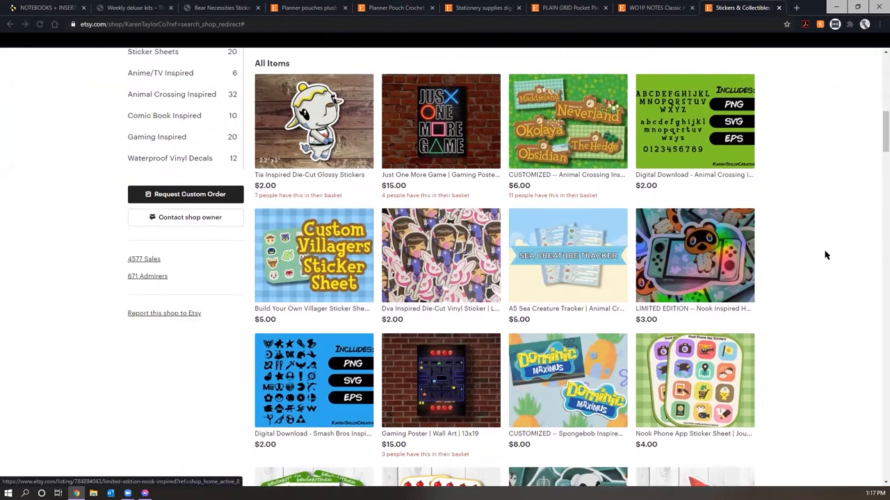
pyautogui.click(567, 123)
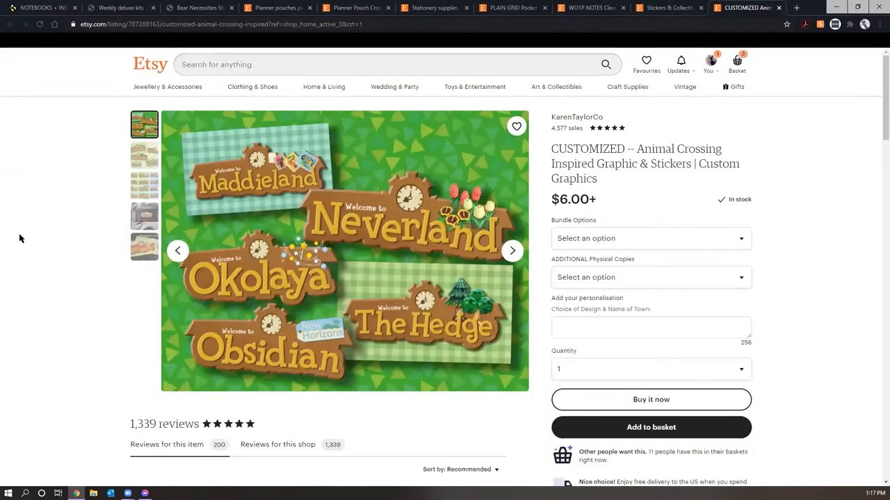
pyautogui.moveTo(442, 180)
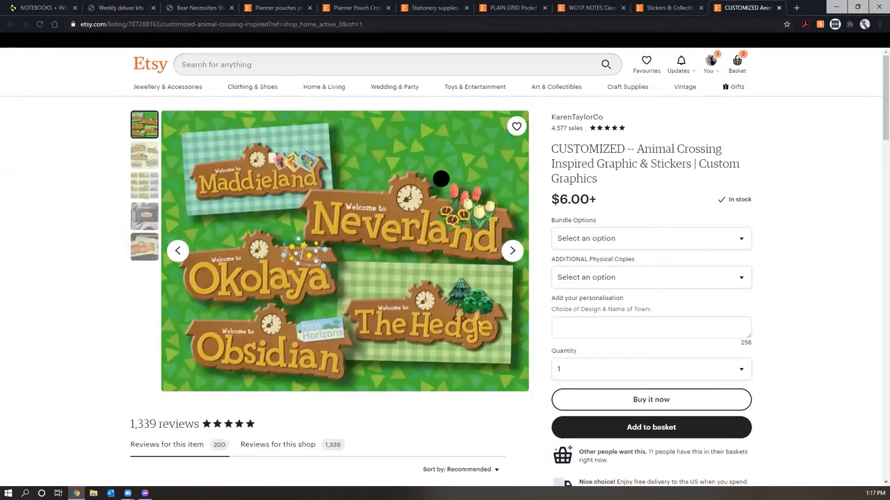
pyautogui.moveTo(290, 215)
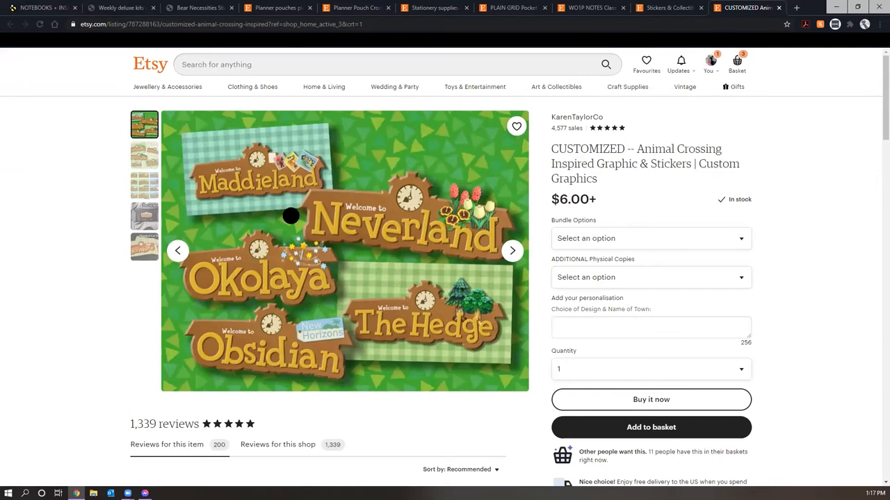
pyautogui.moveTo(410, 256)
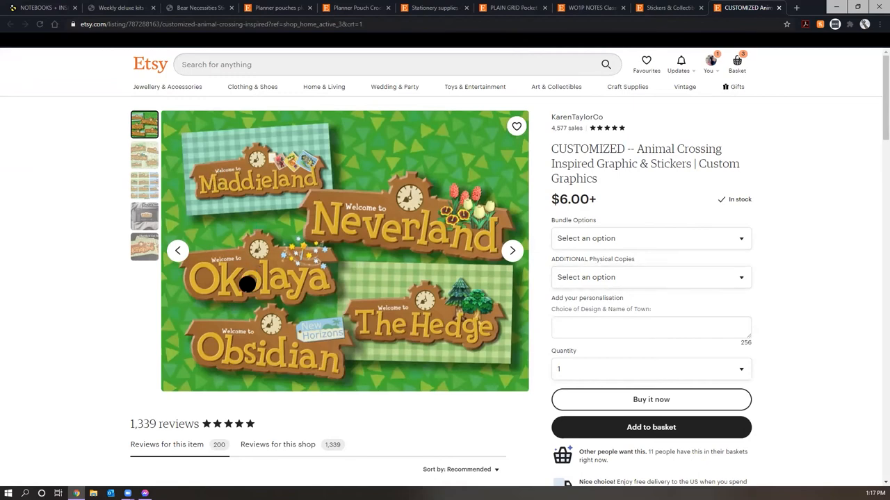
pyautogui.moveTo(336, 230)
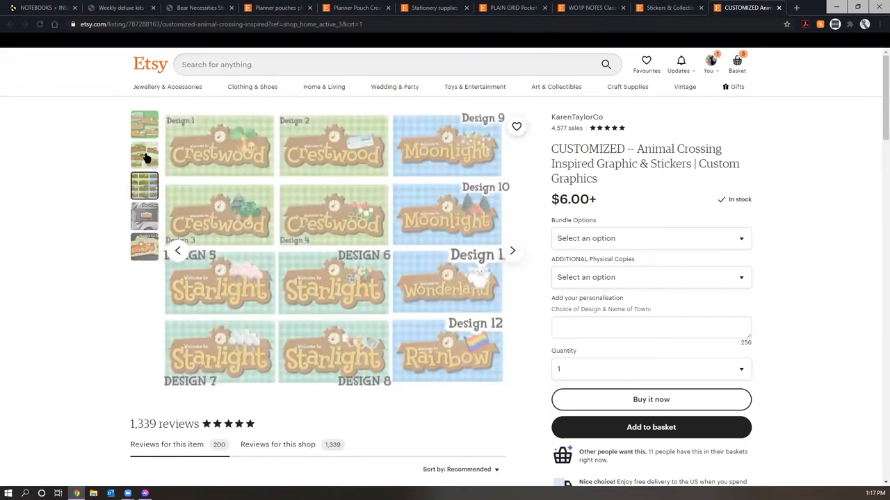
# - View another photo of the numbered town sign designs and glance at the listing details
pyautogui.click(145, 154)
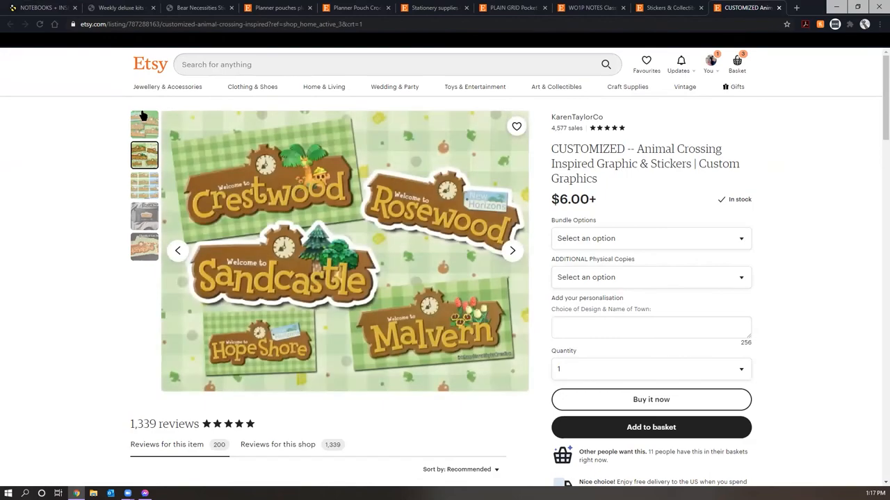
pyautogui.scroll(-3)
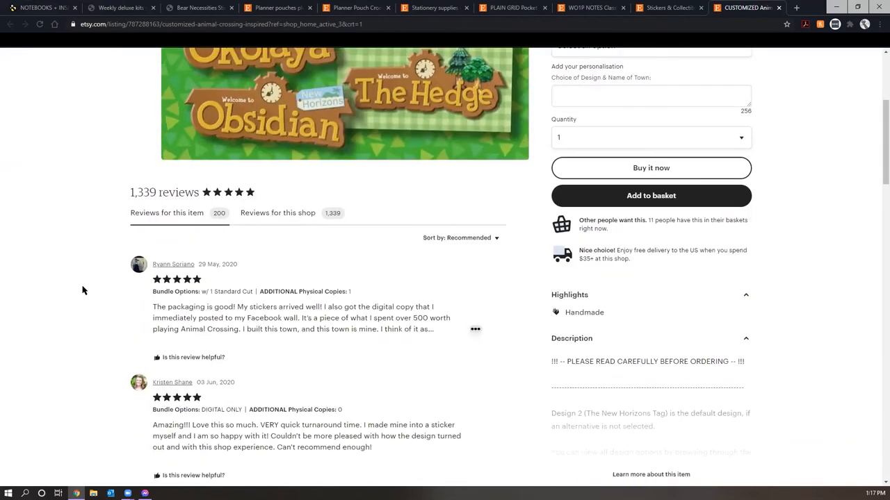
pyautogui.scroll(3)
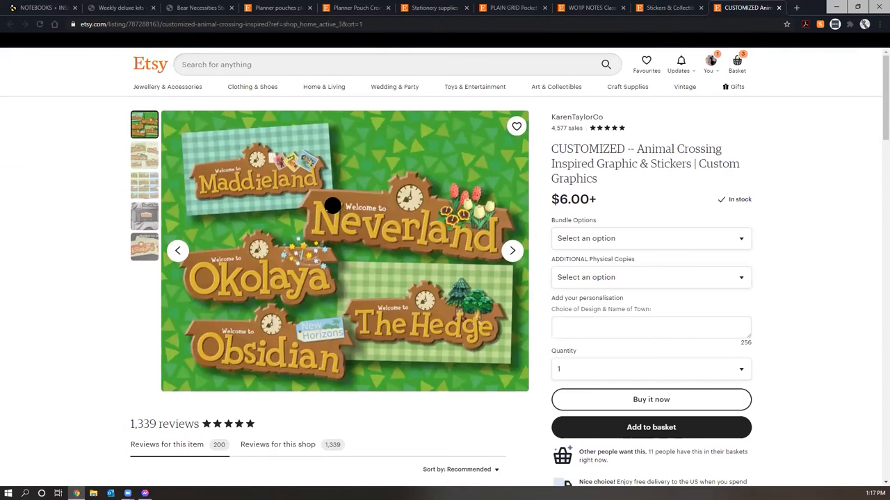
pyautogui.moveTo(317, 86)
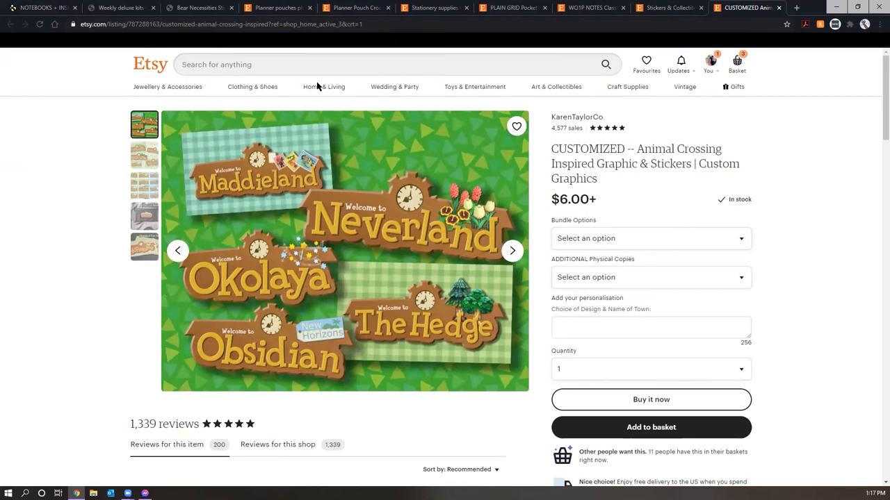
pyautogui.moveTo(289, 199)
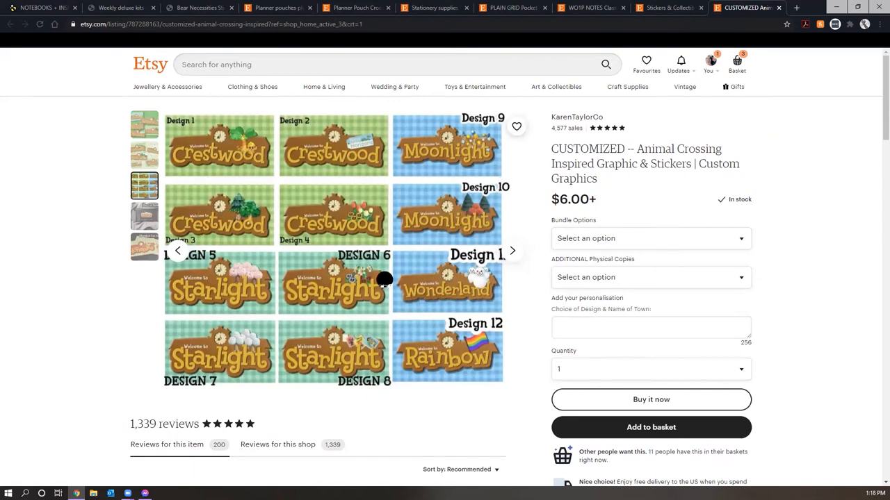
pyautogui.moveTo(155, 217)
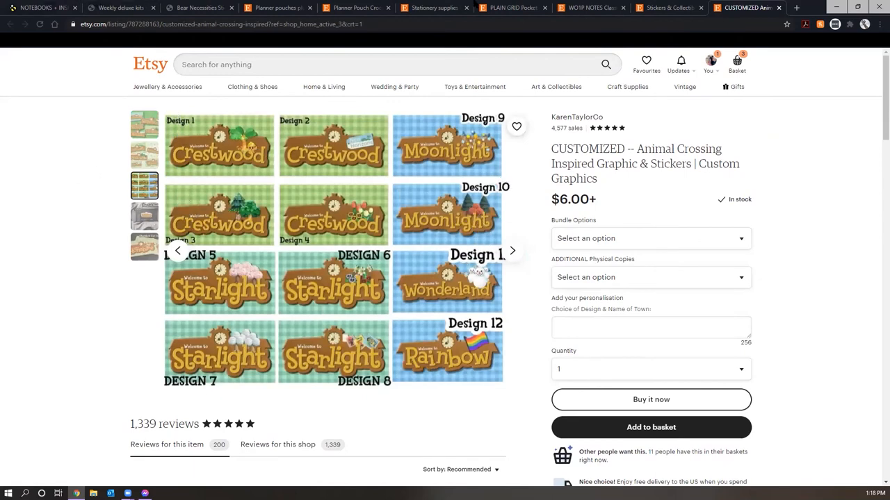
pyautogui.moveTo(668, 8)
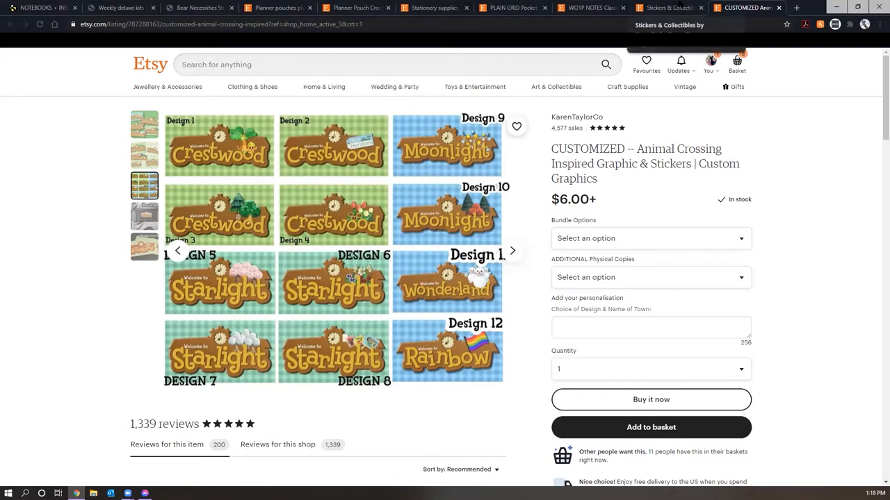
# - Return to the shop's item grid and open the Nook Phone App Sticker Sheet listing
pyautogui.click(577, 117)
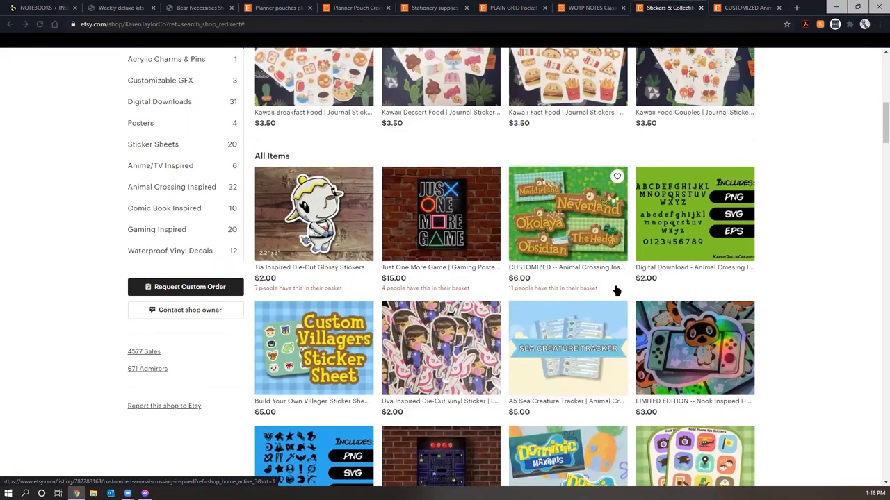
pyautogui.scroll(-3)
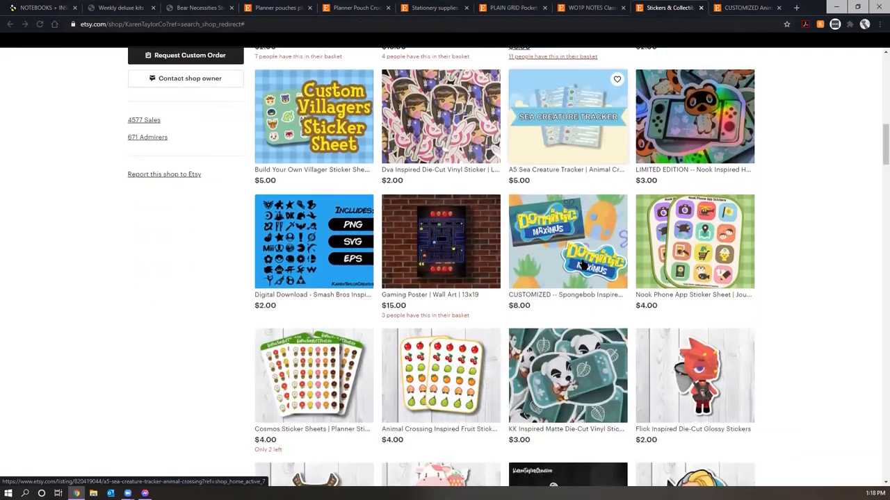
pyautogui.scroll(3)
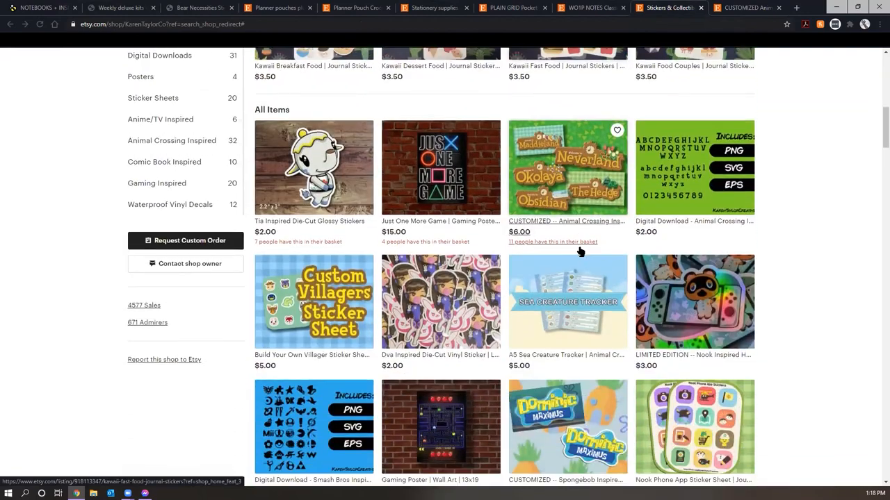
pyautogui.click(694, 427)
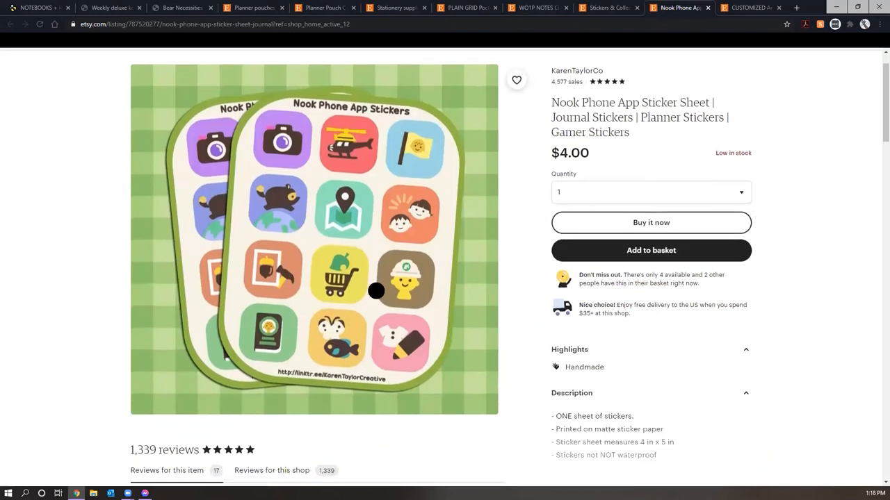
# - Open the Northern Hemisphere bug calendar download listing and scroll to the end of page 1
pyautogui.scroll(3)
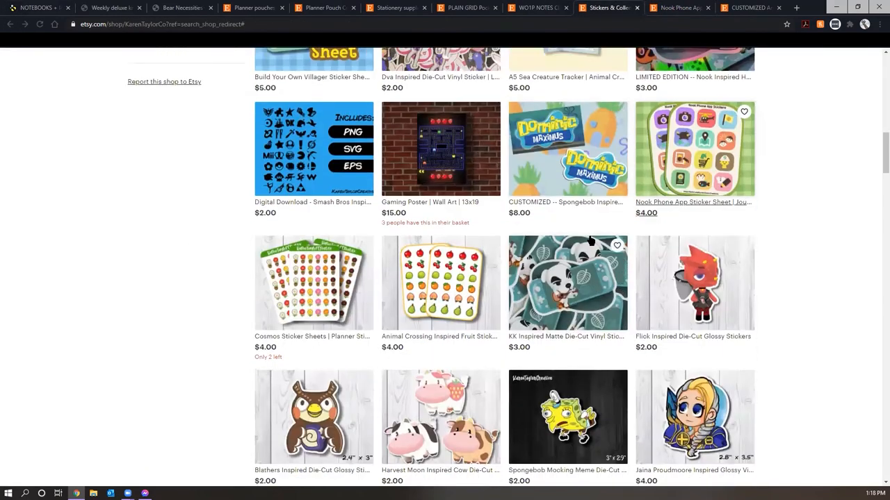
pyautogui.scroll(-3)
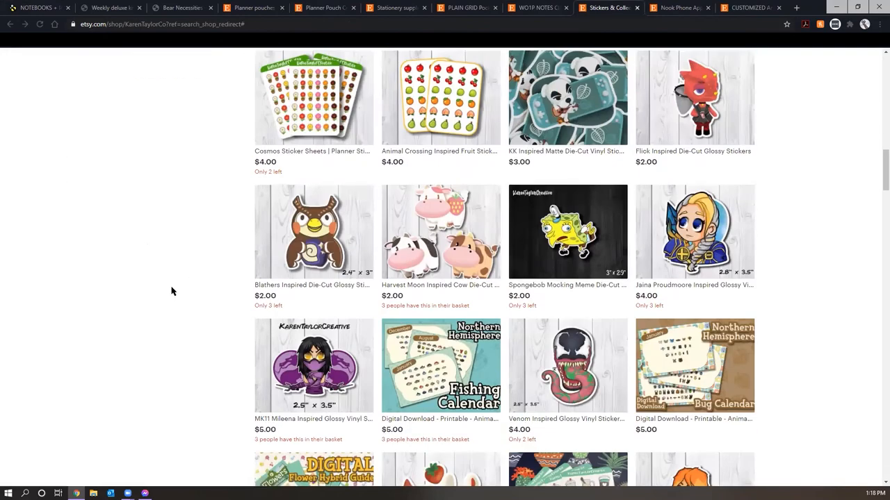
pyautogui.scroll(-3)
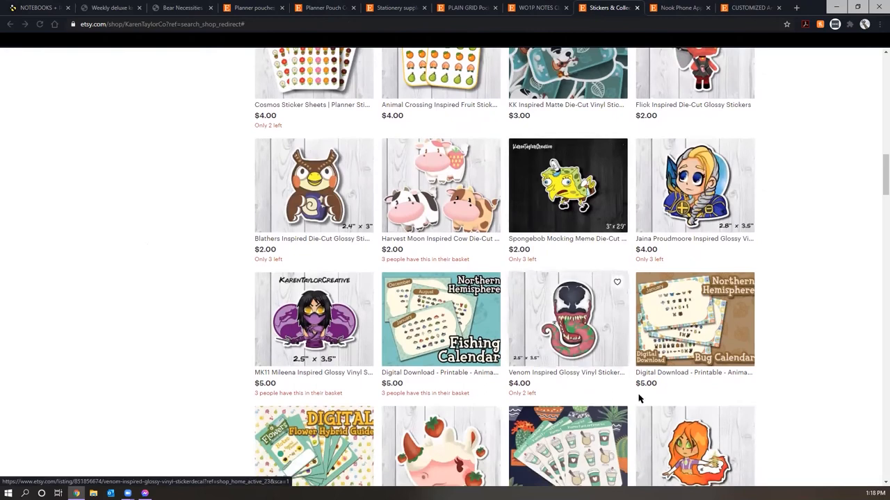
pyautogui.moveTo(665, 292)
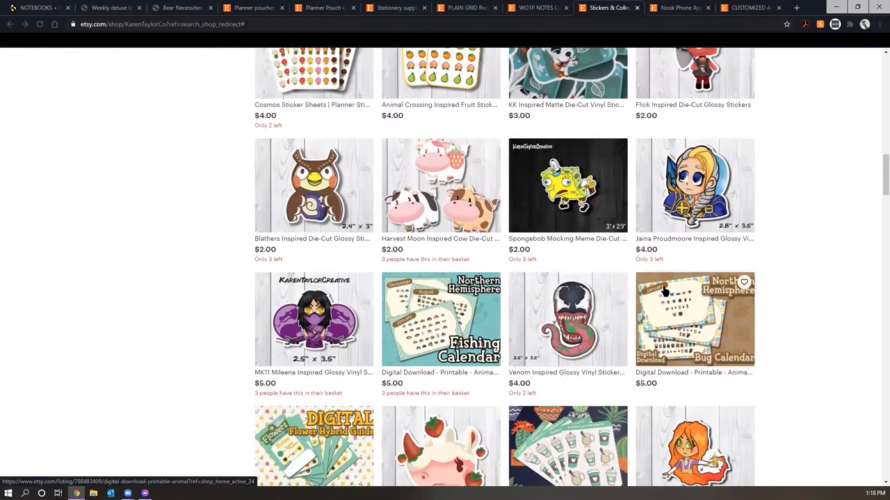
pyautogui.click(694, 319)
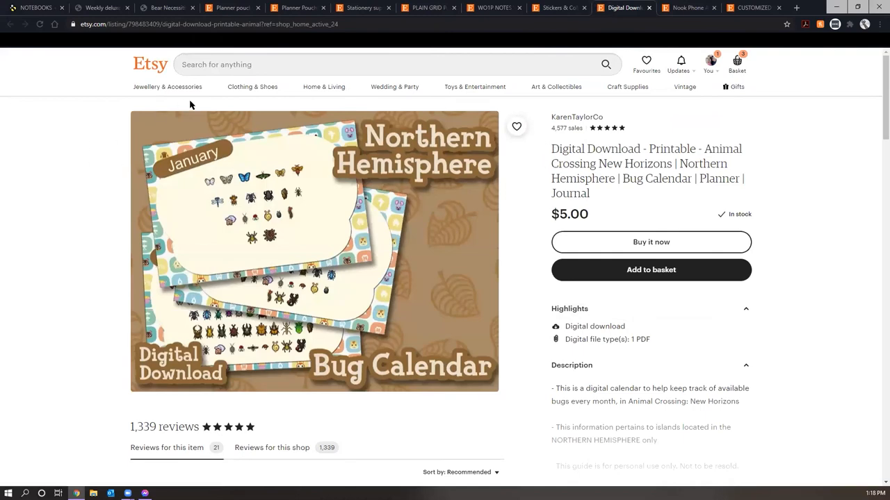
pyautogui.moveTo(19, 93)
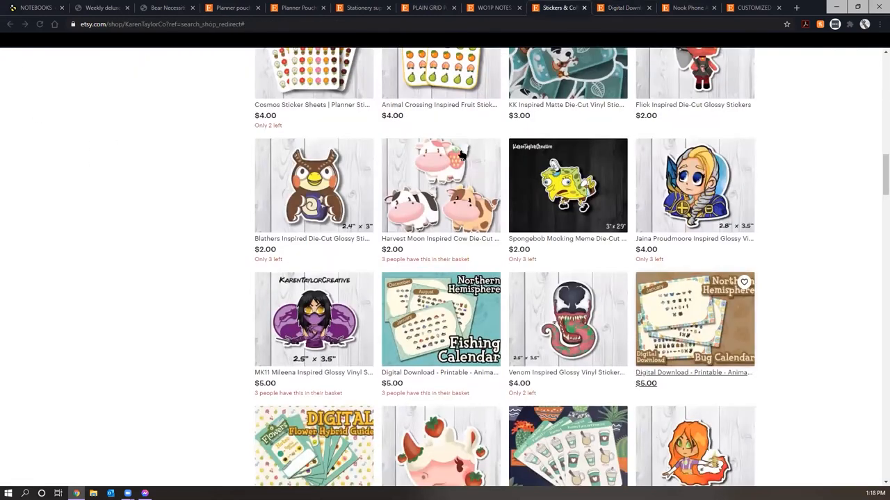
pyautogui.scroll(-3)
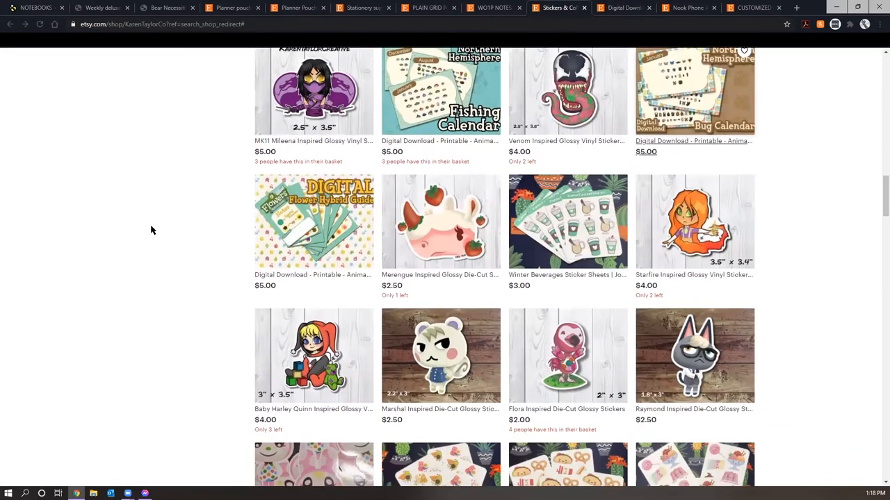
pyautogui.scroll(-3)
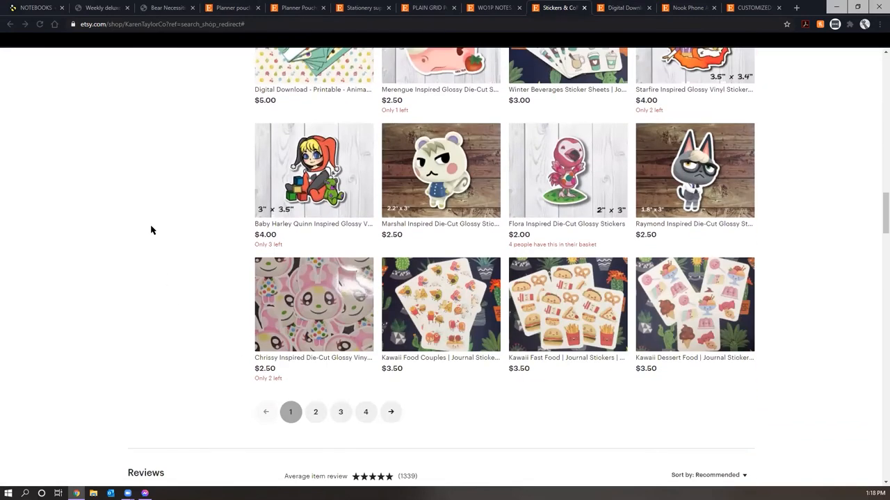
pyautogui.moveTo(845, 378)
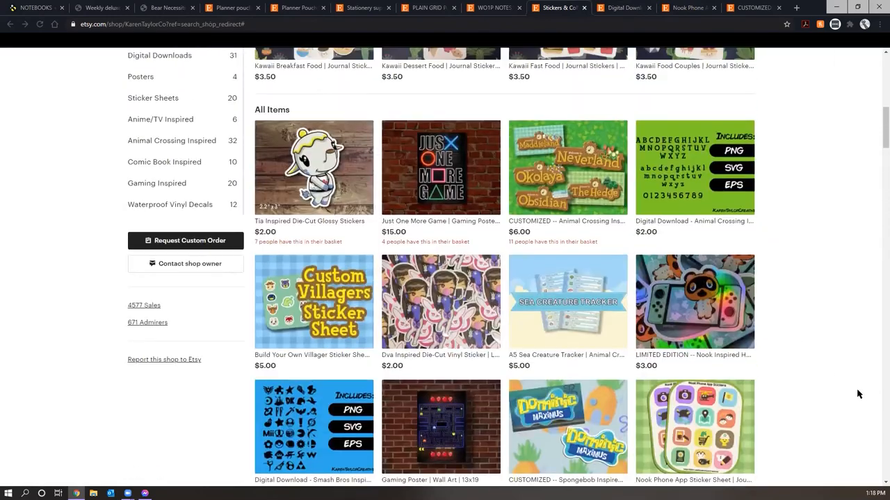
# - Open the KK Inspired matte die-cut vinyl stickers listing ($3.00), then show the customized Animal Crossing listing again
pyautogui.click(695, 301)
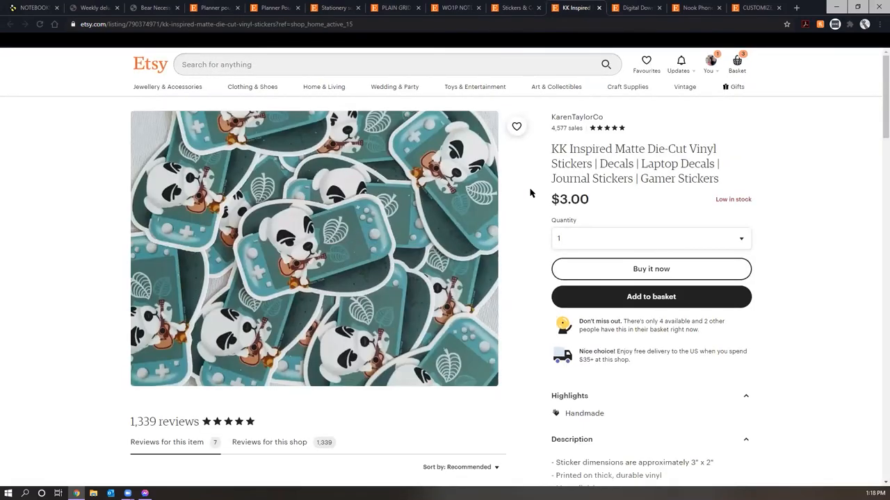
pyautogui.moveTo(274, 214)
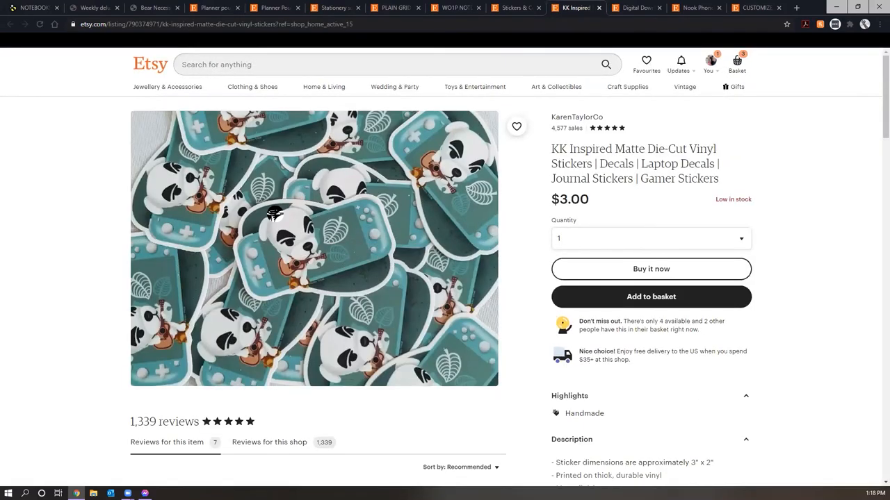
pyautogui.moveTo(299, 297)
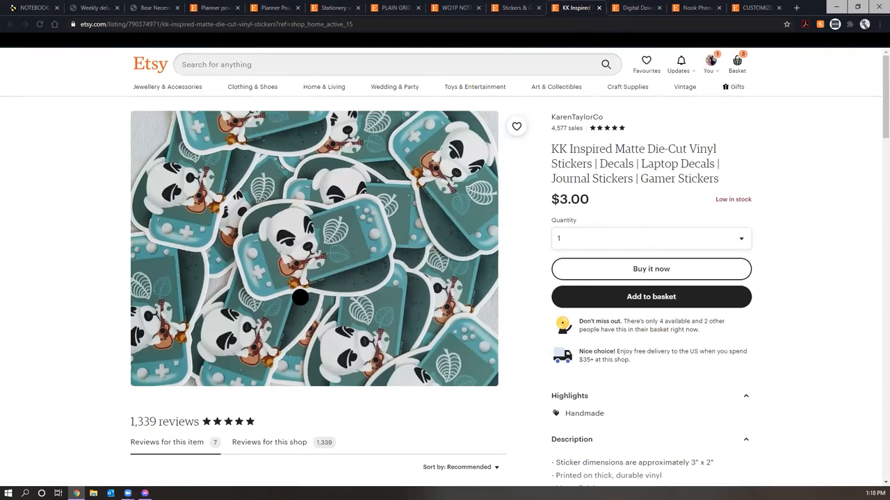
pyautogui.moveTo(291, 338)
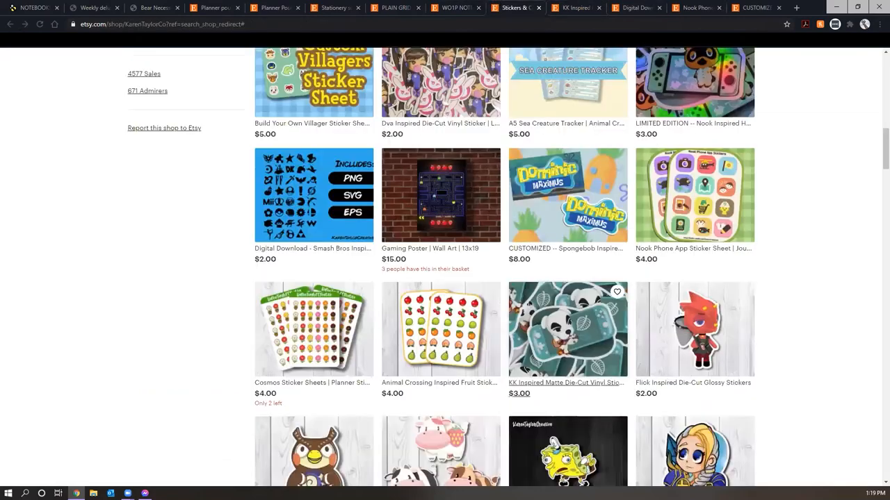
pyautogui.scroll(3)
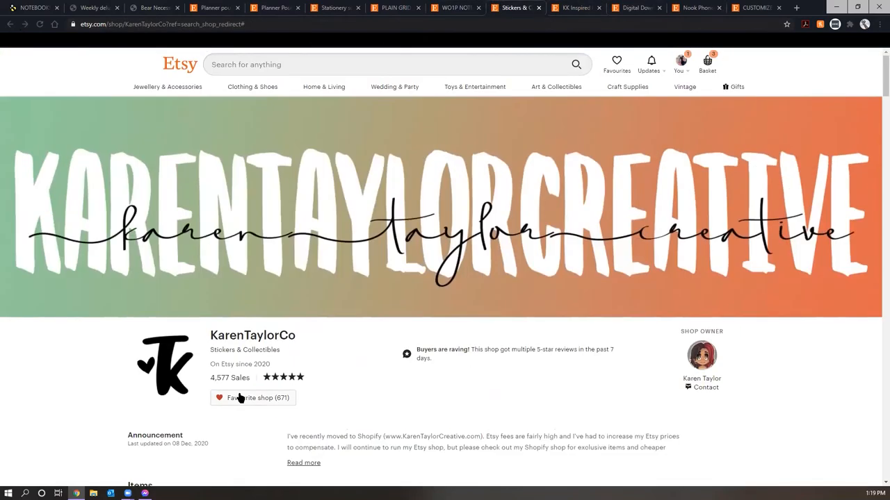
pyautogui.scroll(-3)
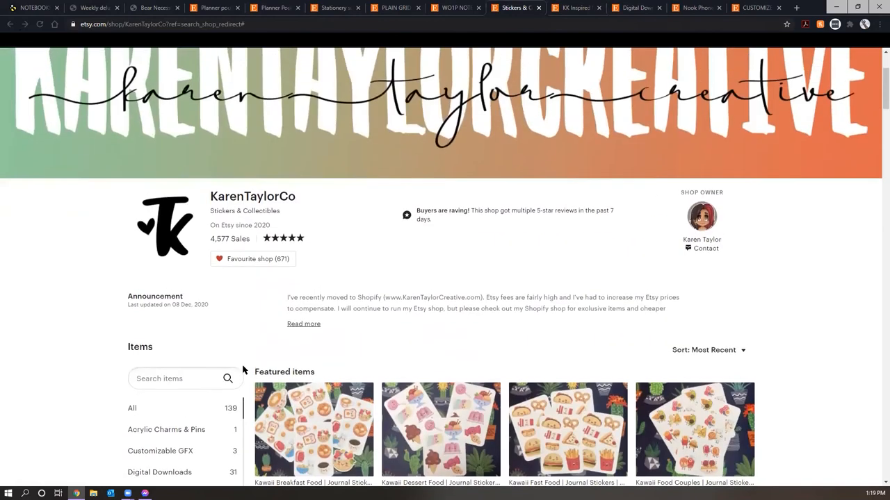
pyautogui.click(753, 9)
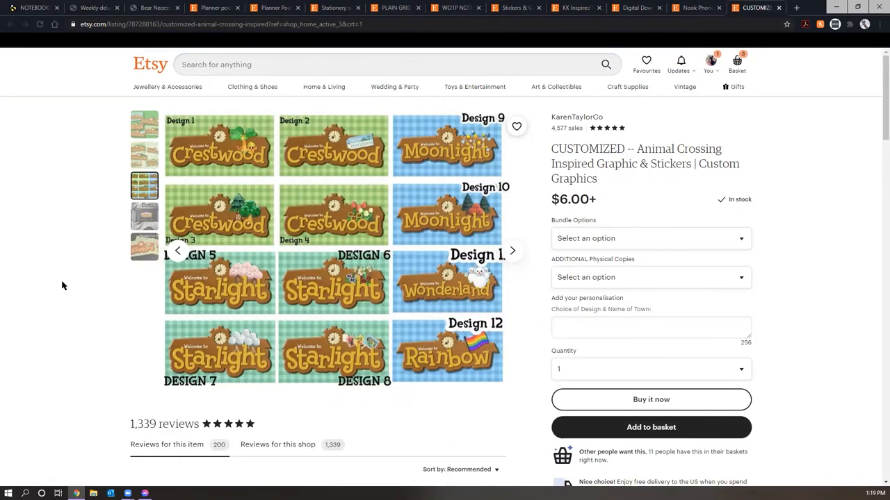
pyautogui.moveTo(36, 248)
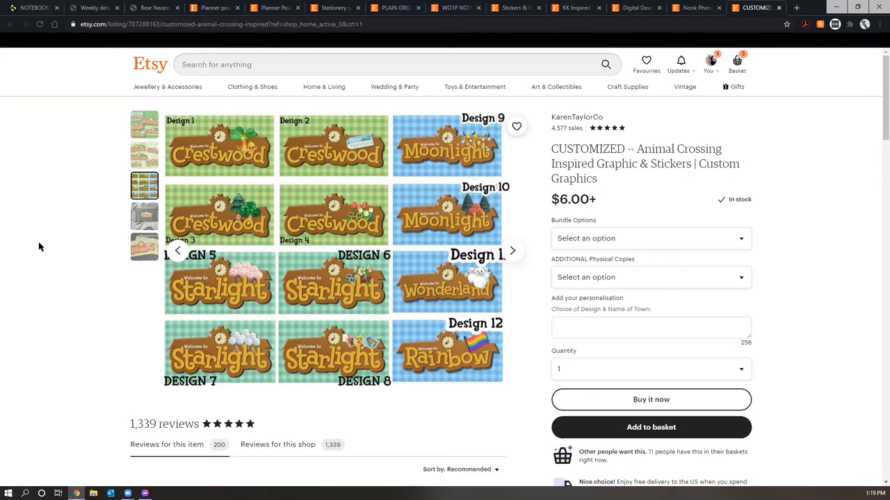
pyautogui.moveTo(38, 246)
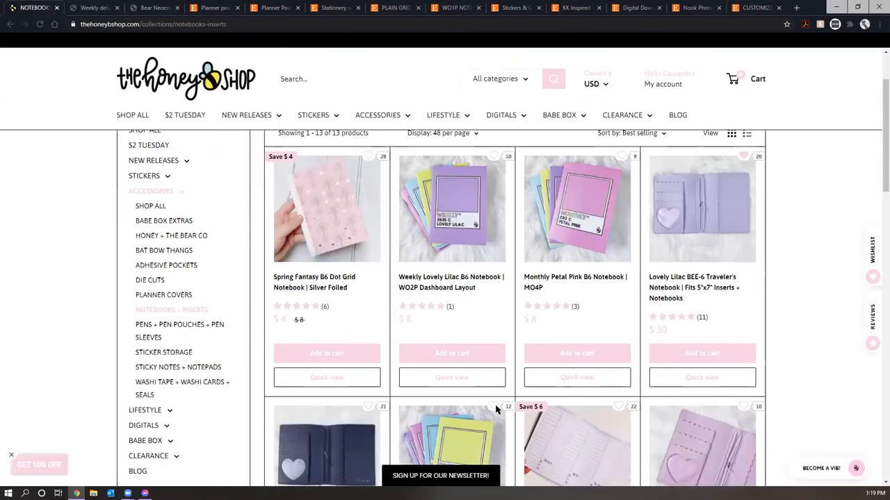
pyautogui.moveTo(811, 278)
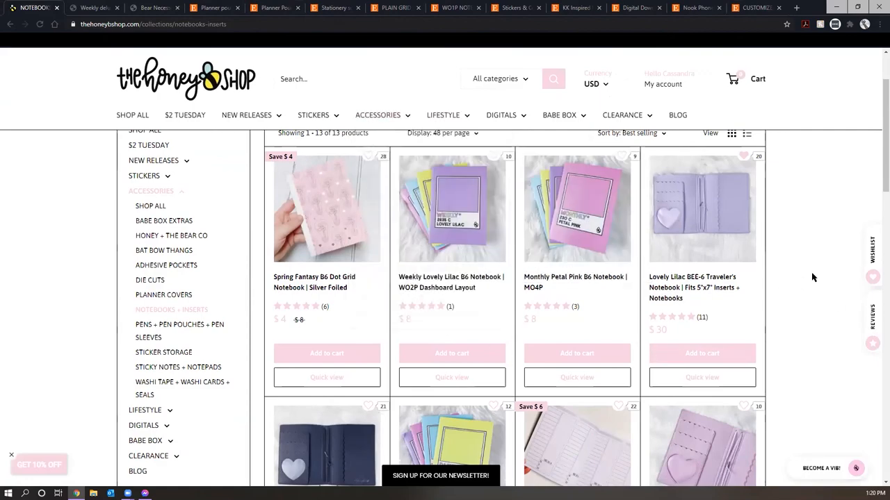
# - Move through the Fruit Sticker Co weekly deluxe kits, Bear Necessities home page and MuzeLab Etsy shop tabs
pyautogui.scroll(-3)
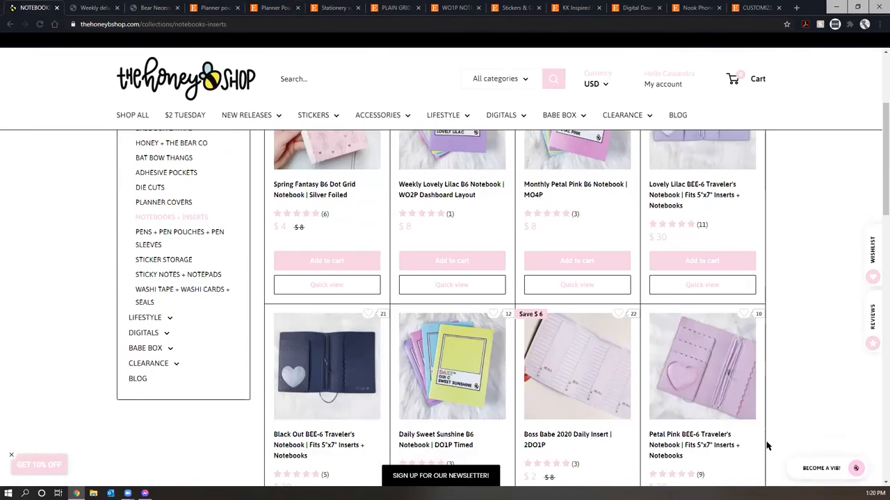
pyautogui.click(95, 8)
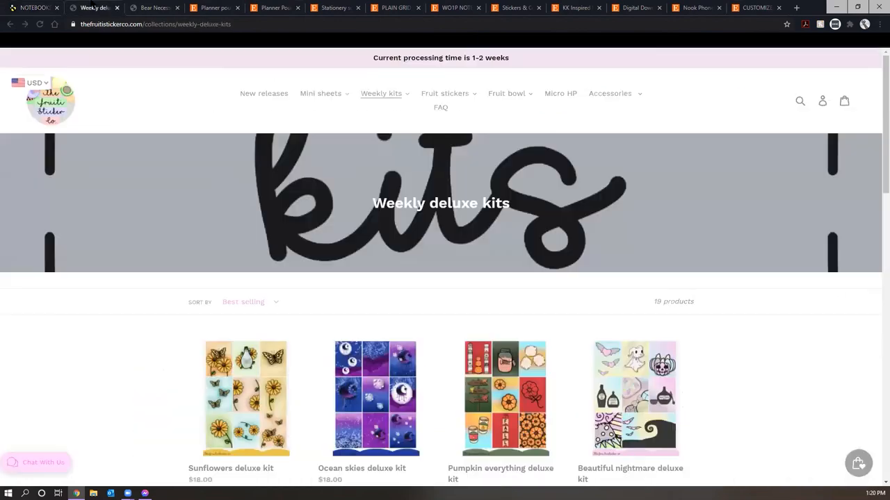
pyautogui.click(154, 8)
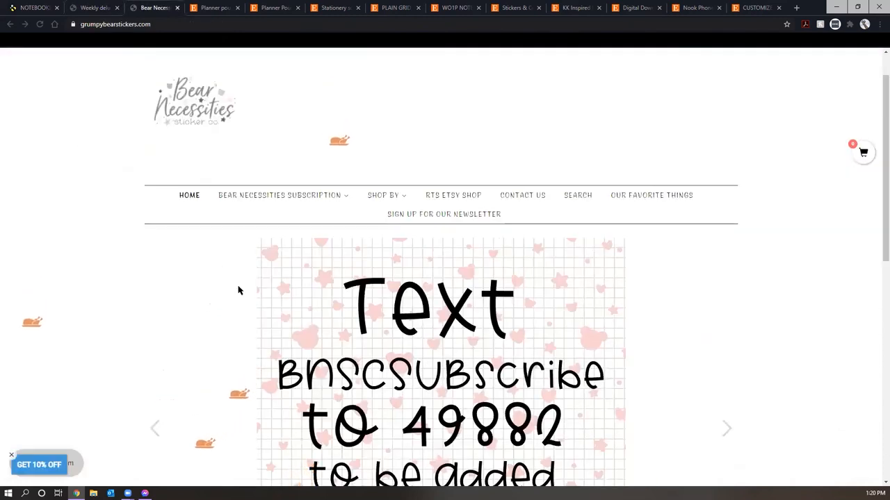
pyautogui.click(333, 8)
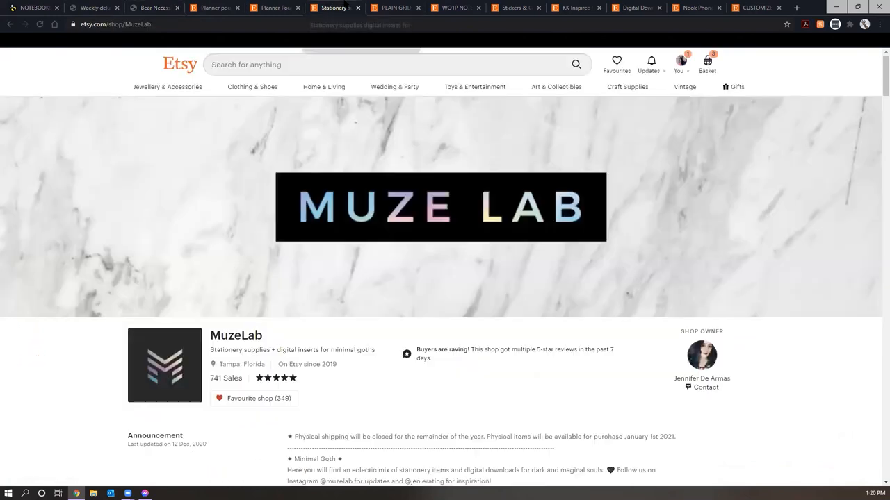
pyautogui.moveTo(188, 309)
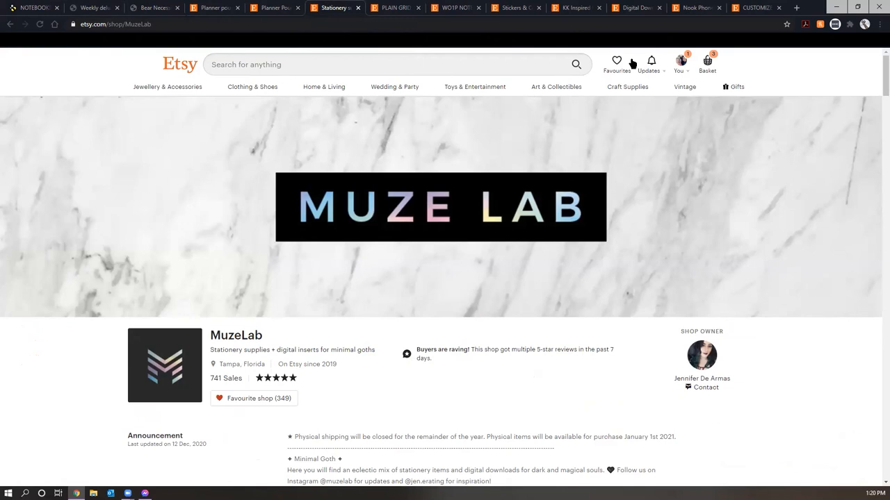
pyautogui.moveTo(651, 400)
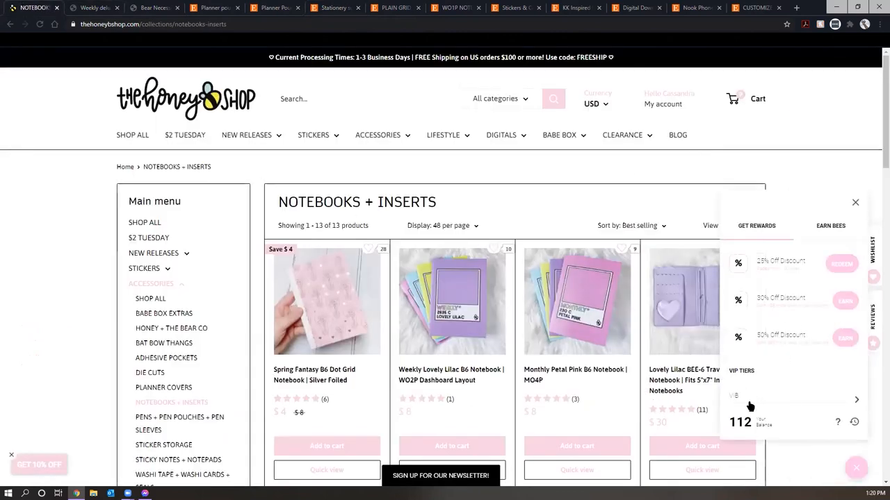
# - Review the Earn Bees ways to earn points in the rewards widget, then close it
pyautogui.click(830, 226)
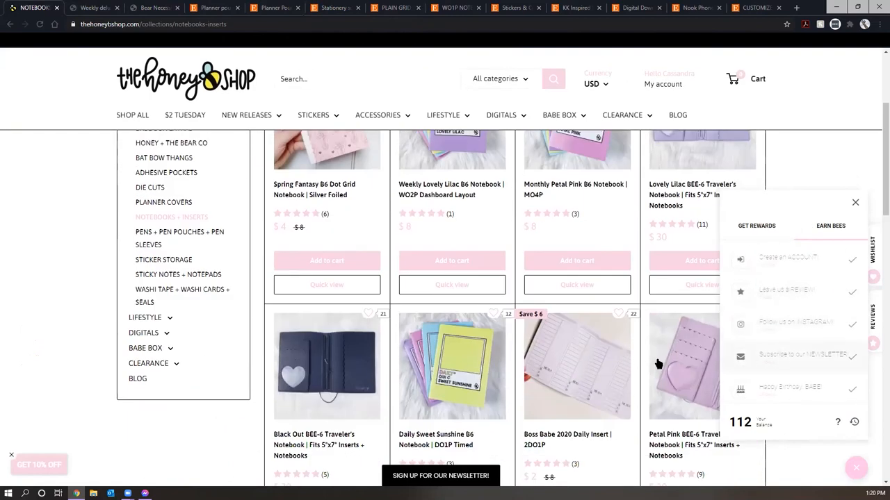
pyautogui.scroll(3)
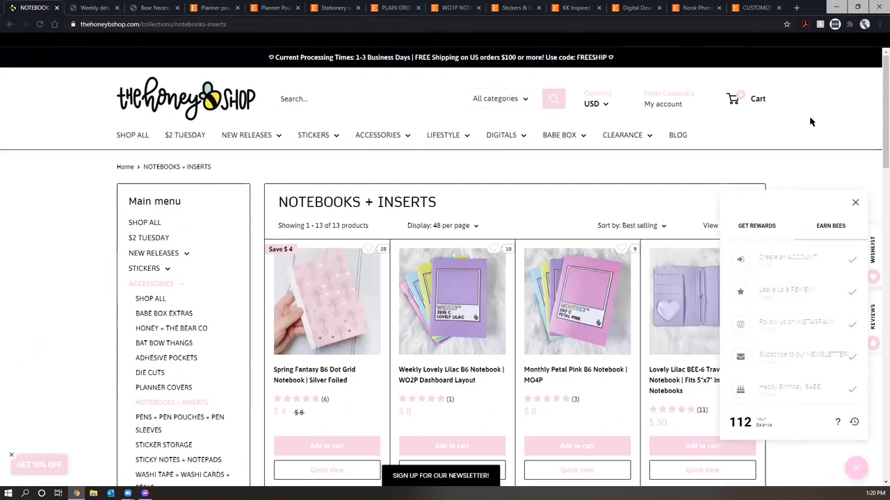
pyautogui.click(856, 203)
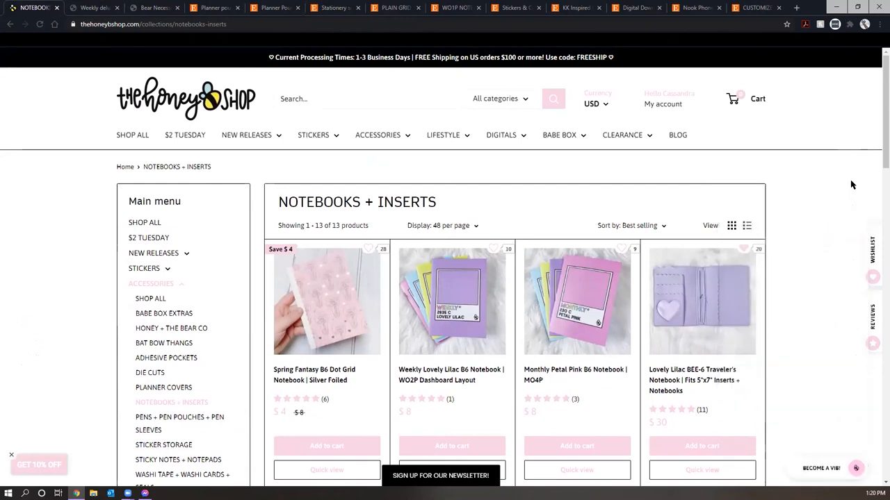
pyautogui.moveTo(837, 176)
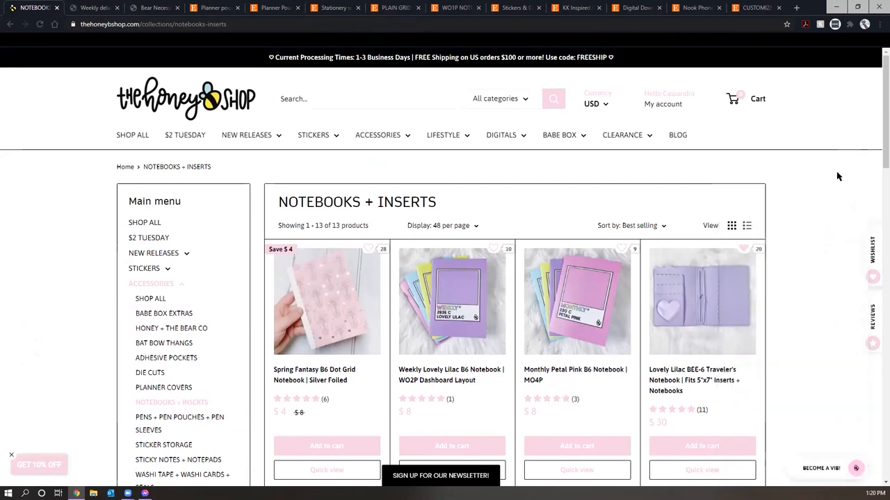